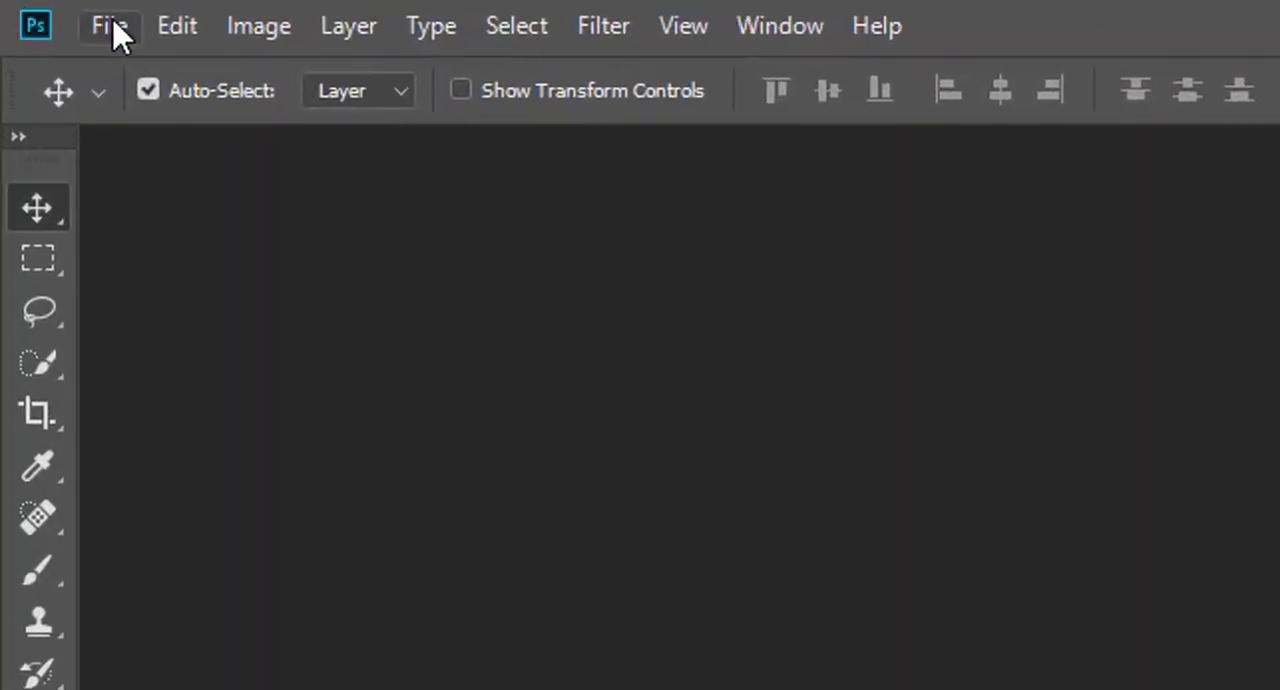
Step: Start a new document and enter a width of 1280 px
left_click(109, 25)
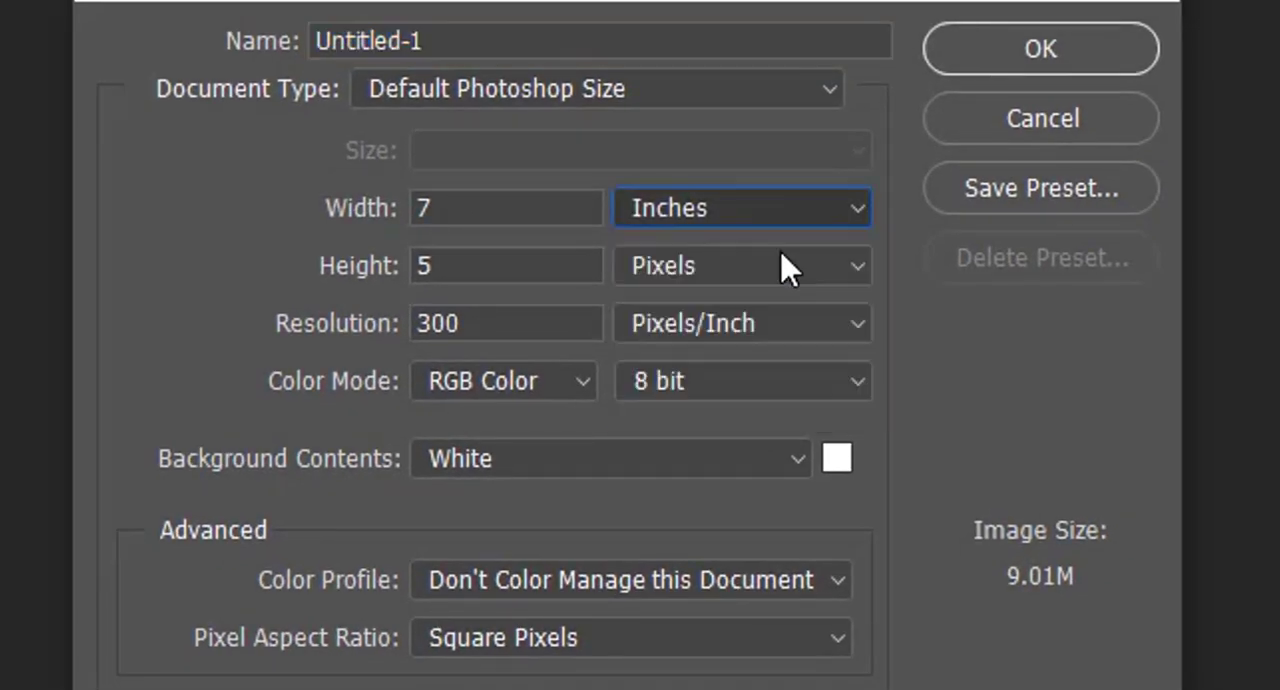
left_click(740, 208)
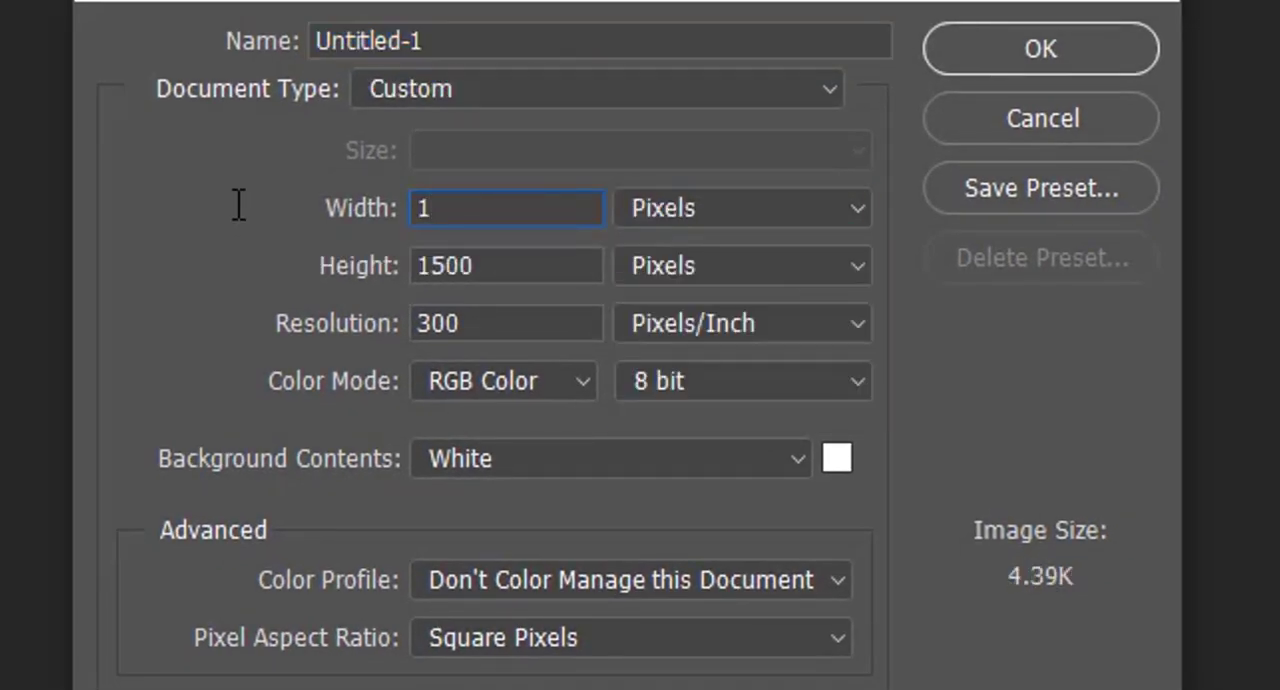
type("1280")
left_click(506, 265)
type("720")
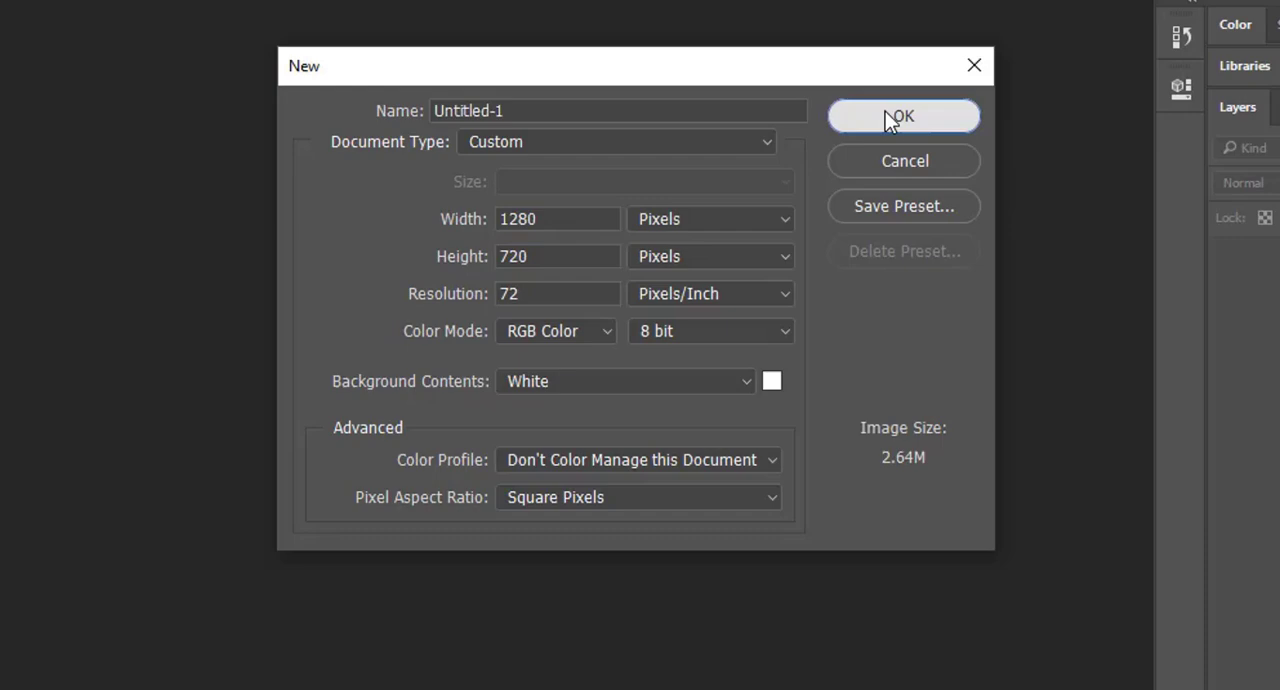
Step: Create the document and type the ICE text in large Kornik letters
left_click(902, 116)
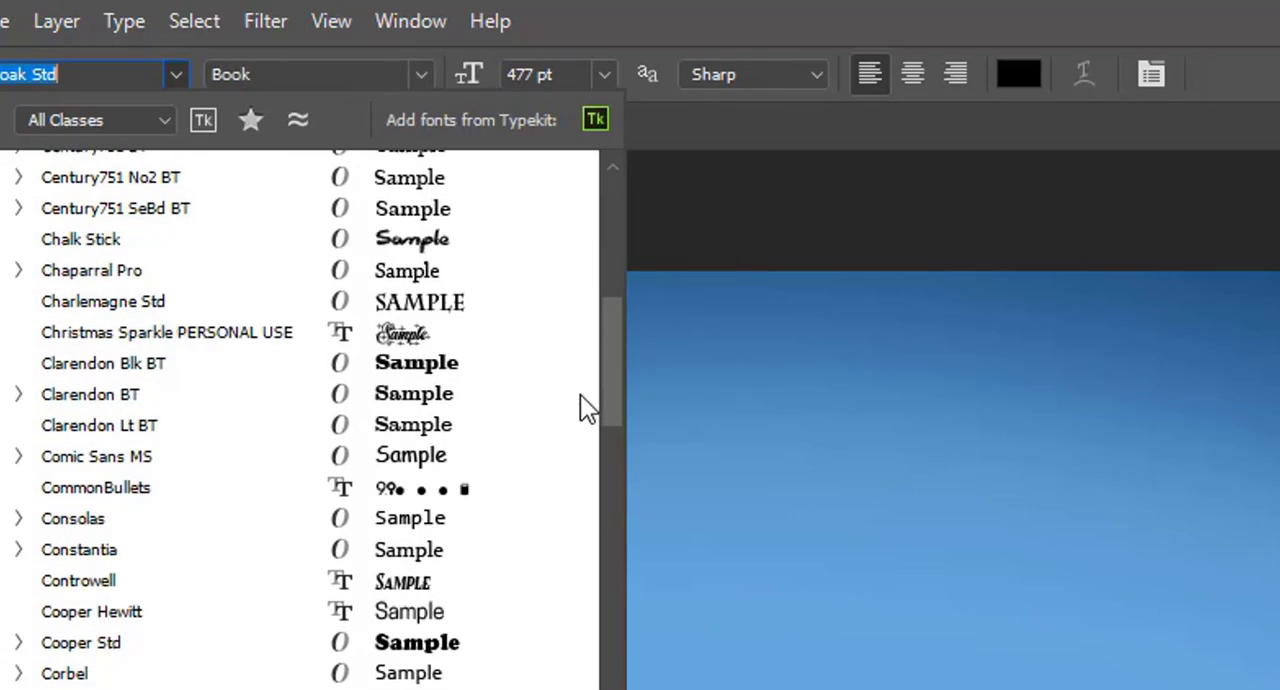
scroll("down", 3)
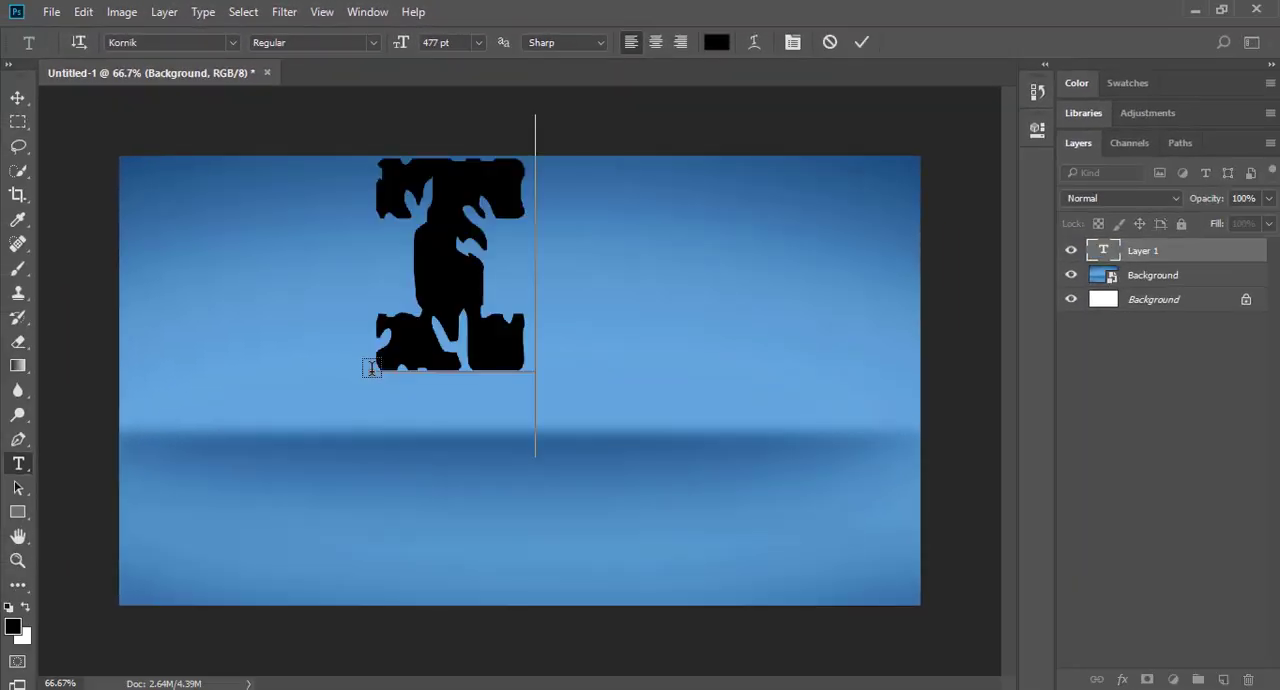
type("CE")
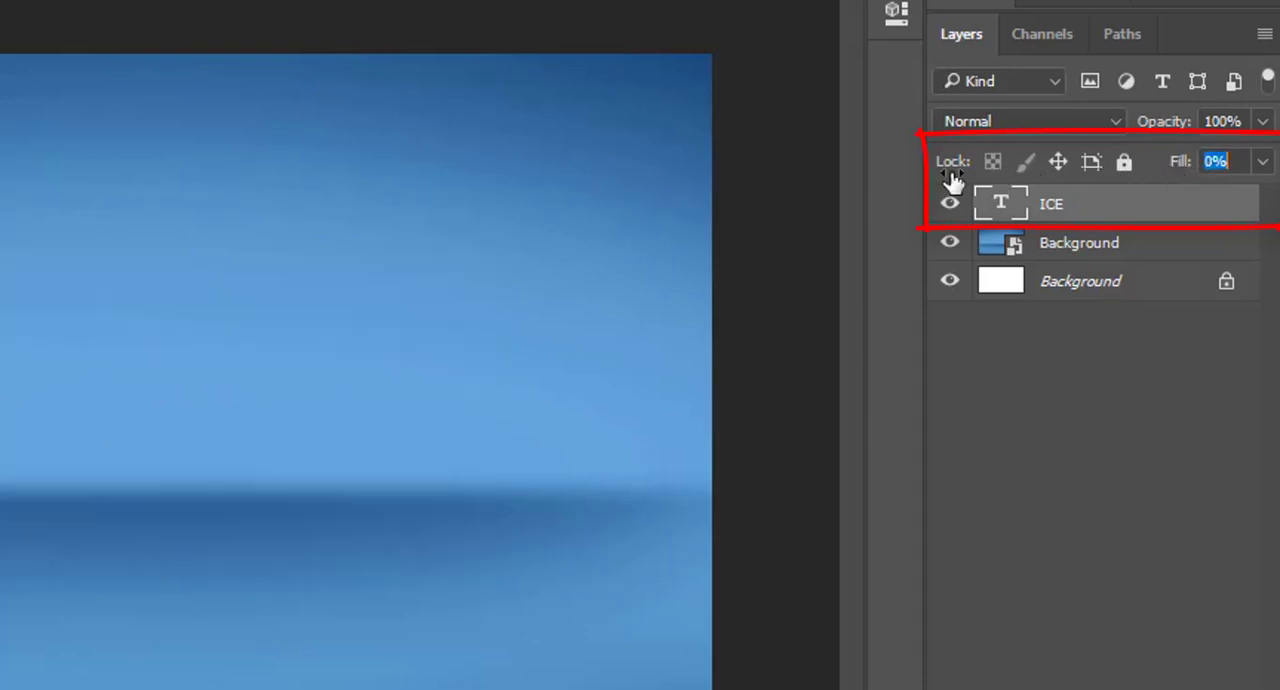
Step: Add a Bevel & Emboss effect to the ICE layer from the fx menu
left_click(1031, 672)
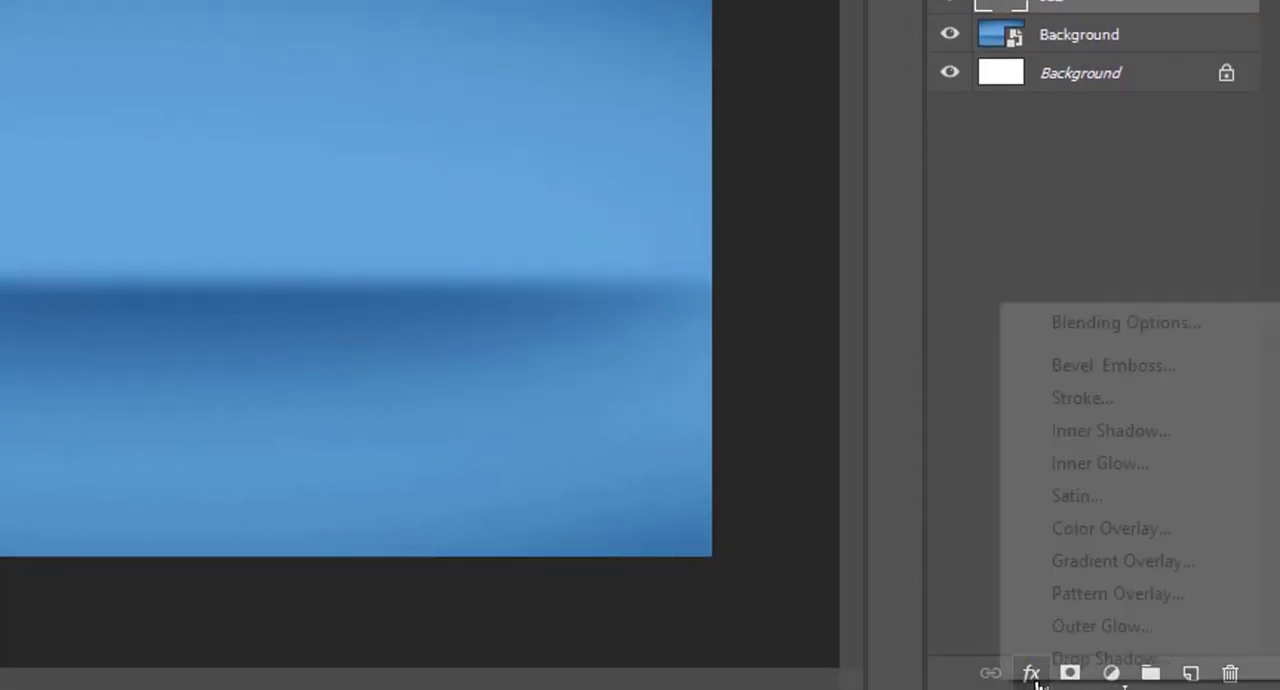
mouse_move(1113, 365)
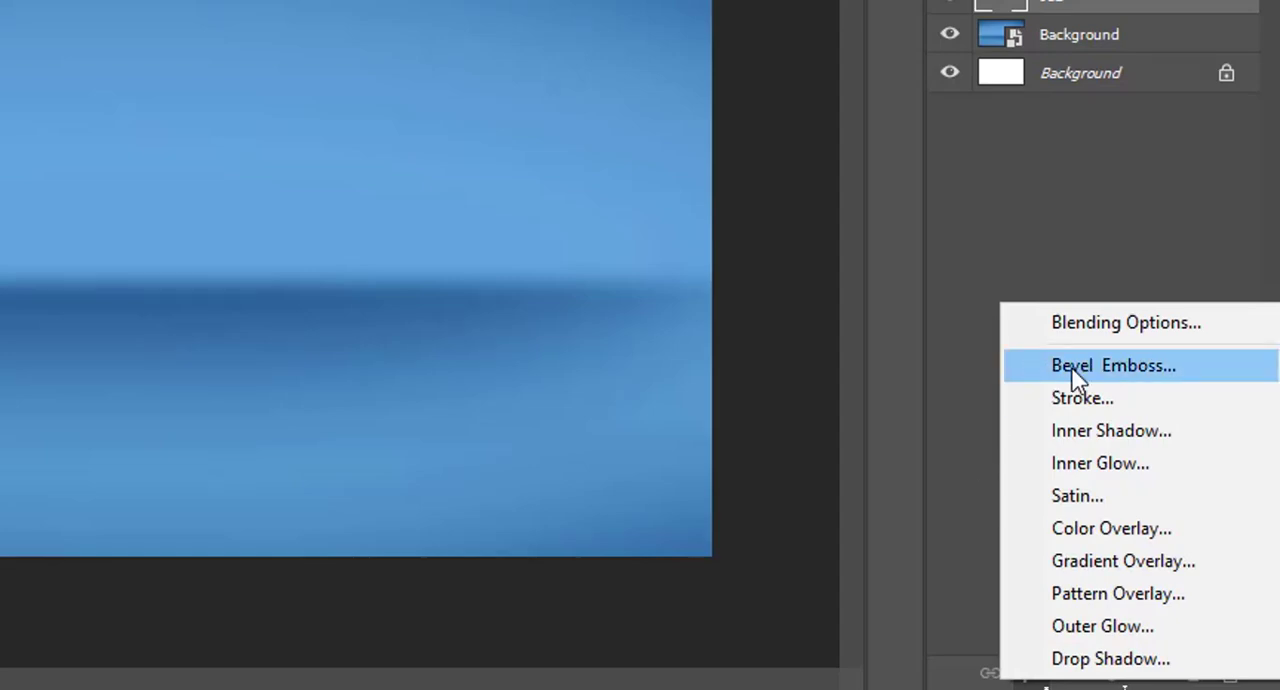
left_click(1113, 365)
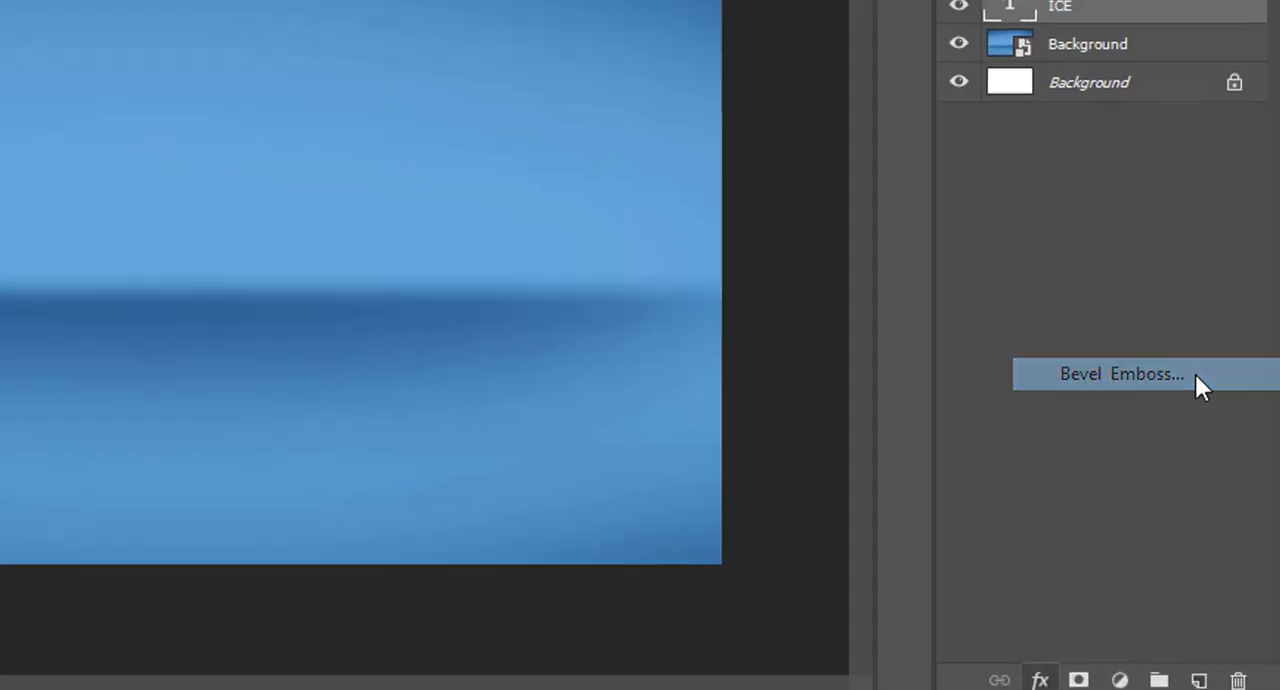
Step: Set bevel Soften to 10 px, Overlay highlights, and Hard Light shadows at 20%
left_click(1121, 373)
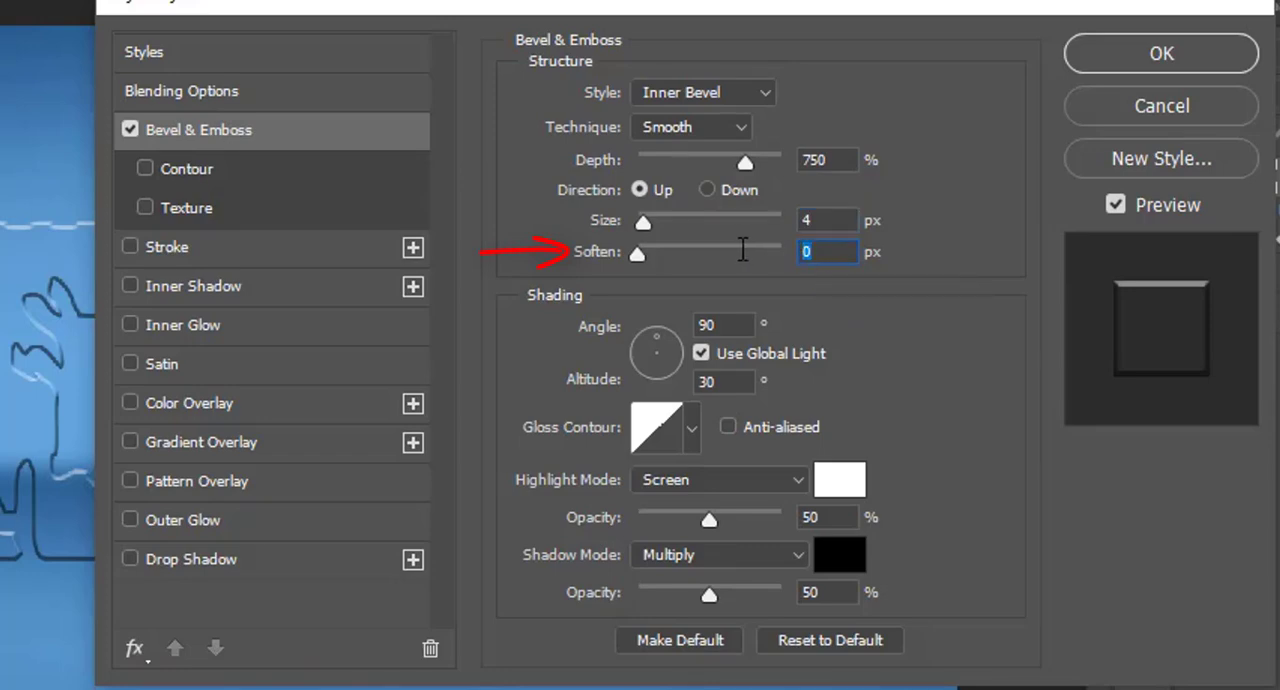
left_click_drag(637, 252, 727, 252)
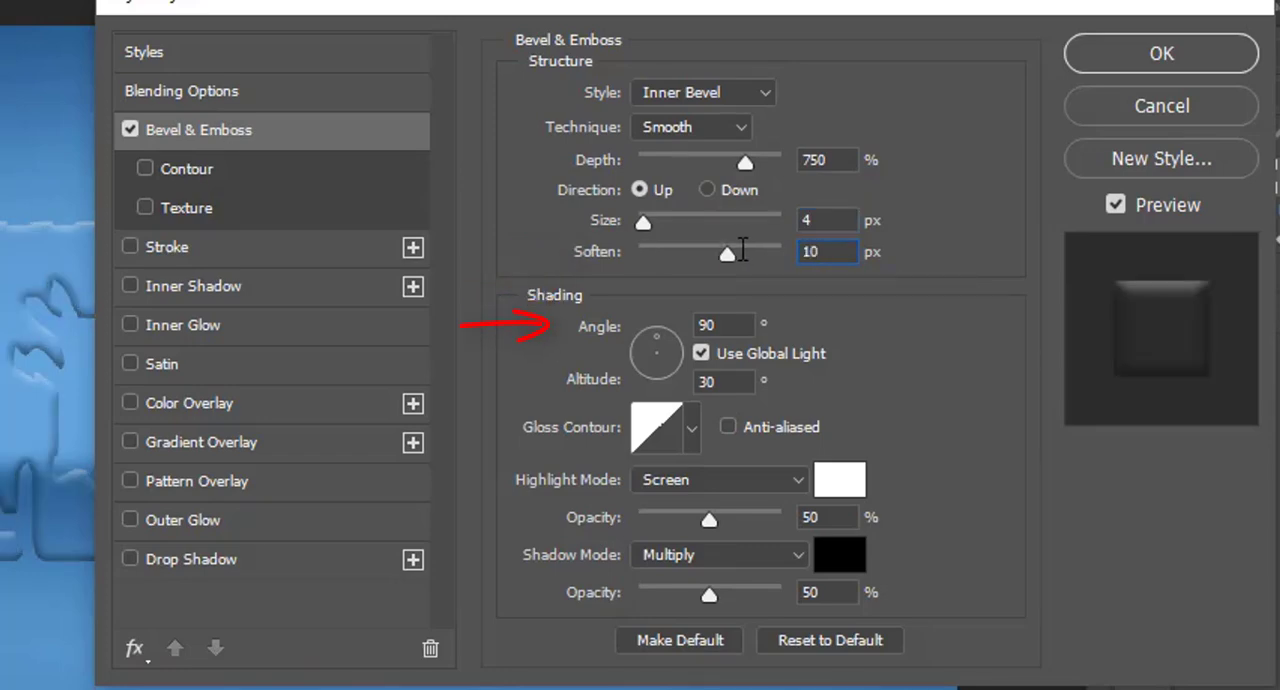
left_click(718, 479)
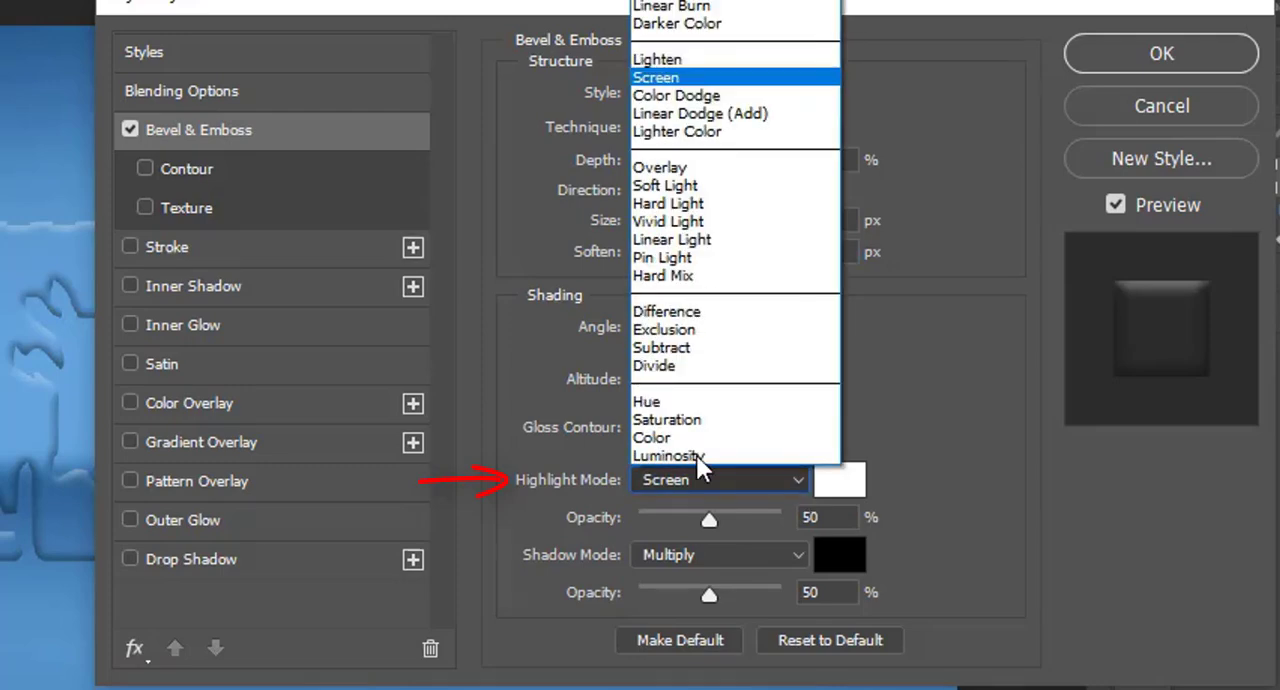
left_click(660, 167)
type("100")
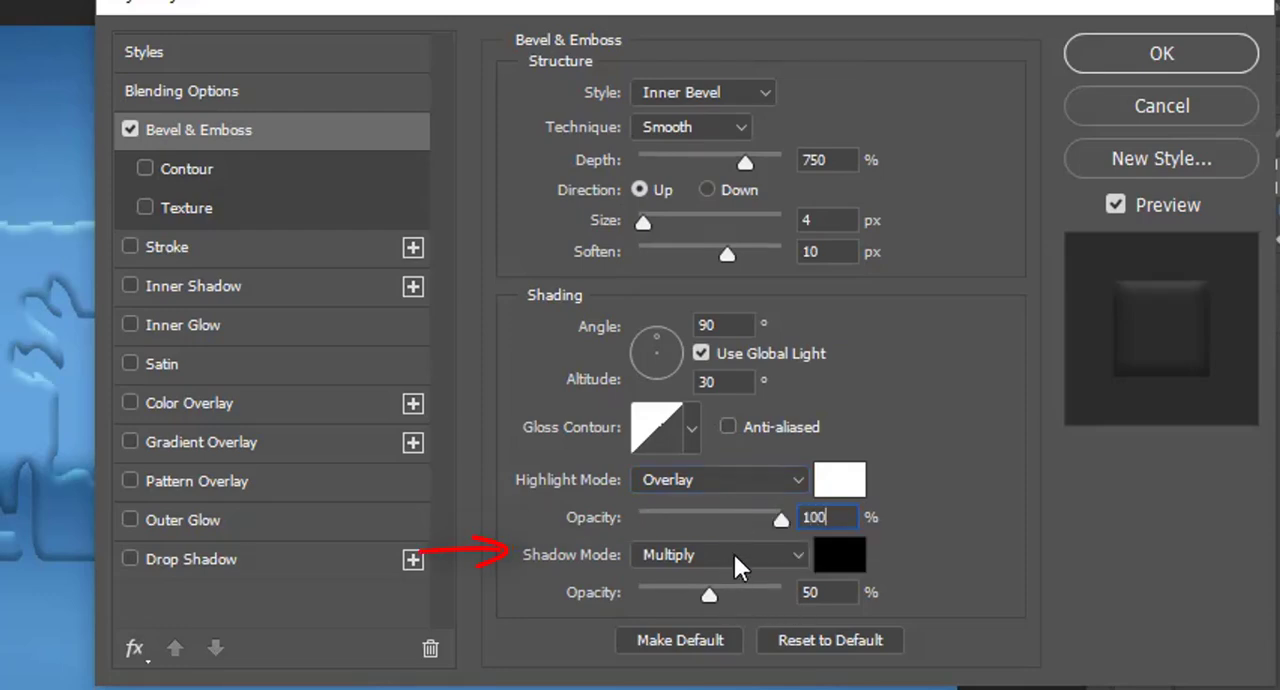
left_click(718, 554)
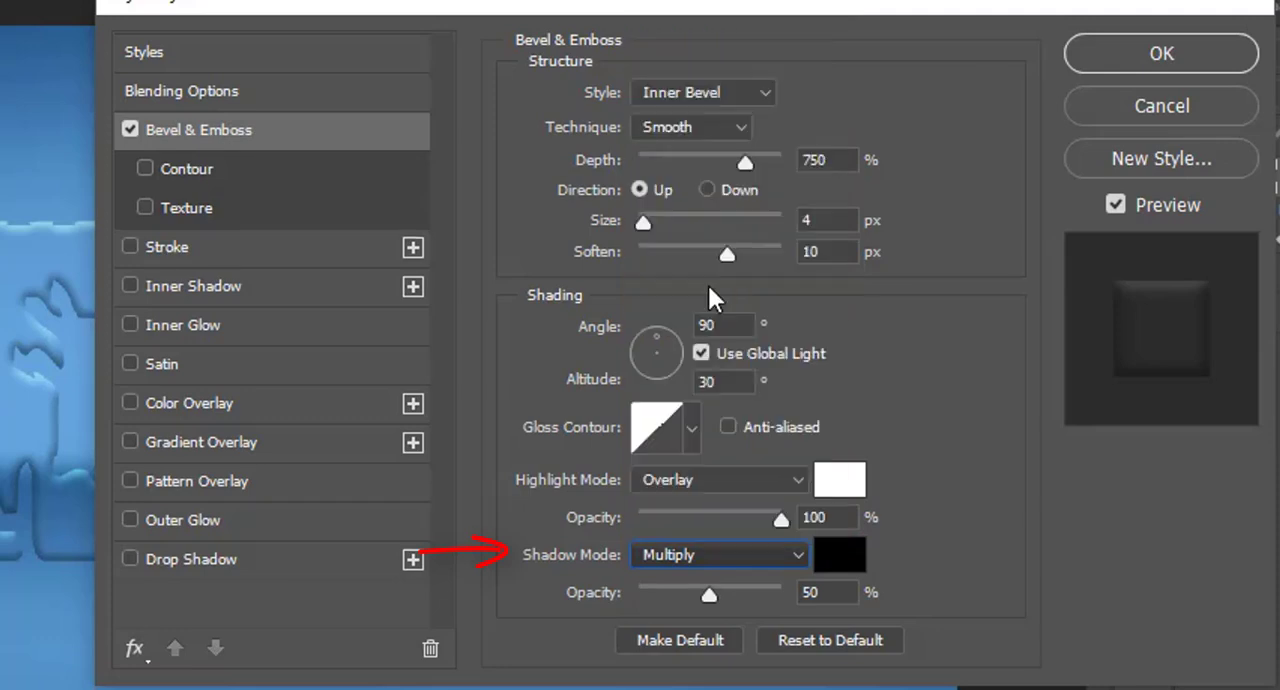
left_click(718, 554)
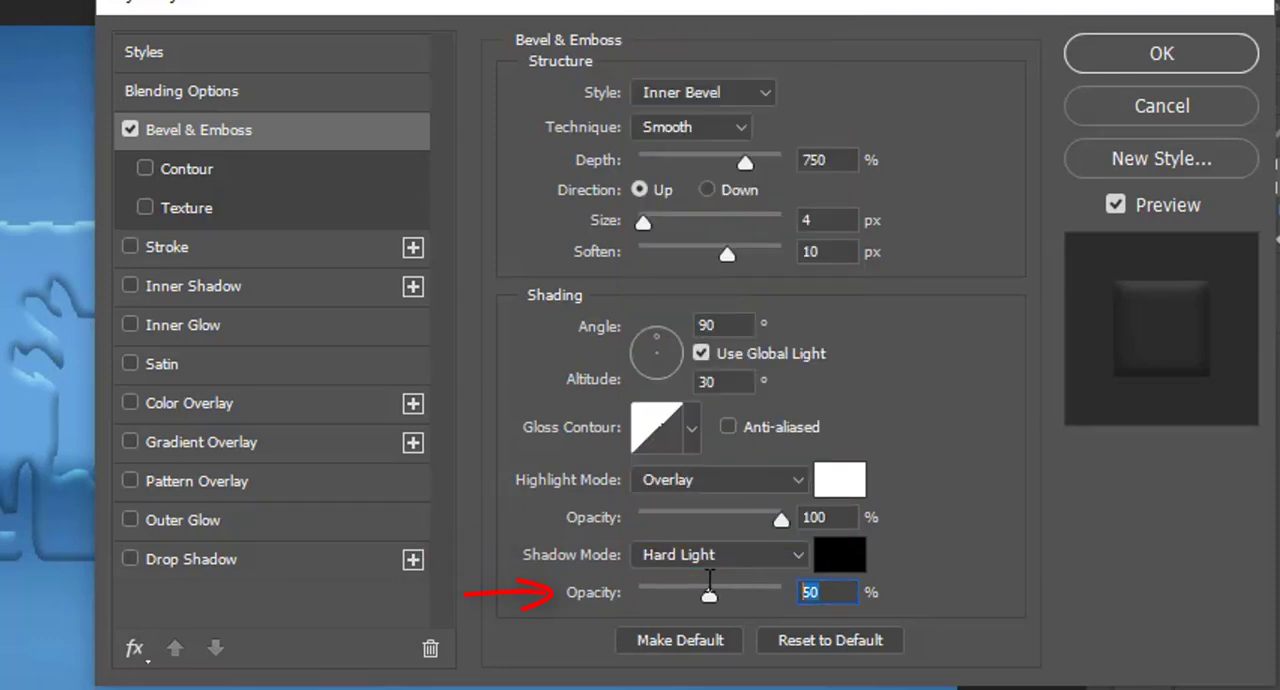
left_click_drag(709, 593, 666, 593)
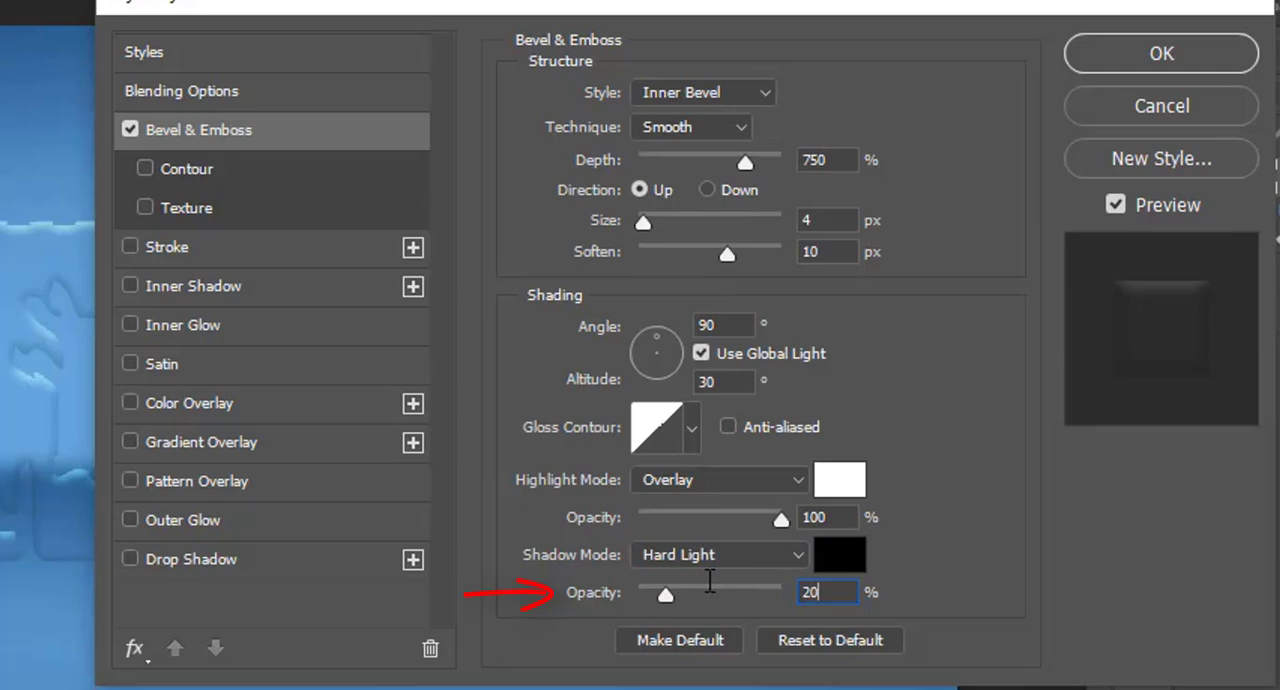
mouse_move(658, 574)
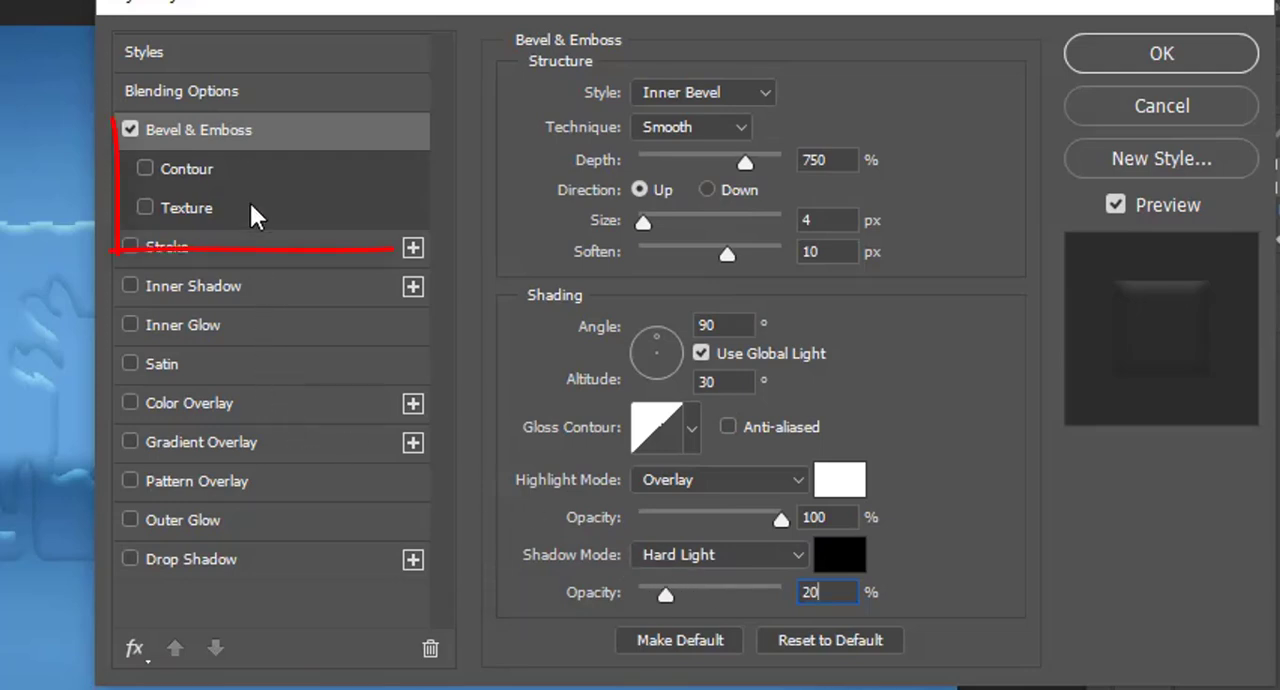
Step: Enable the bevel Texture using the bubbly pattern from the Legacy Patterns set
left_click(145, 207)
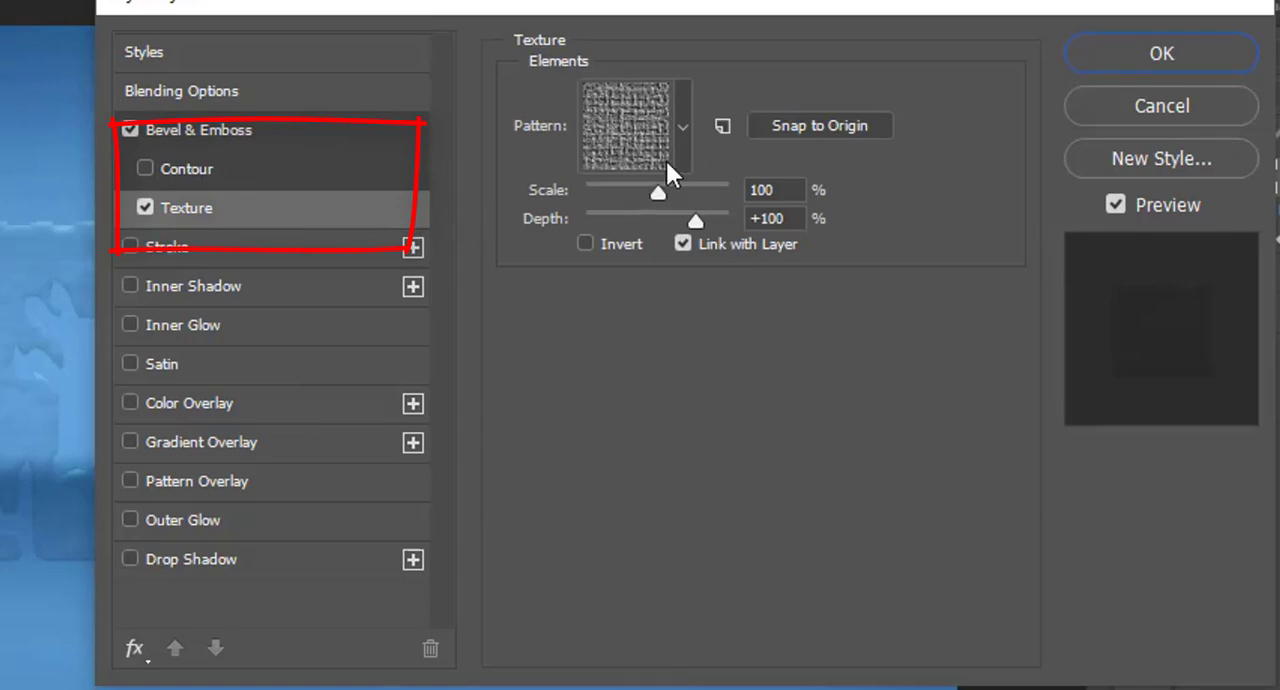
left_click(683, 125)
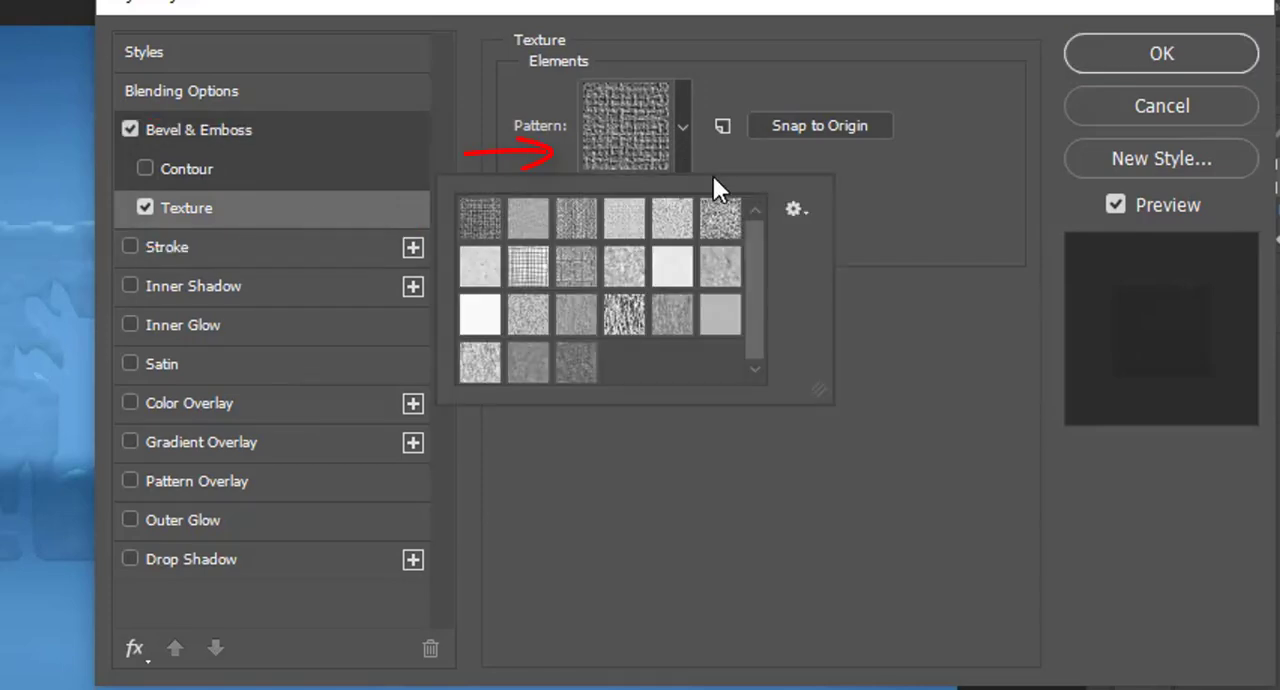
left_click(795, 209)
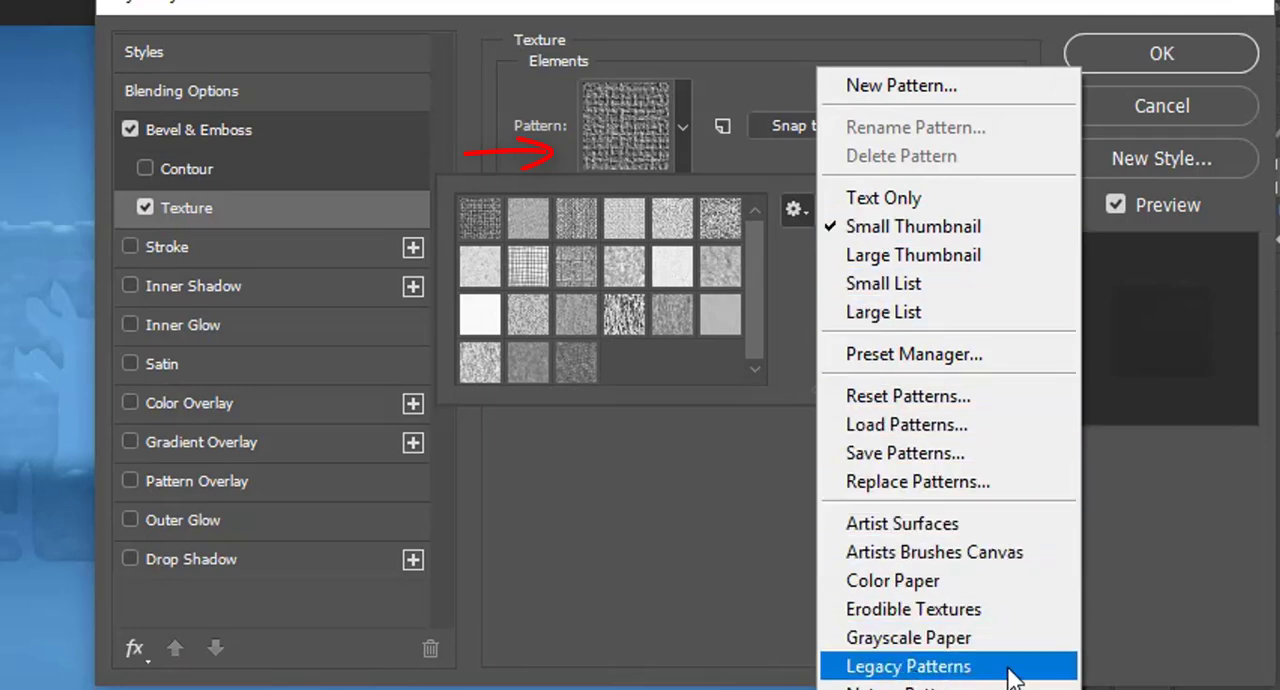
left_click(908, 666)
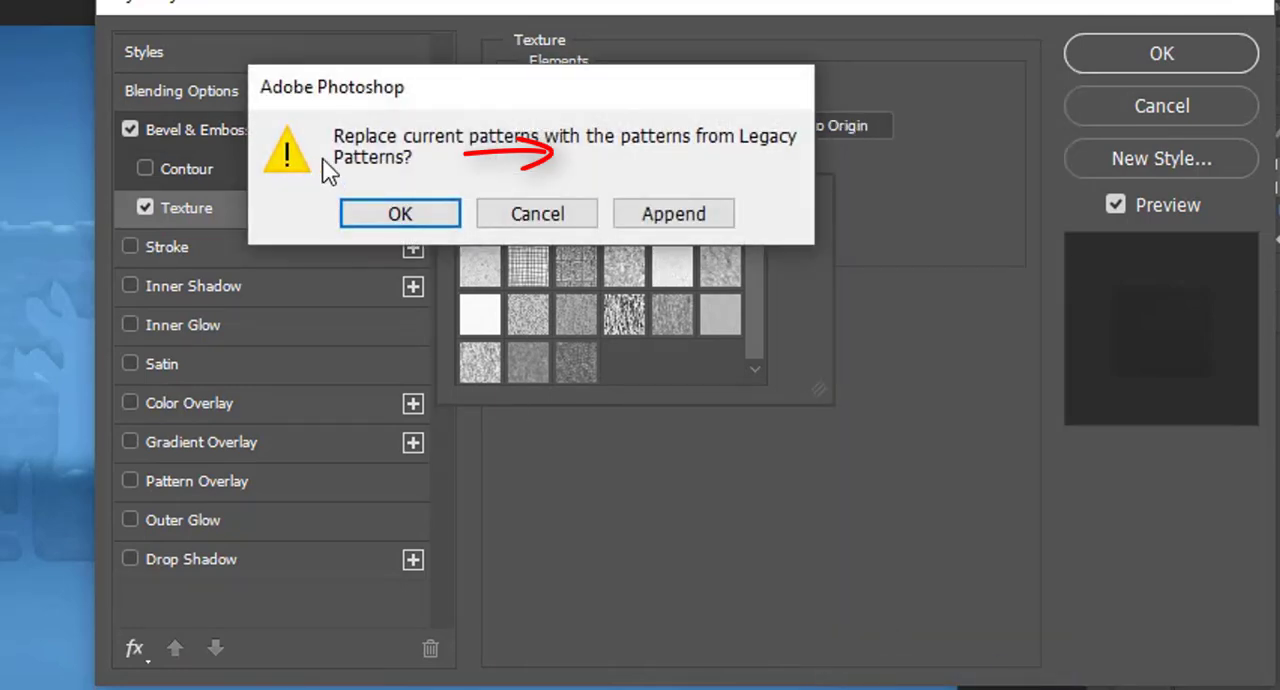
left_click(400, 213)
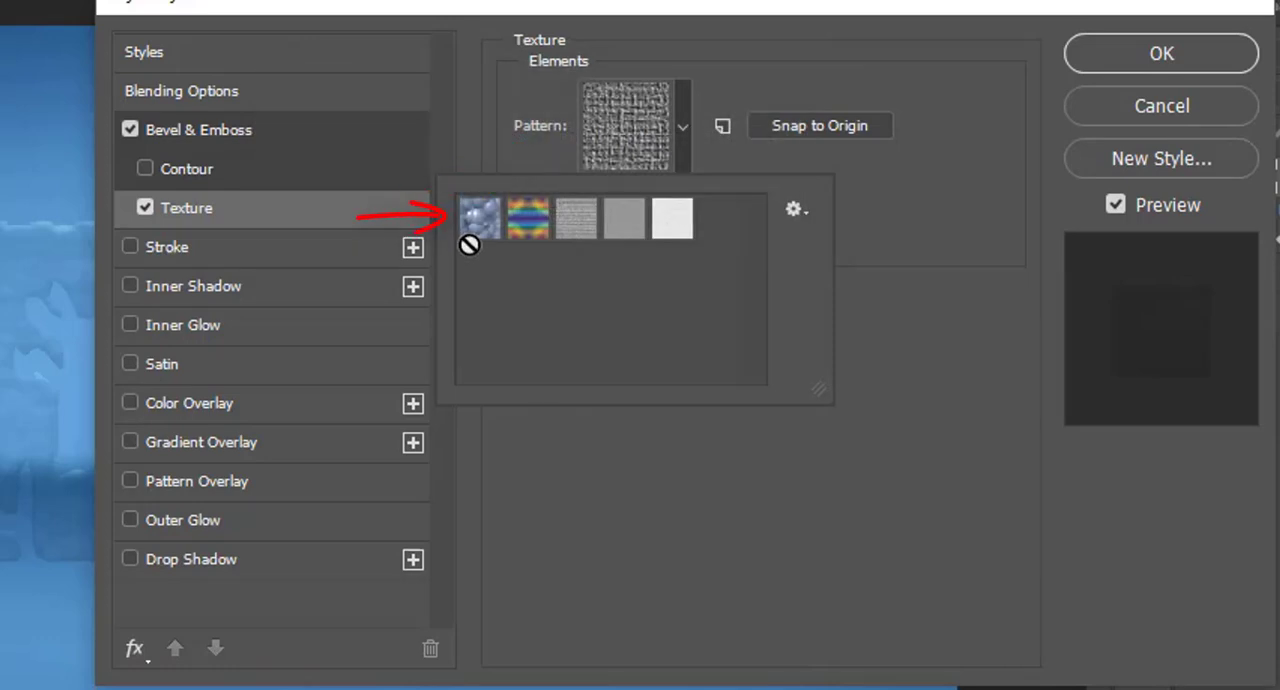
left_click(478, 218)
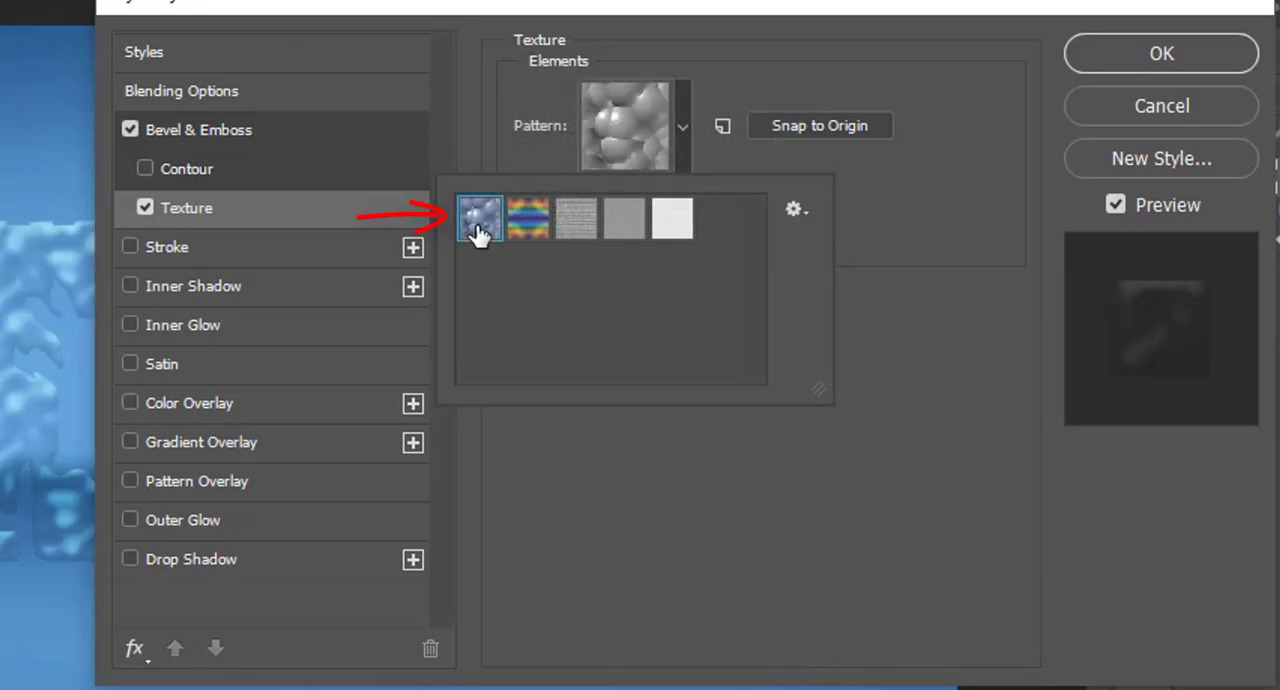
left_click(479, 218)
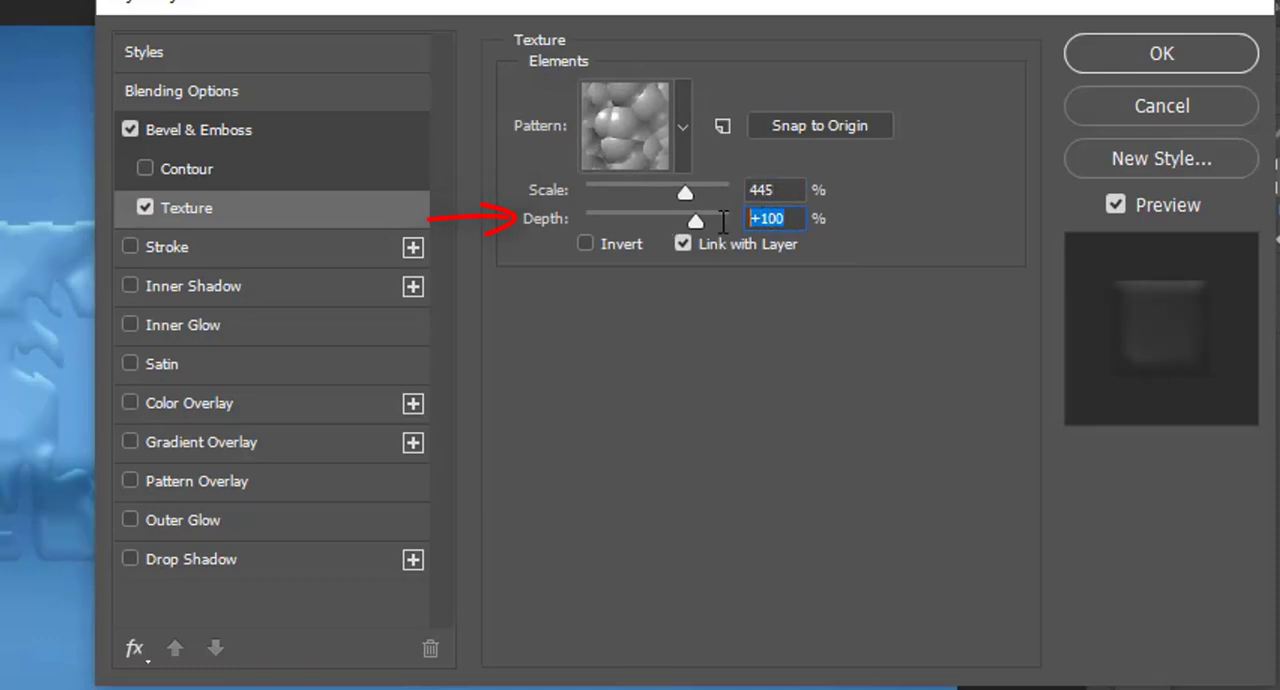
mouse_move(770, 218)
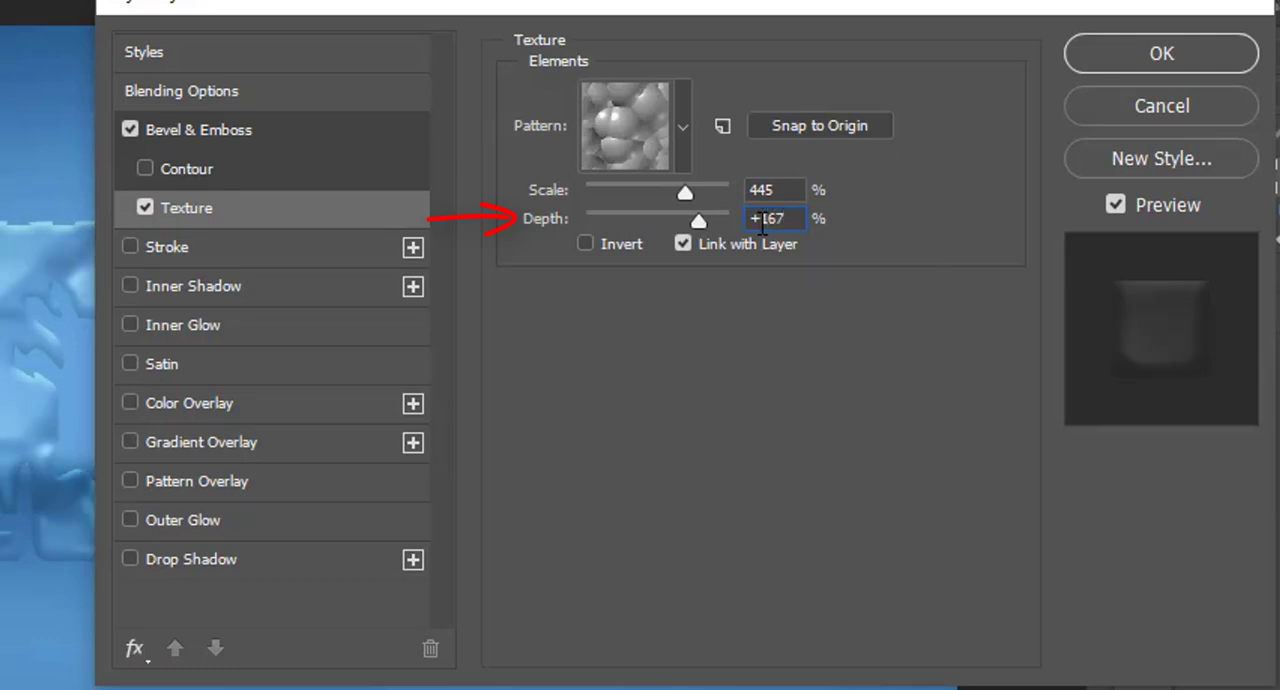
mouse_move(183, 138)
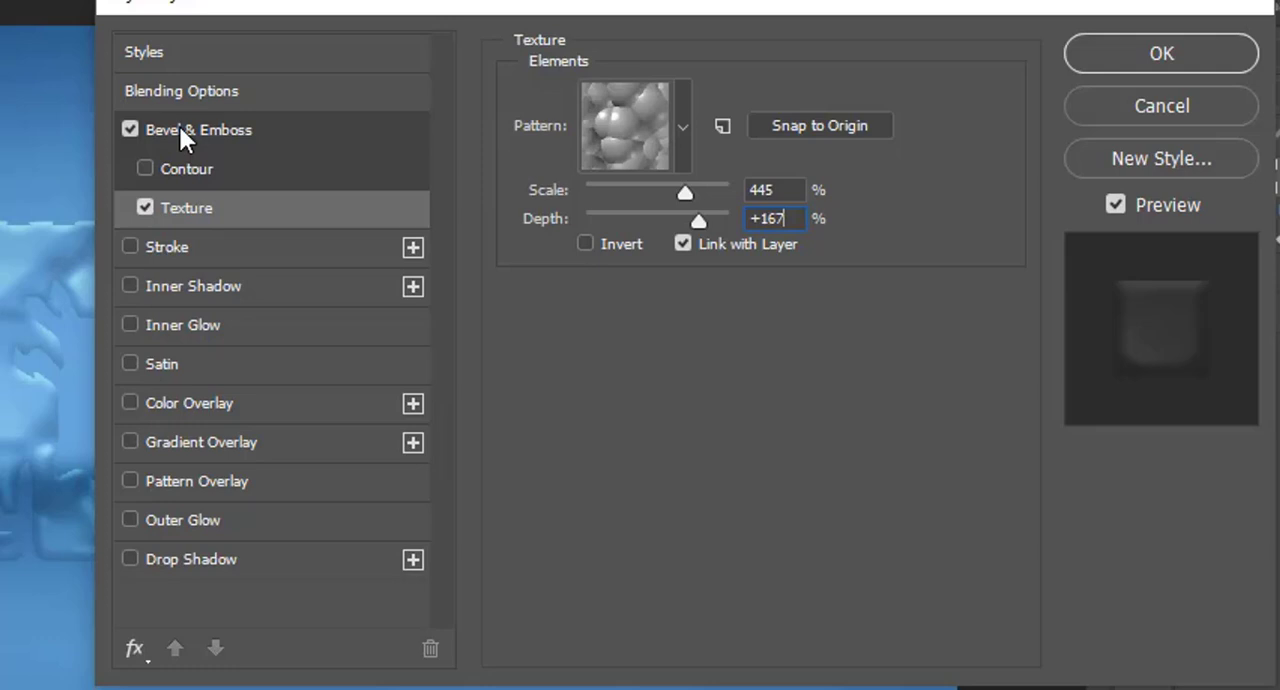
Step: Set the Inner Glow opacity to 65% and its colour to light blue (cyan 100)
left_click(199, 129)
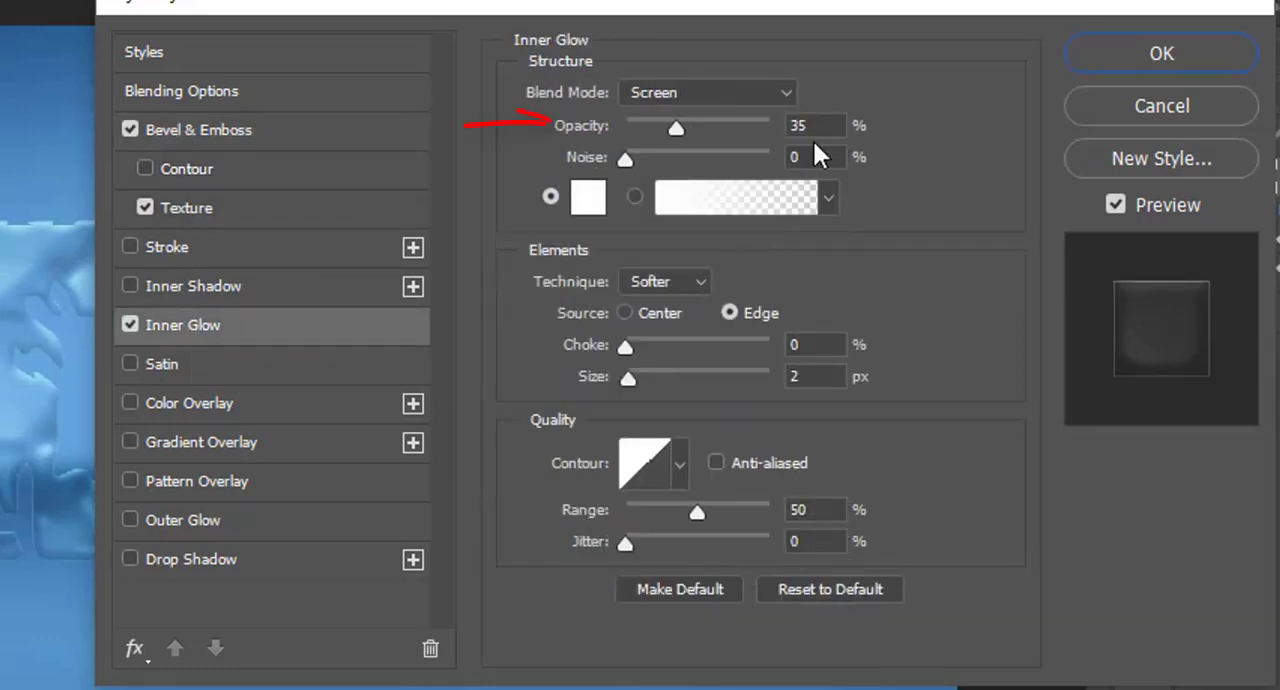
triple_click(815, 125)
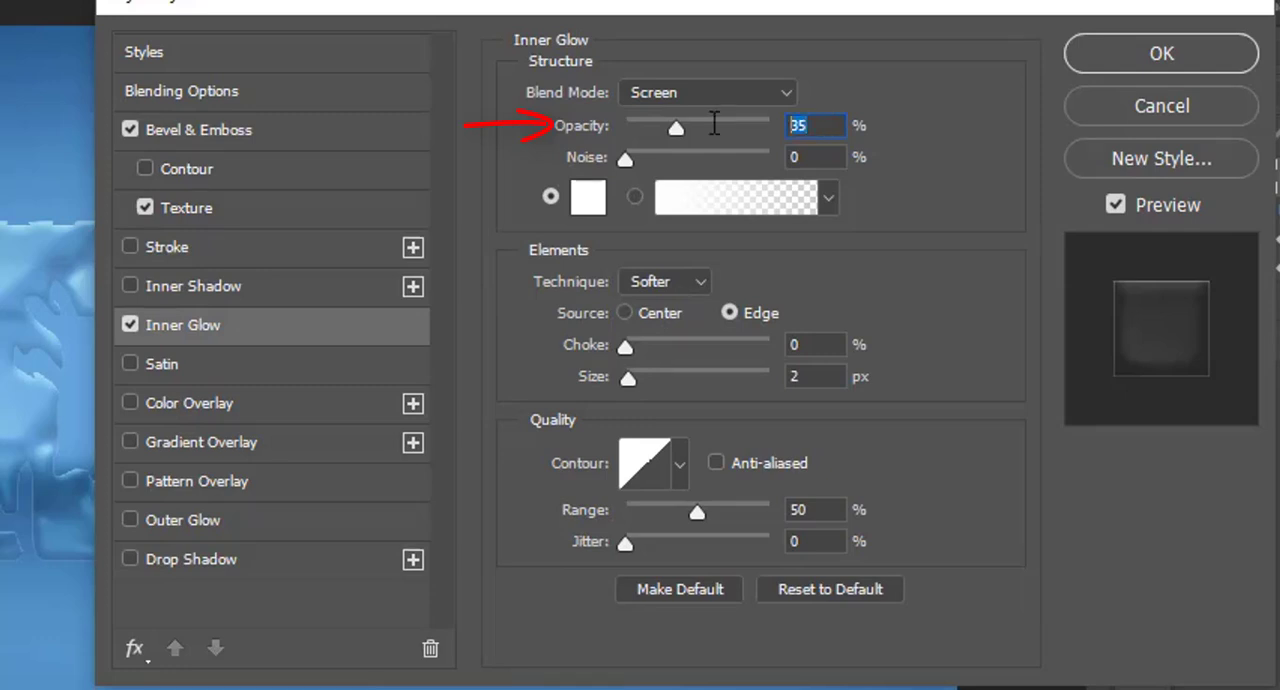
left_click_drag(675, 127, 716, 127)
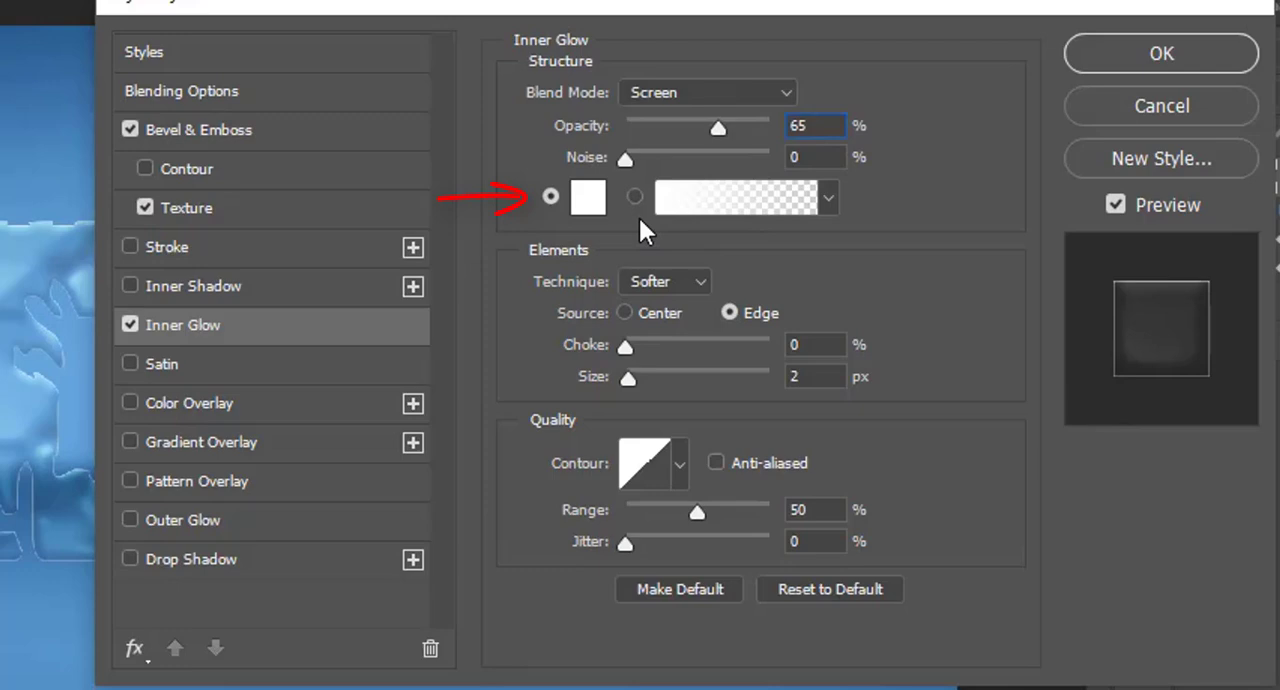
left_click(588, 197)
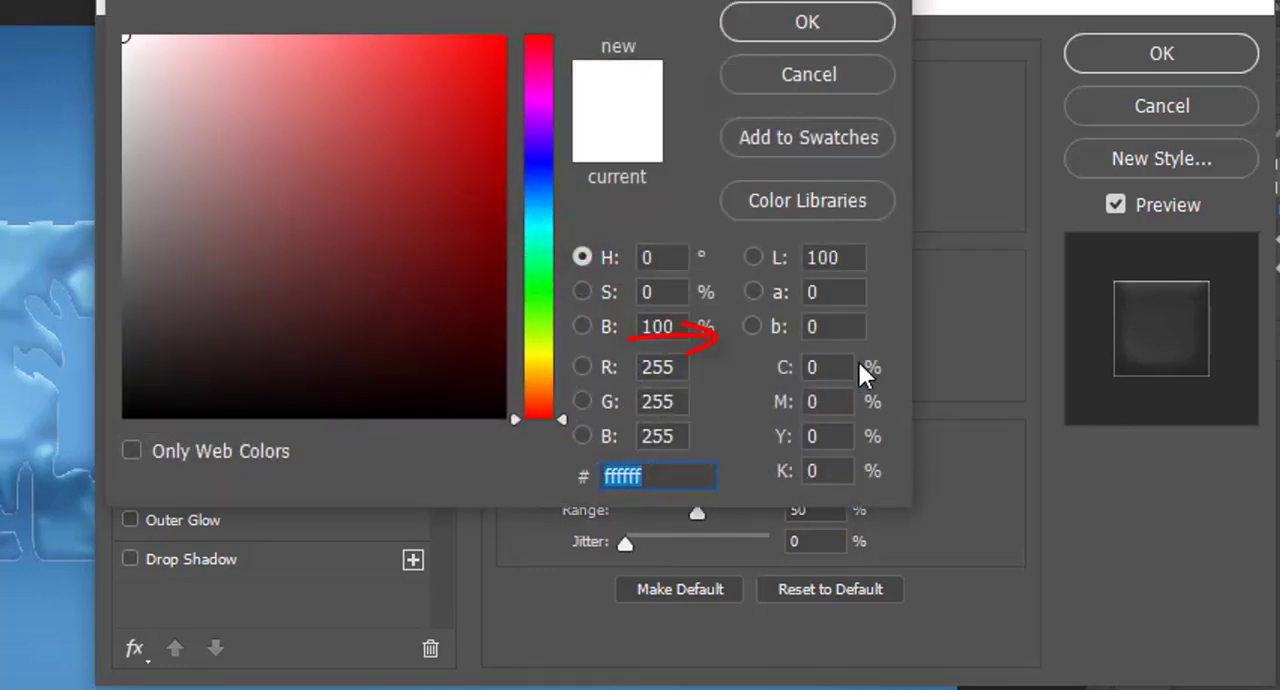
left_click(828, 367)
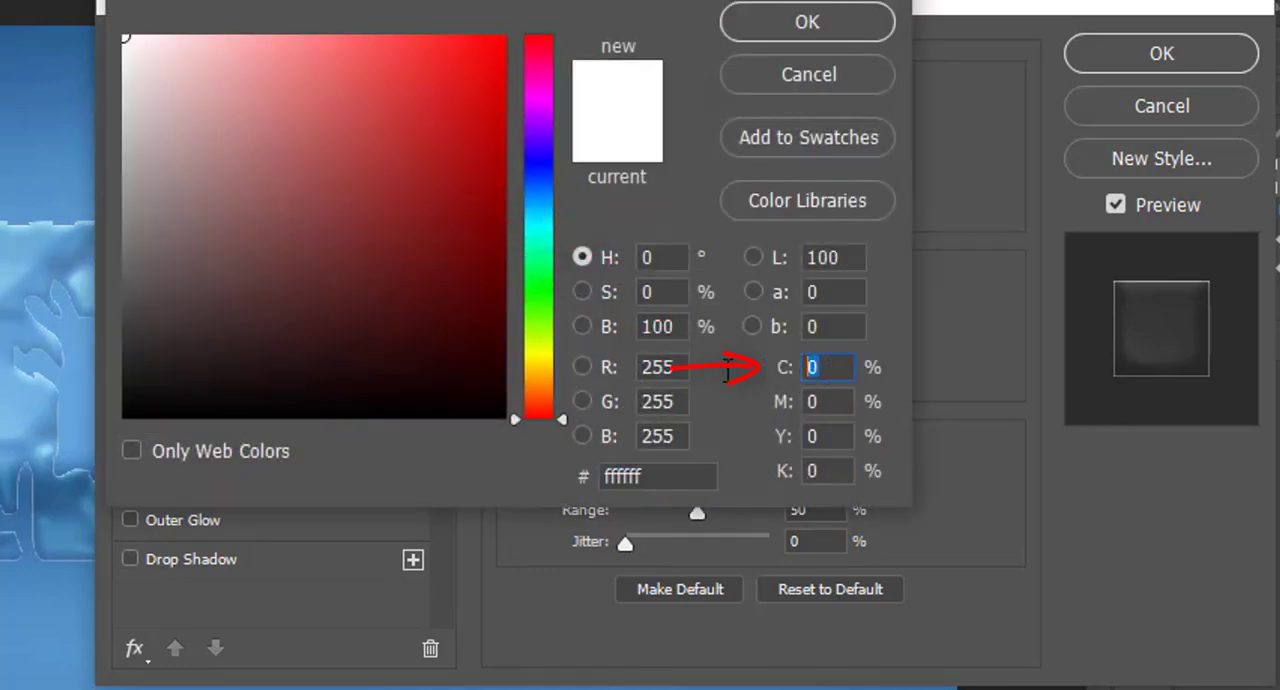
type("100")
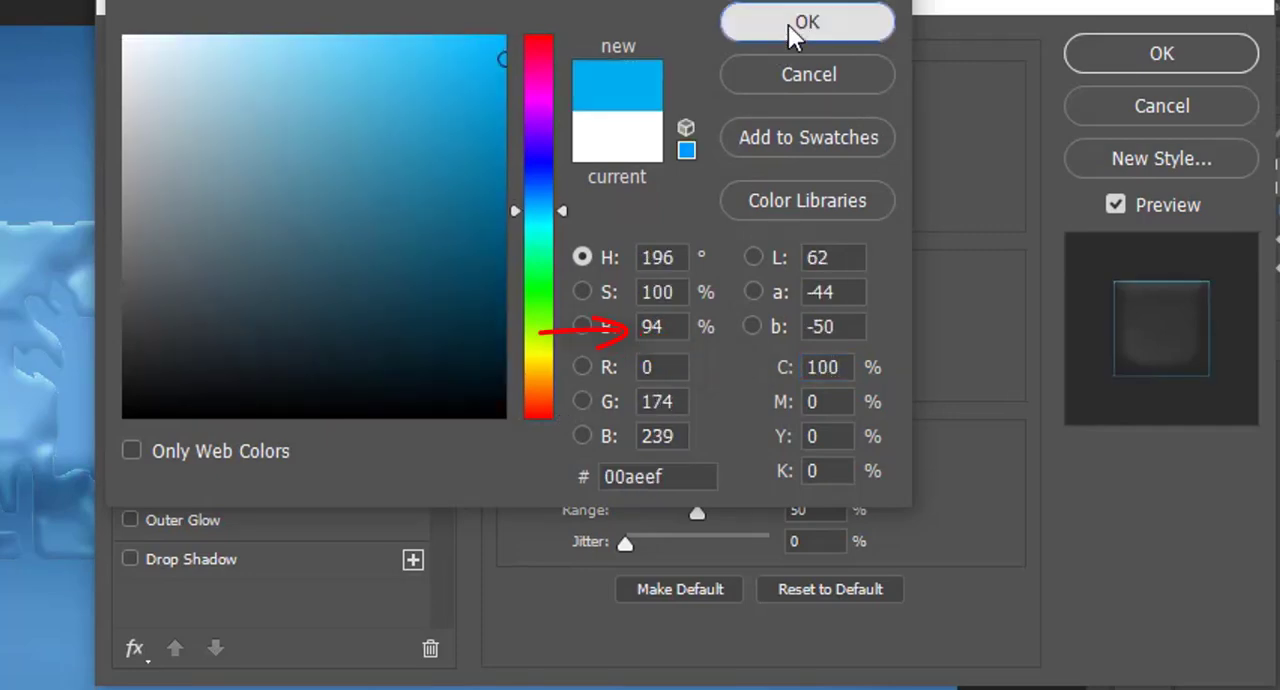
left_click(806, 22)
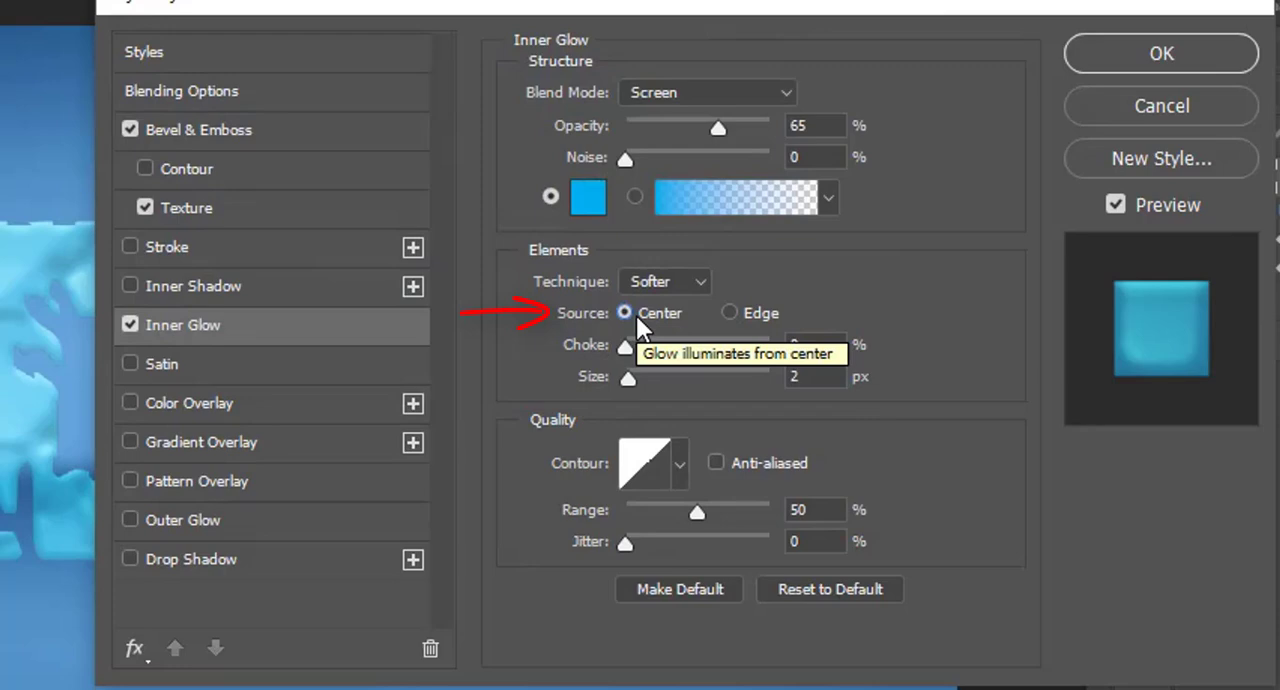
mouse_move(840, 344)
type("45")
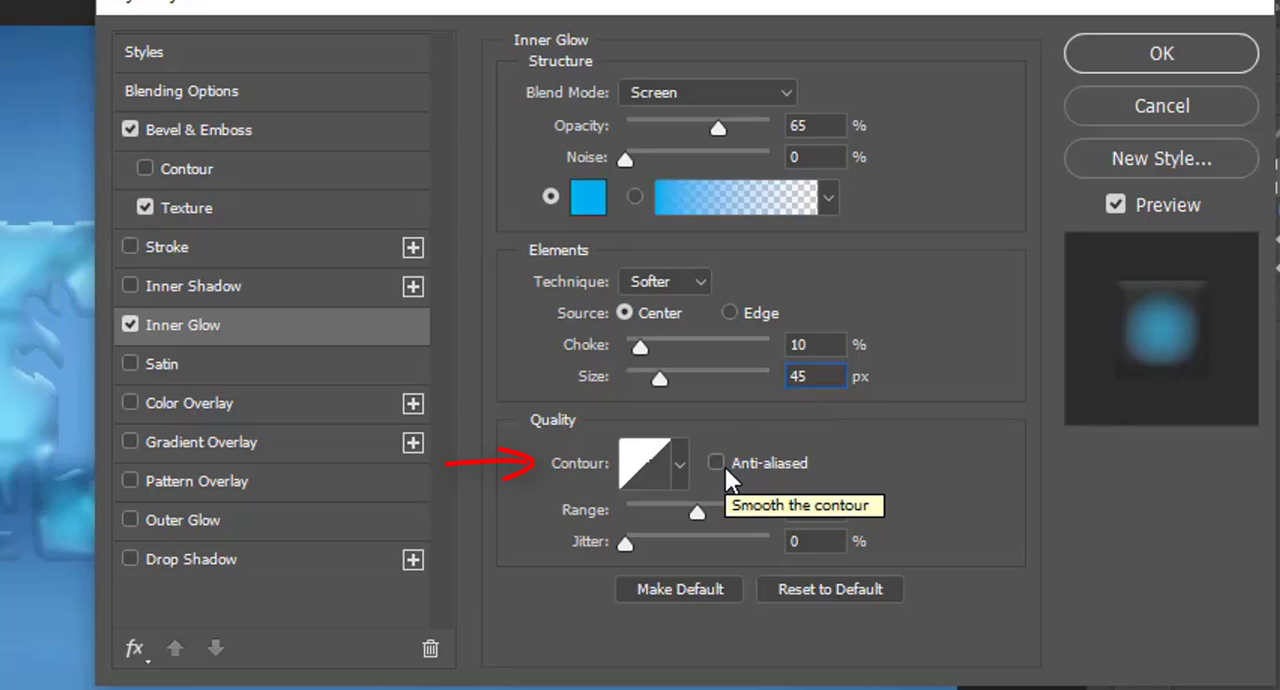
Step: Give the inner glow a cone contour and 100% range
left_click(679, 462)
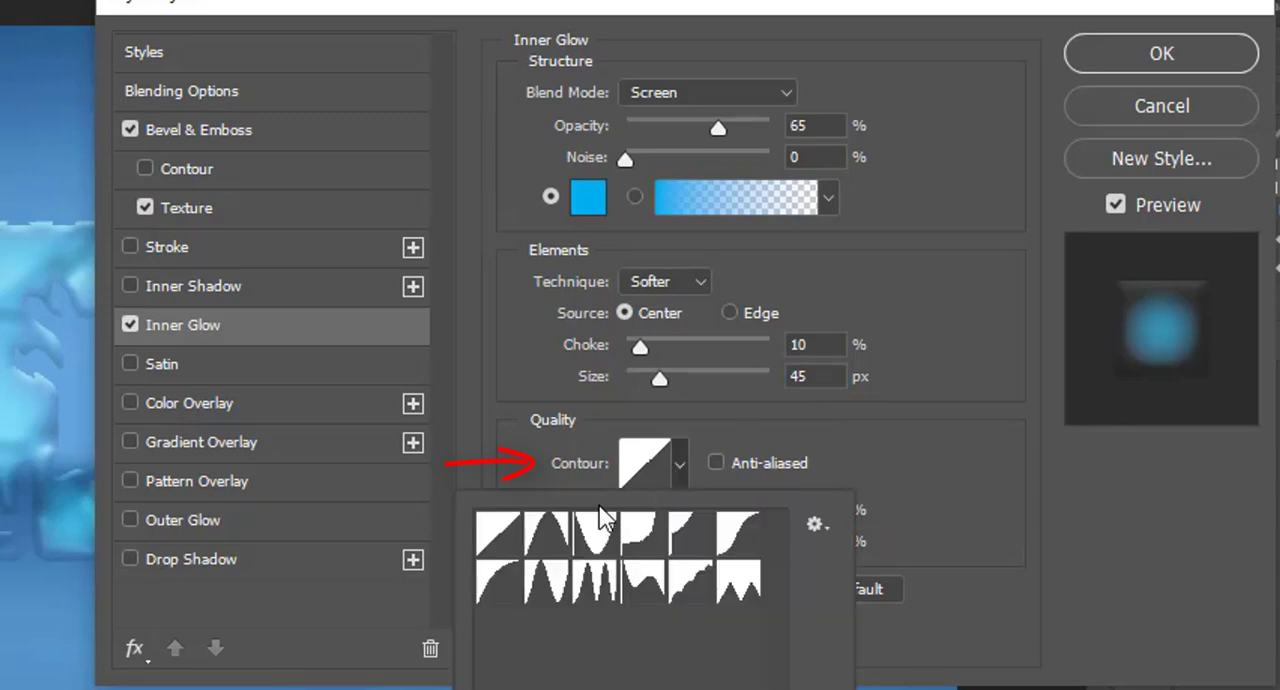
left_click(596, 530)
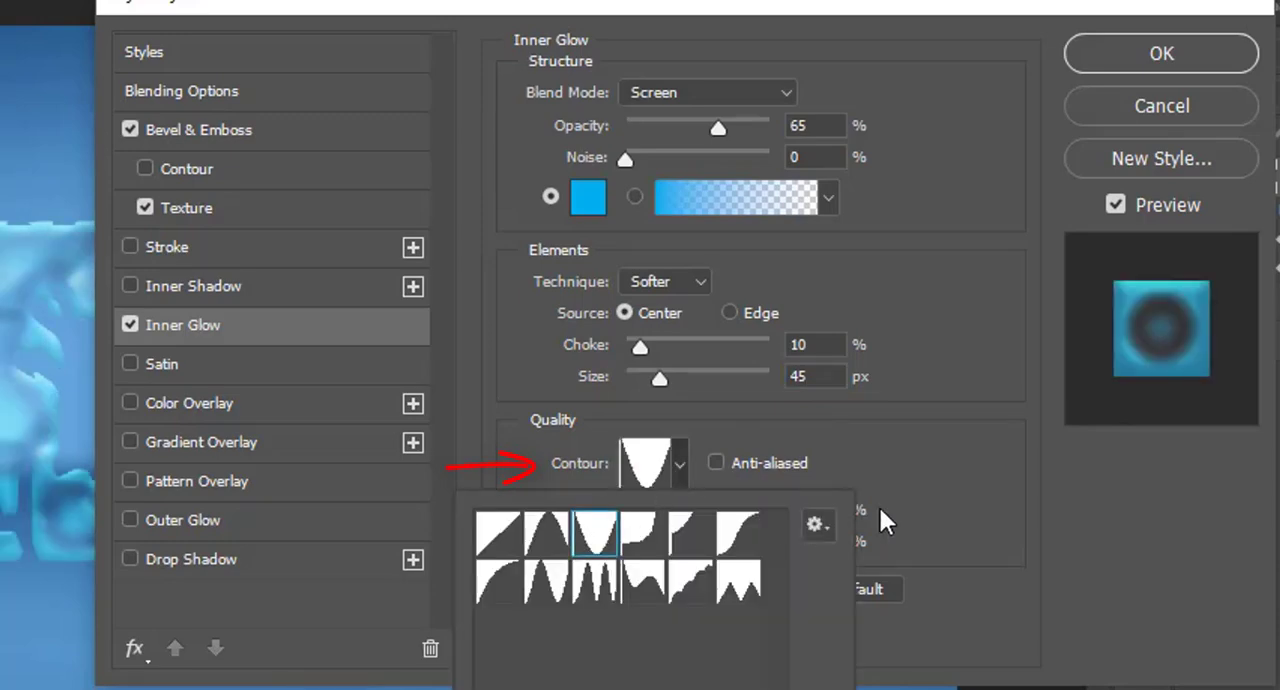
left_click(650, 463)
type("1")
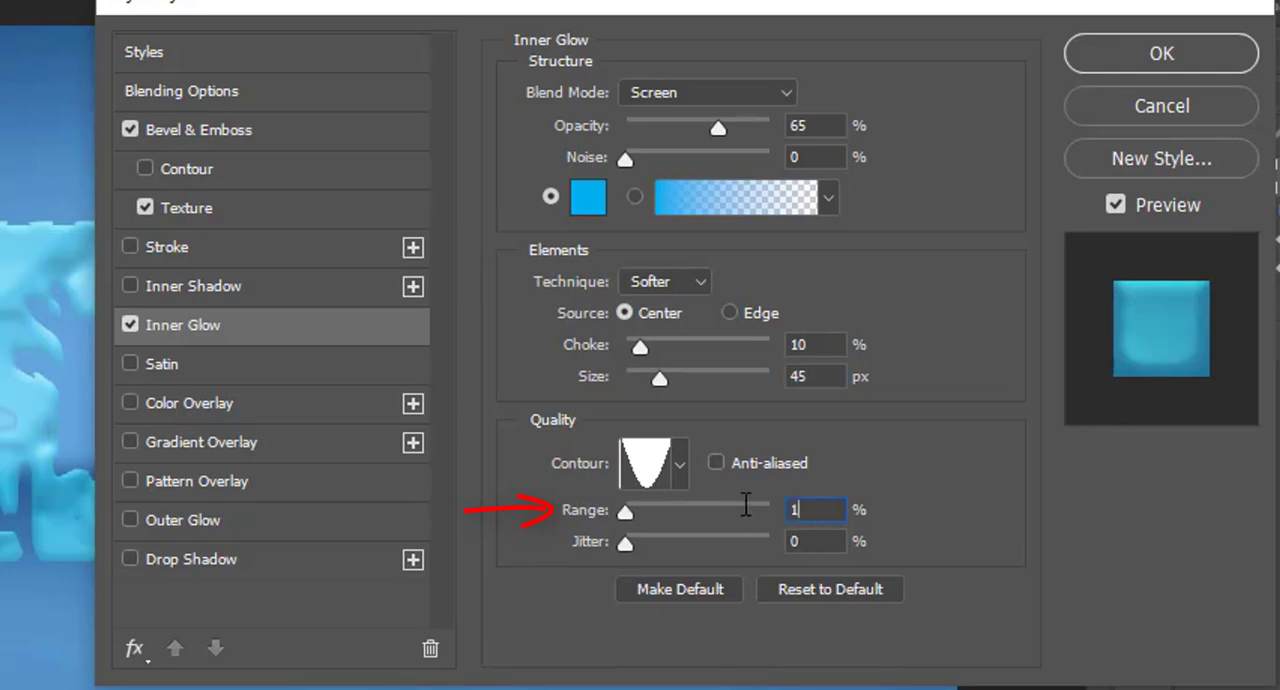
left_click_drag(626, 511, 768, 511)
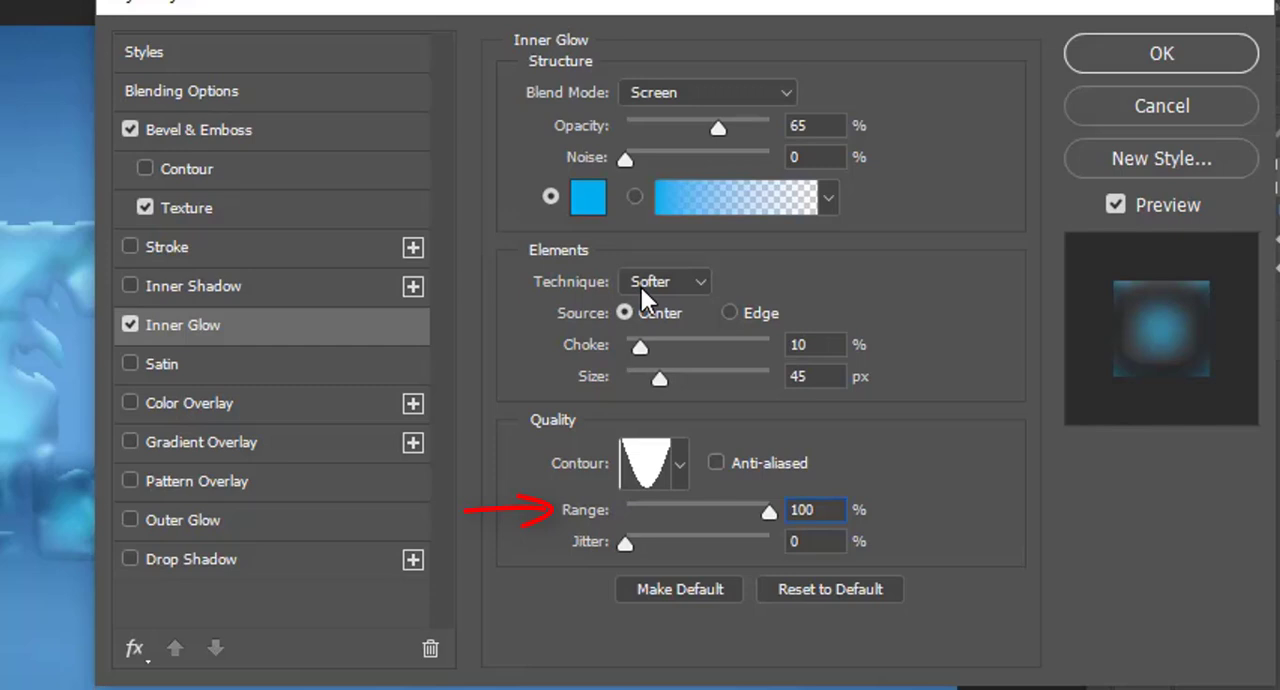
left_click(162, 363)
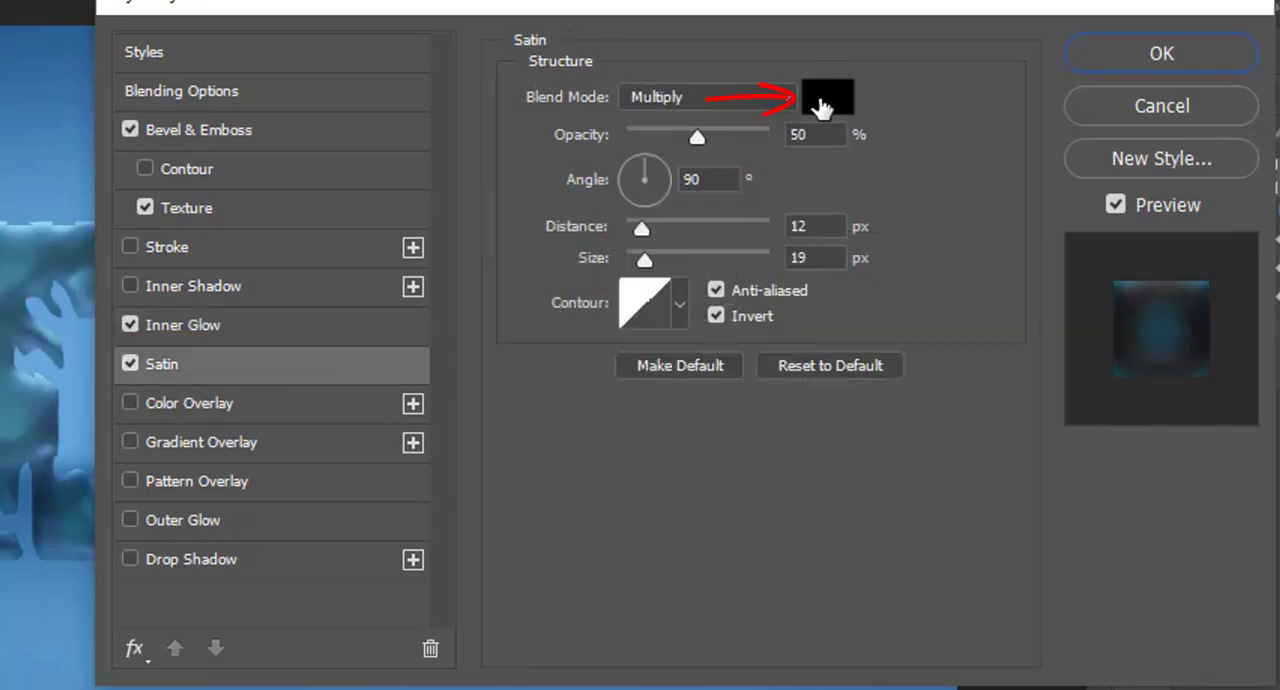
Step: Give the Satin a light blue colour in Screen mode at 35% opacity
left_click(827, 97)
type("0")
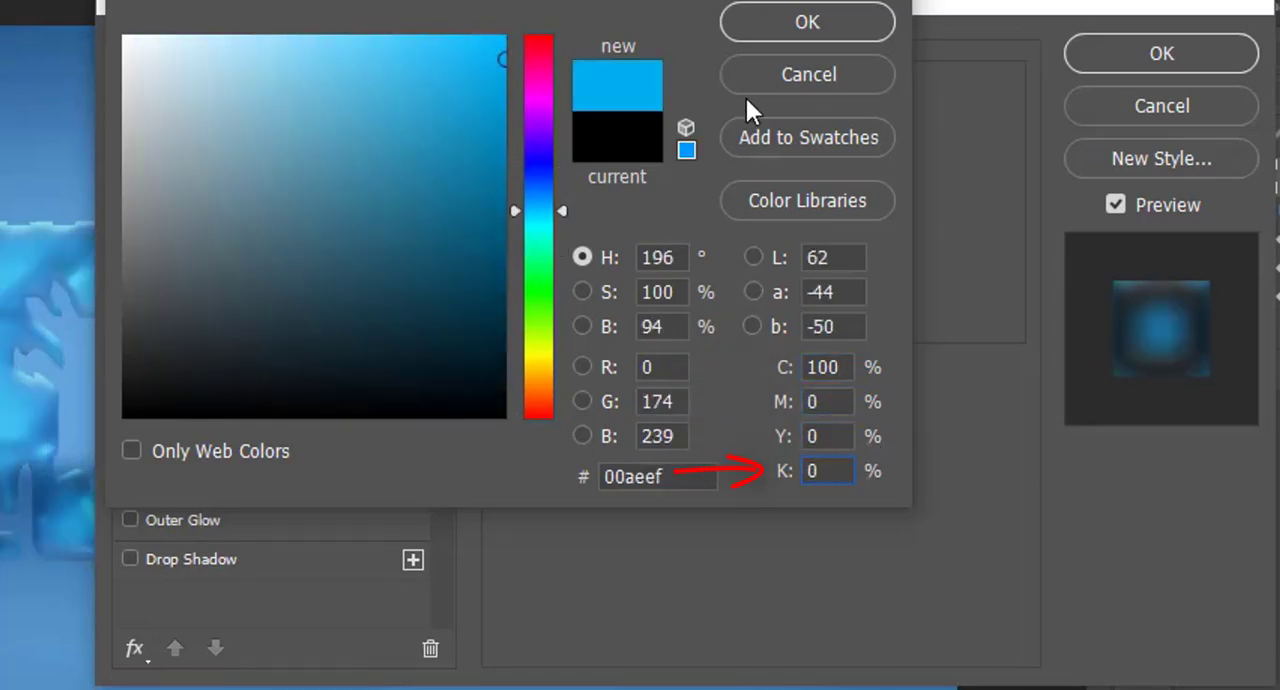
left_click(806, 22)
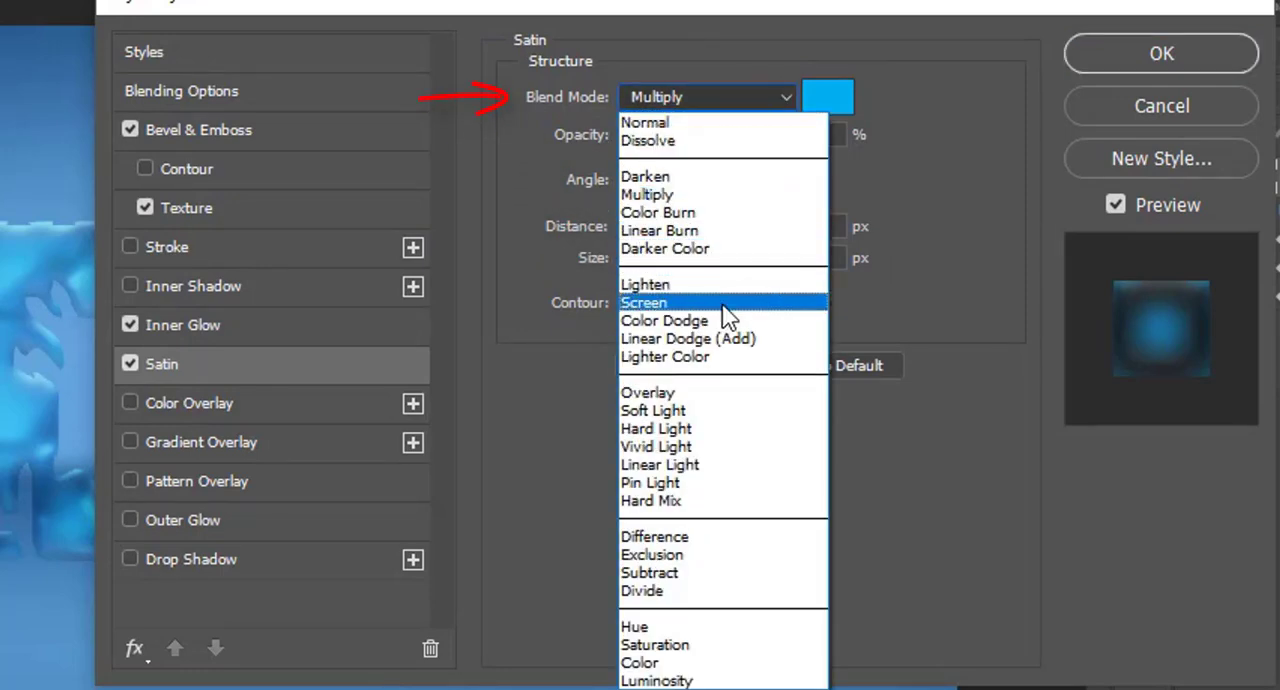
left_click(643, 302)
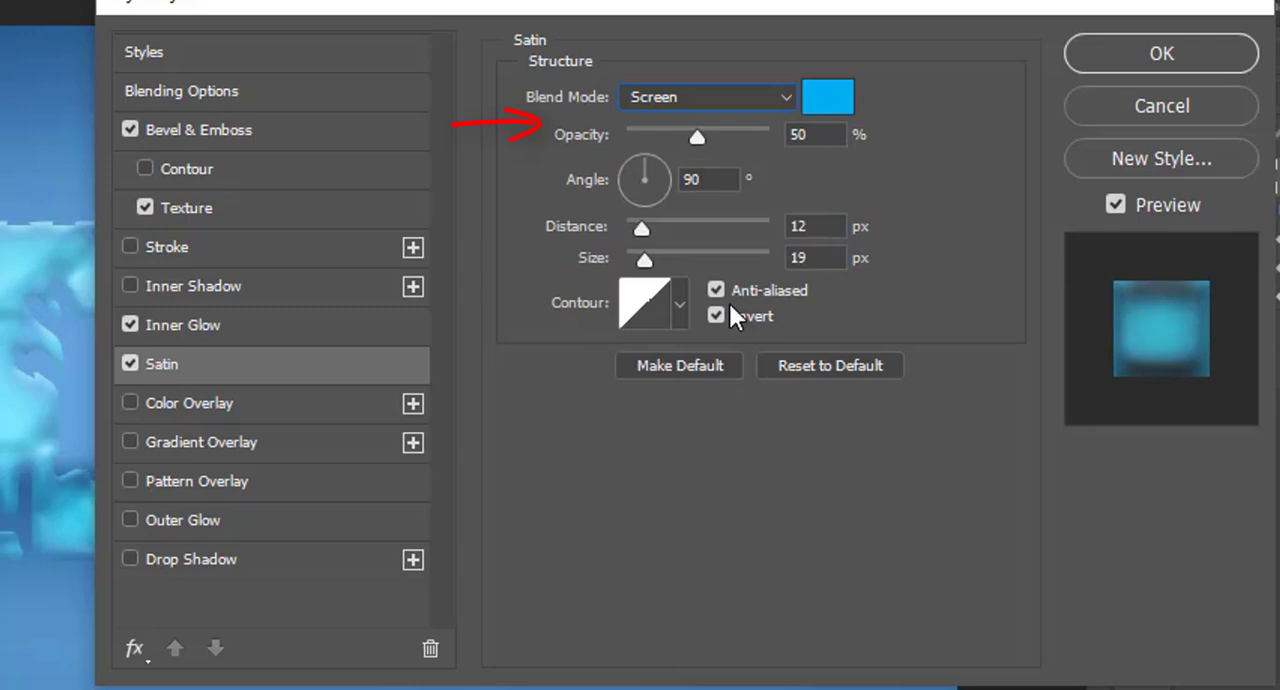
left_click(815, 134)
type("35")
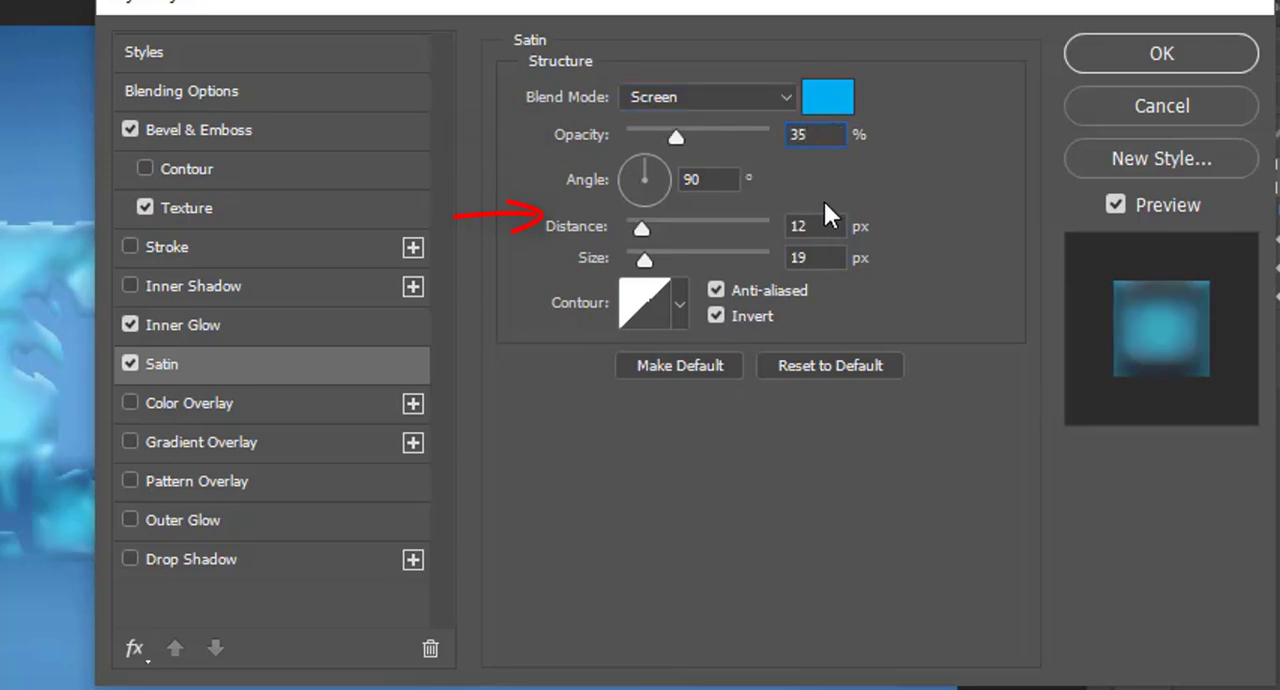
mouse_move(828, 228)
type("5")
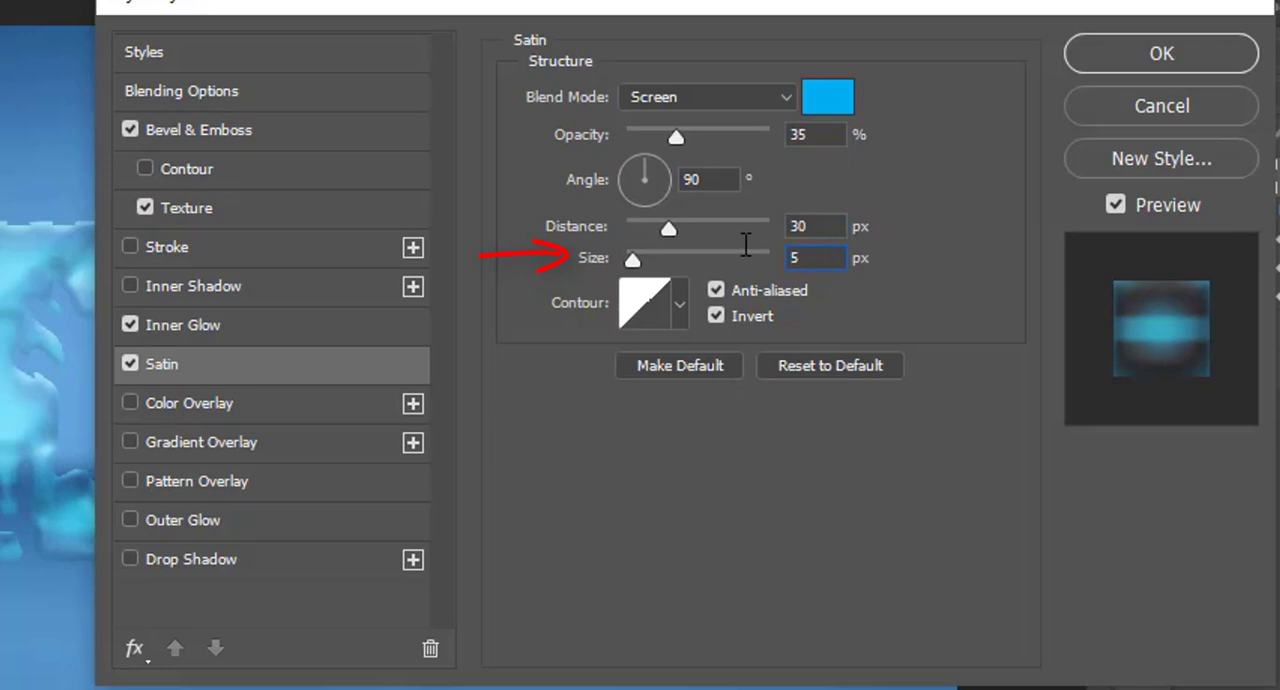
mouse_move(250, 400)
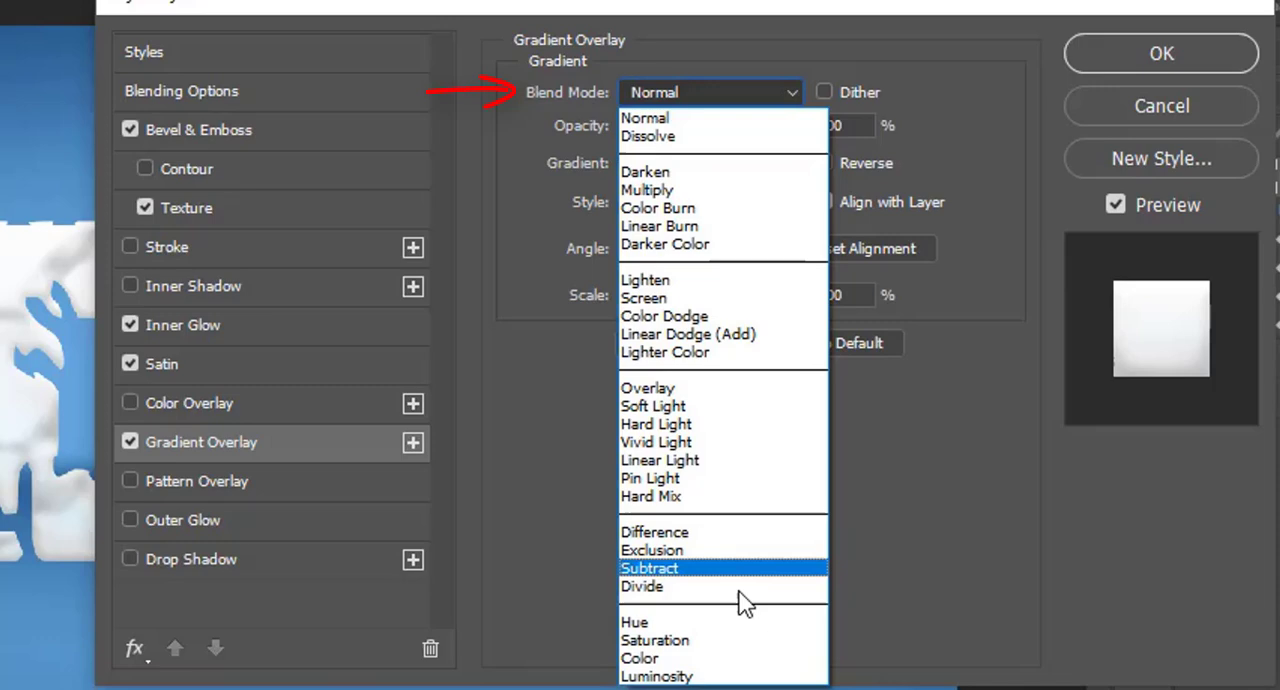
Step: Set the Gradient Overlay to Luminosity blending at 25% opacity
left_click(656, 675)
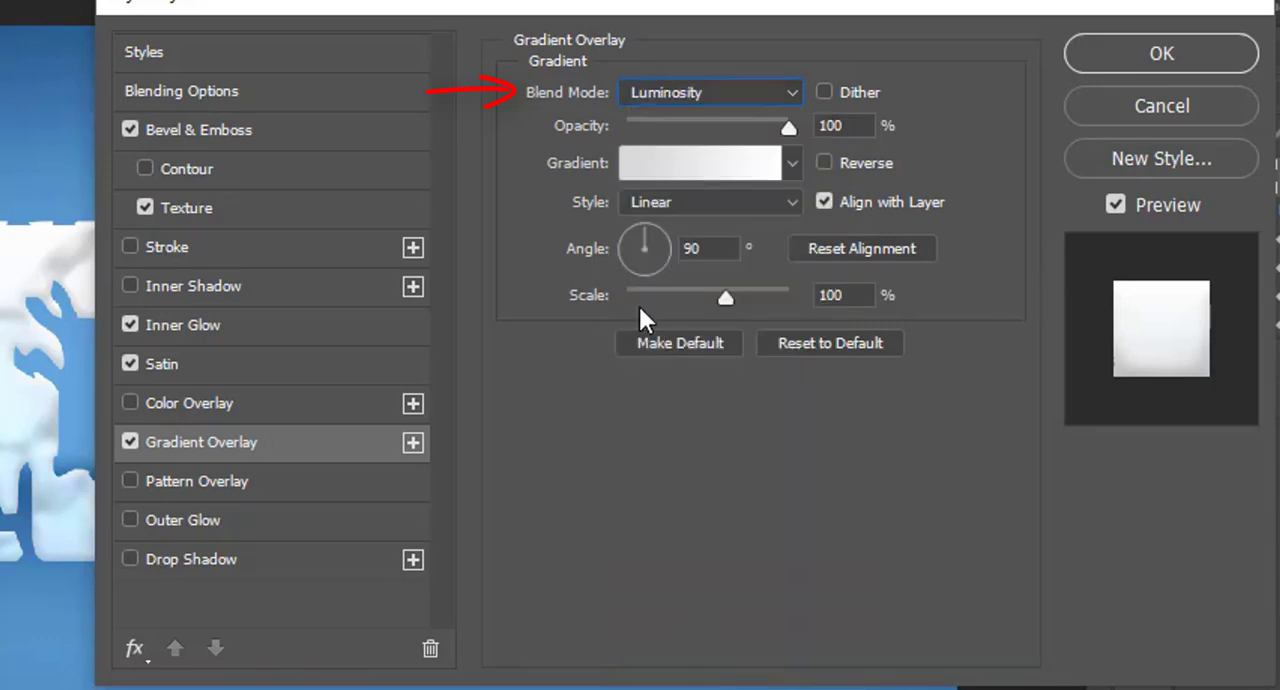
triple_click(844, 125)
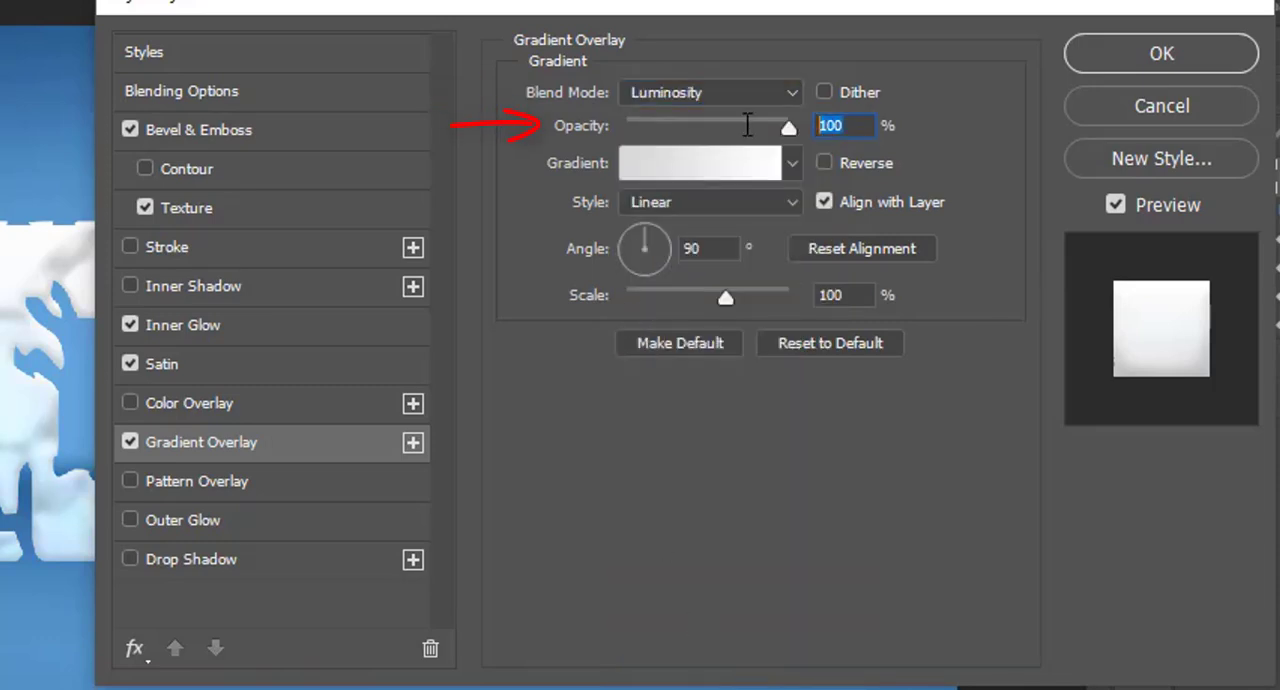
left_click_drag(788, 125, 665, 128)
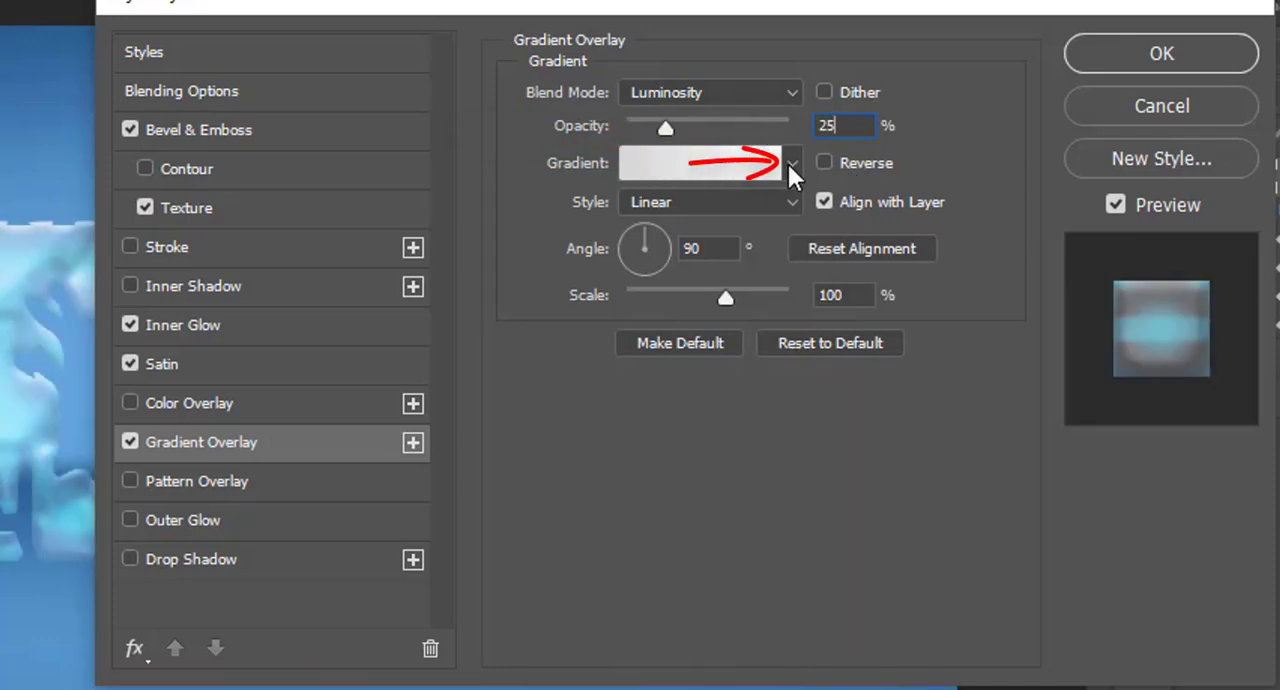
left_click(791, 162)
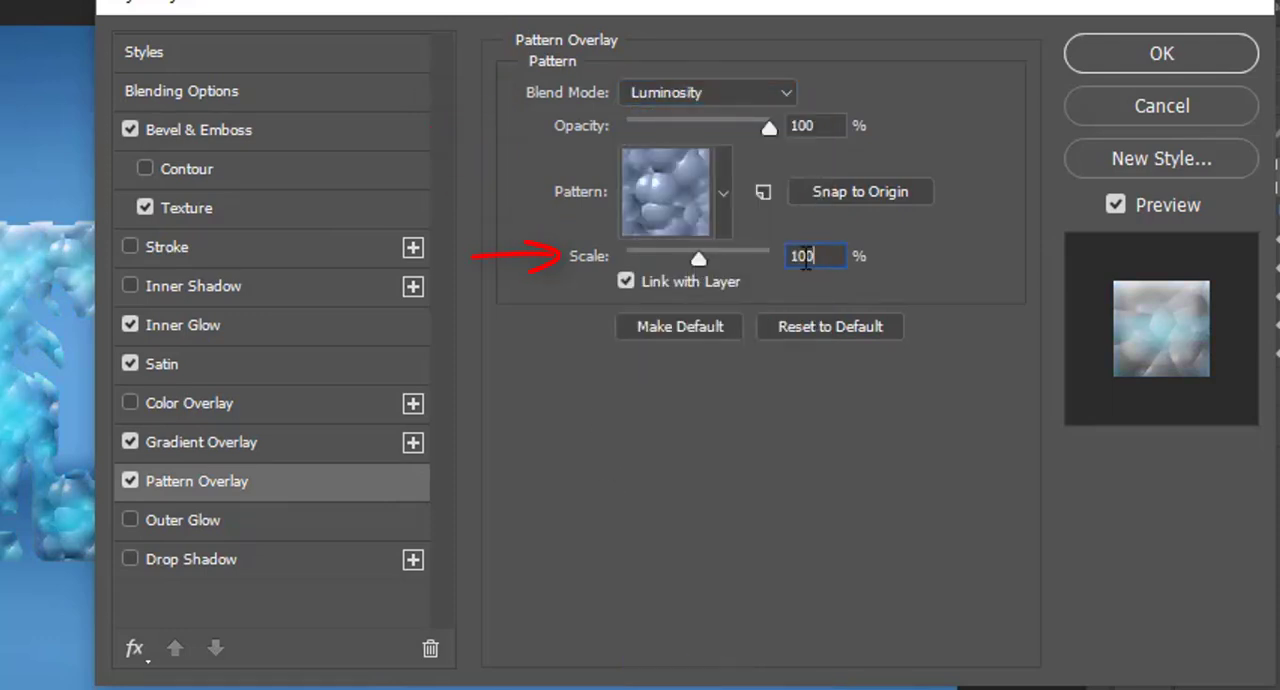
Step: Scale the bubbly Pattern Overlay up to 240%
left_click_drag(698, 257, 710, 257)
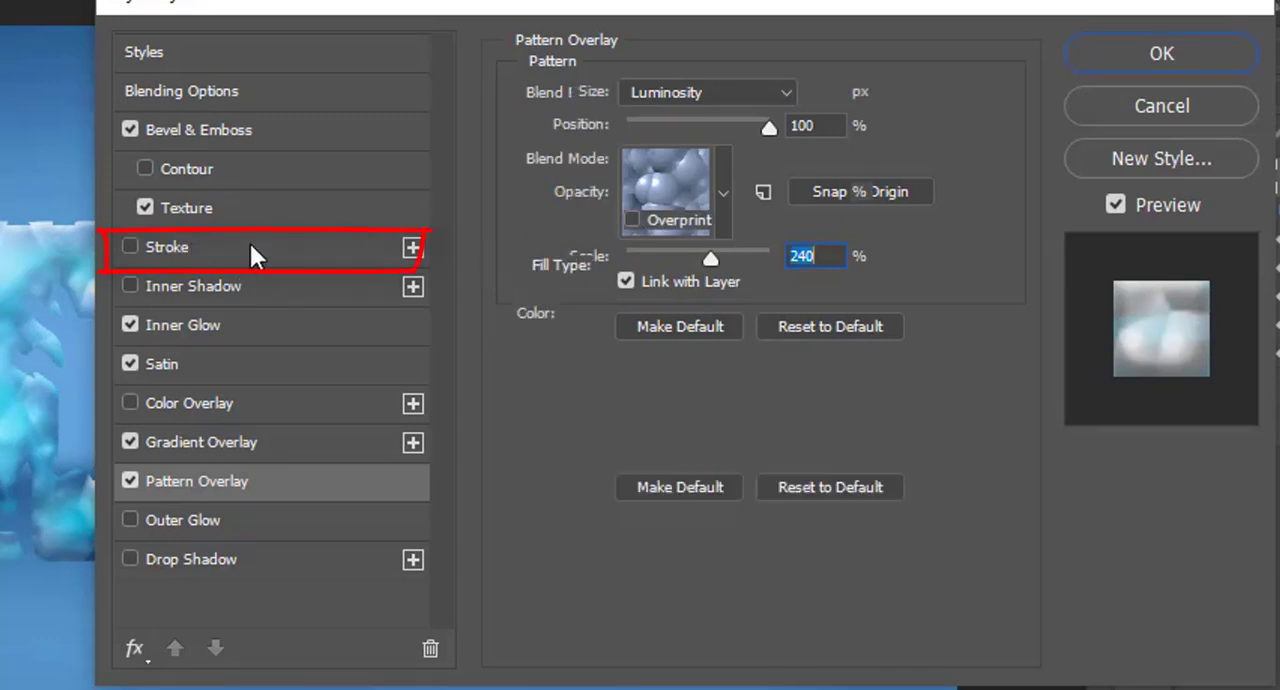
Step: Turn on the Stroke effect and set its opacity to 35%
left_click(167, 247)
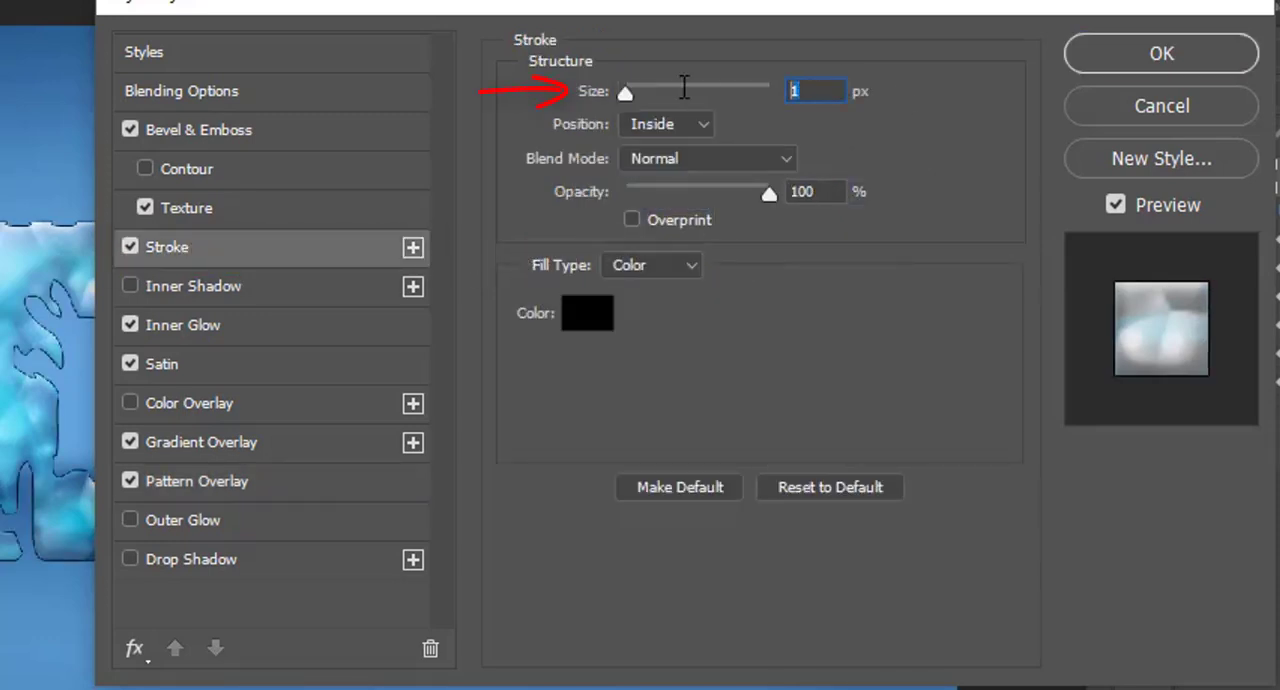
type("5")
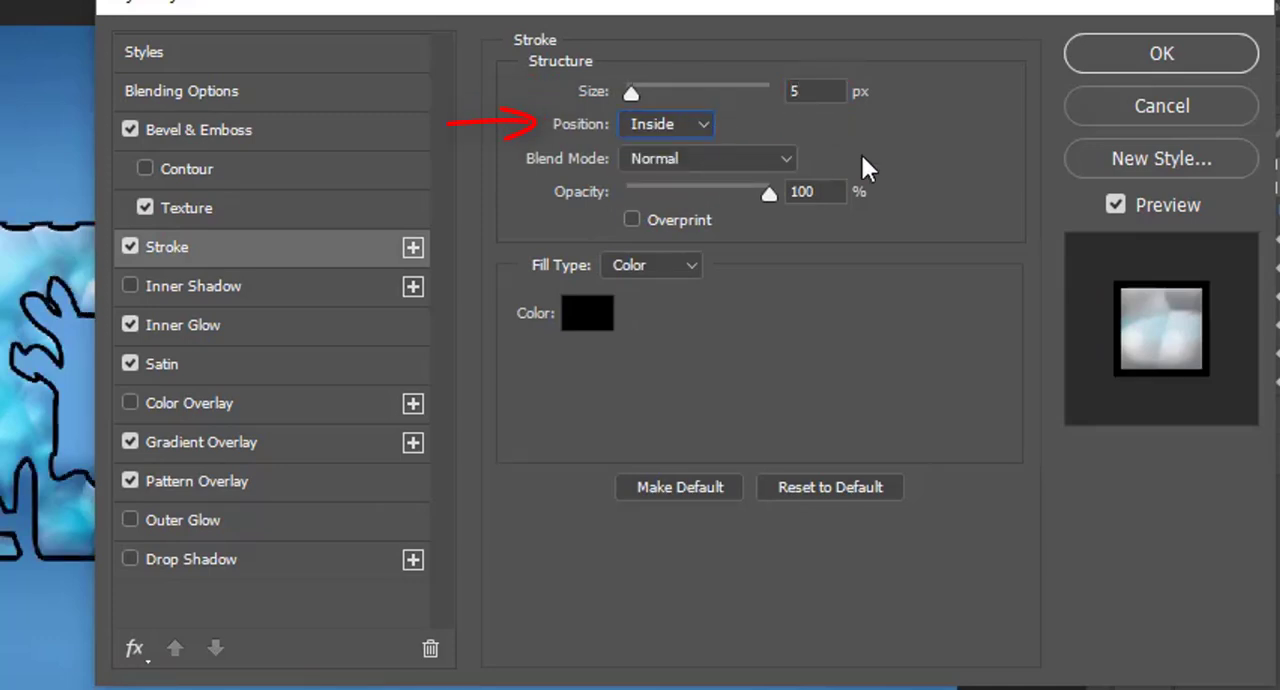
left_click(705, 158)
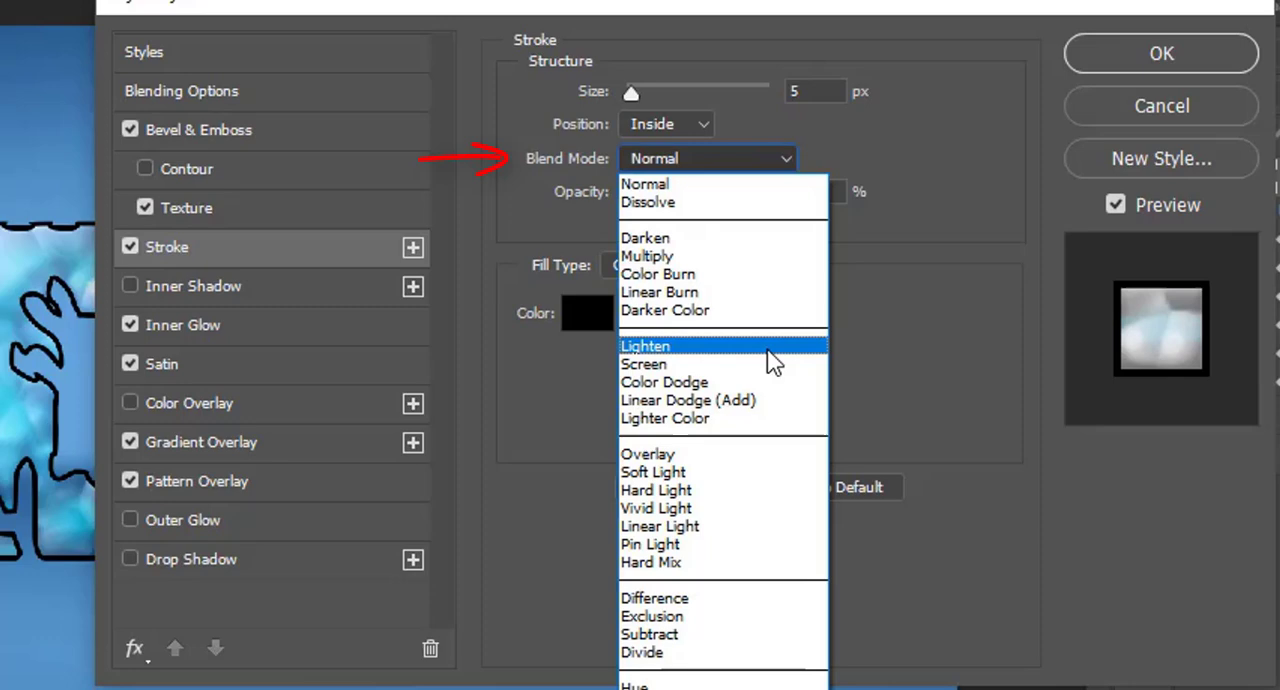
left_click(688, 399)
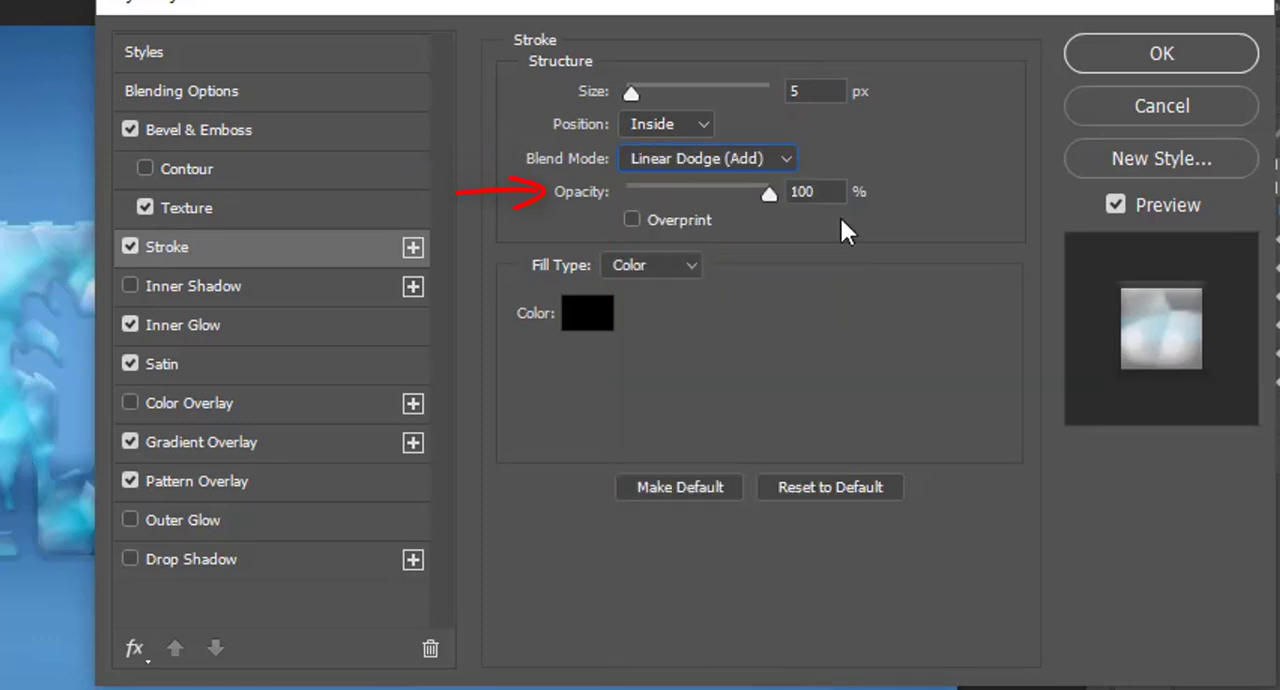
triple_click(815, 191)
type("35")
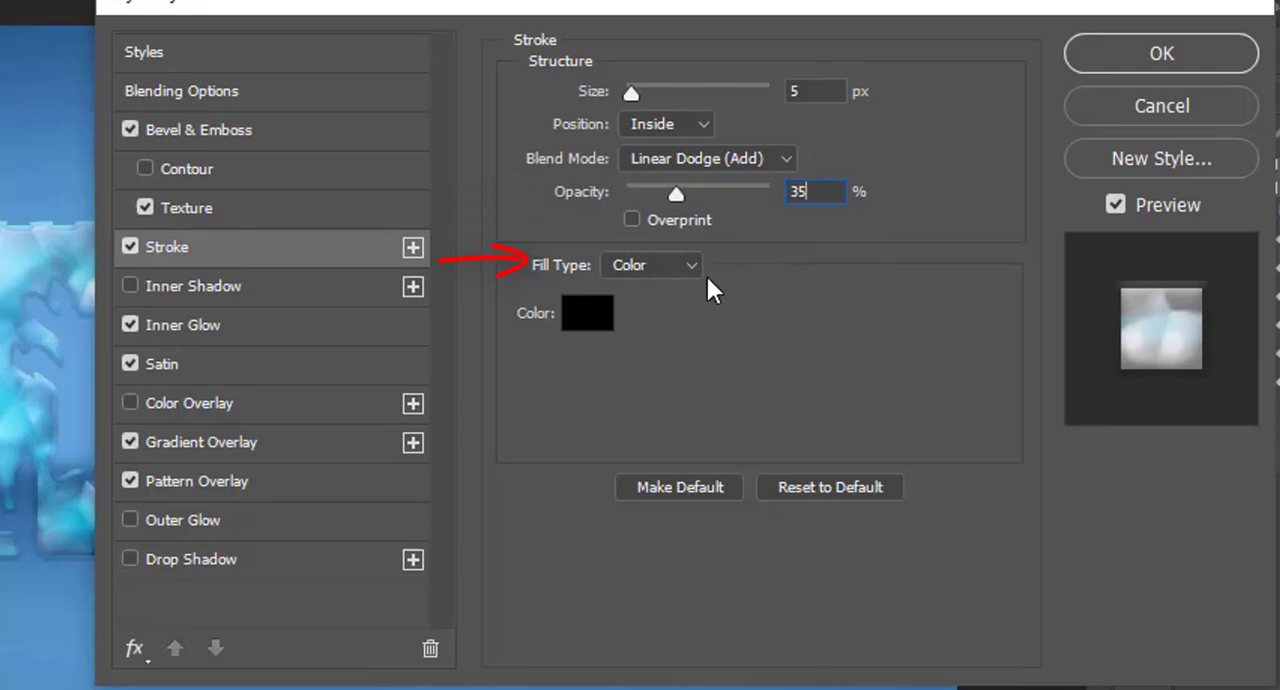
Step: Fill the stroke with the bubbly pattern at 1000% scale and apply the style
left_click(652, 265)
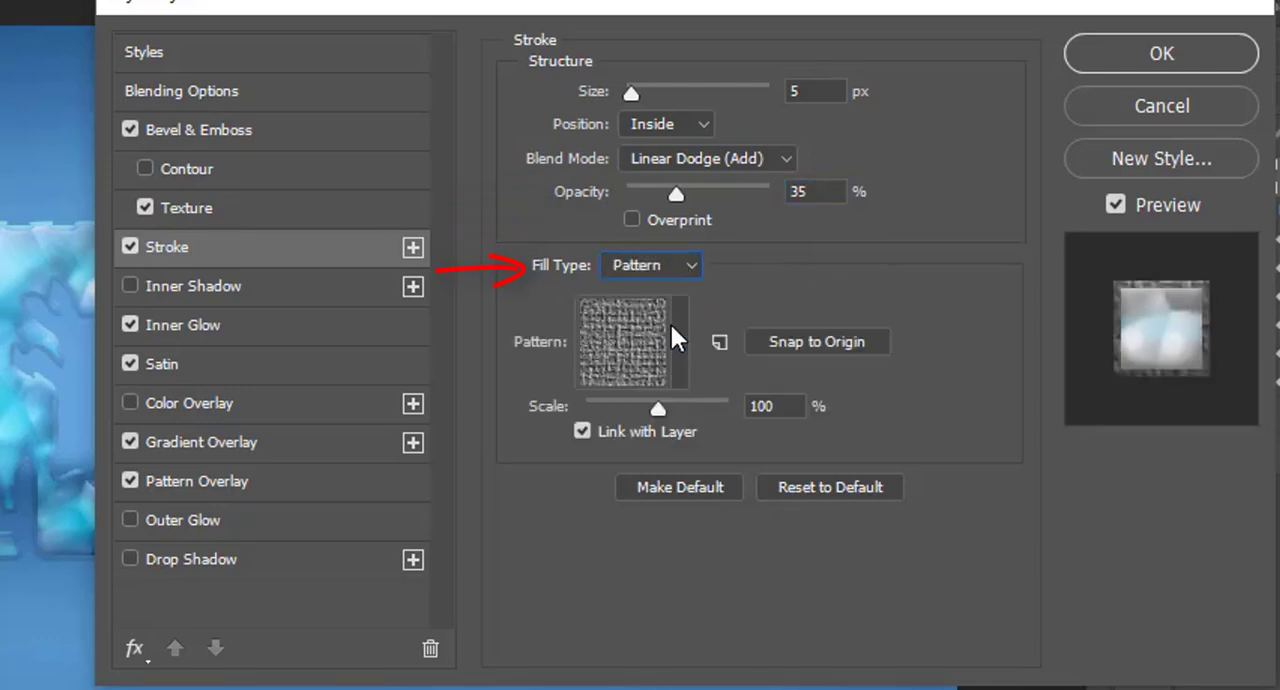
left_click(680, 341)
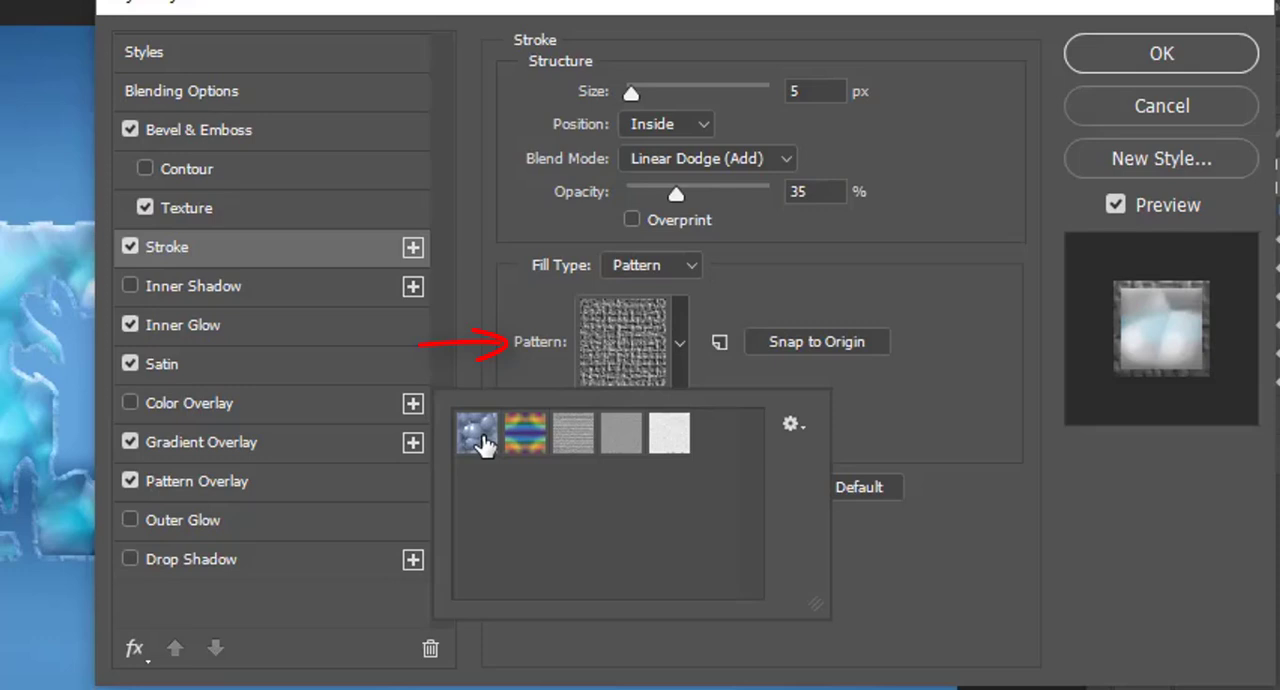
left_click(476, 433)
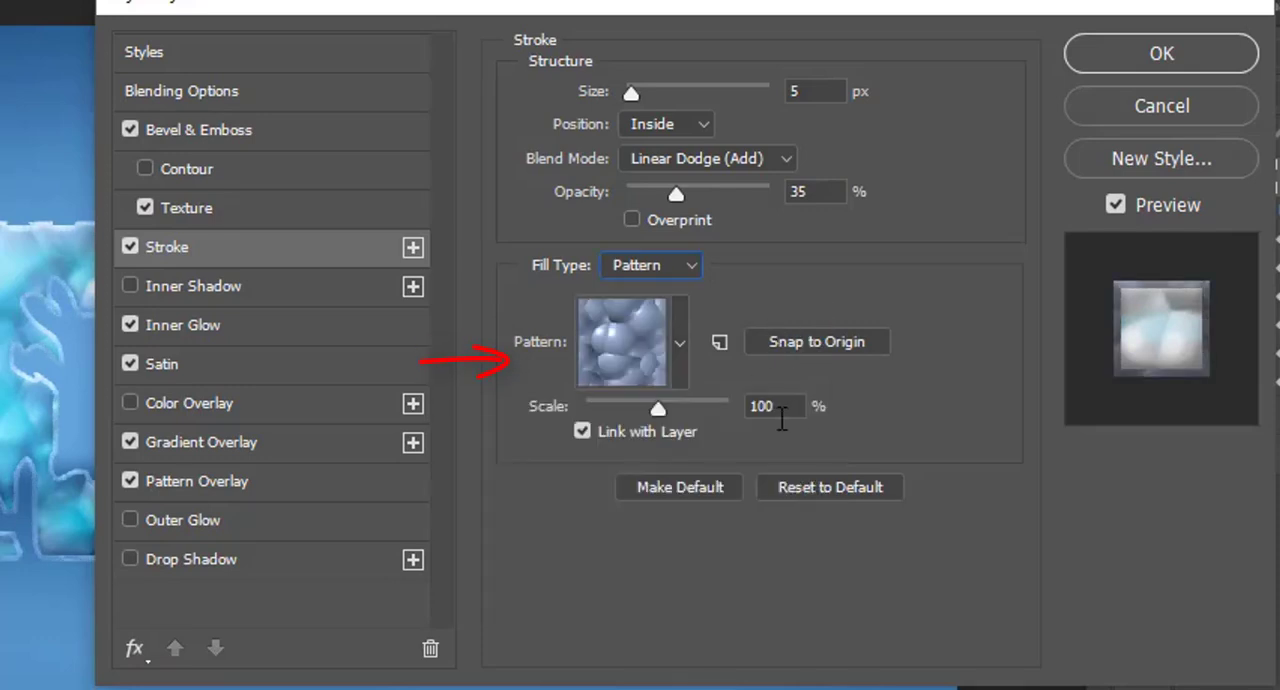
triple_click(775, 406)
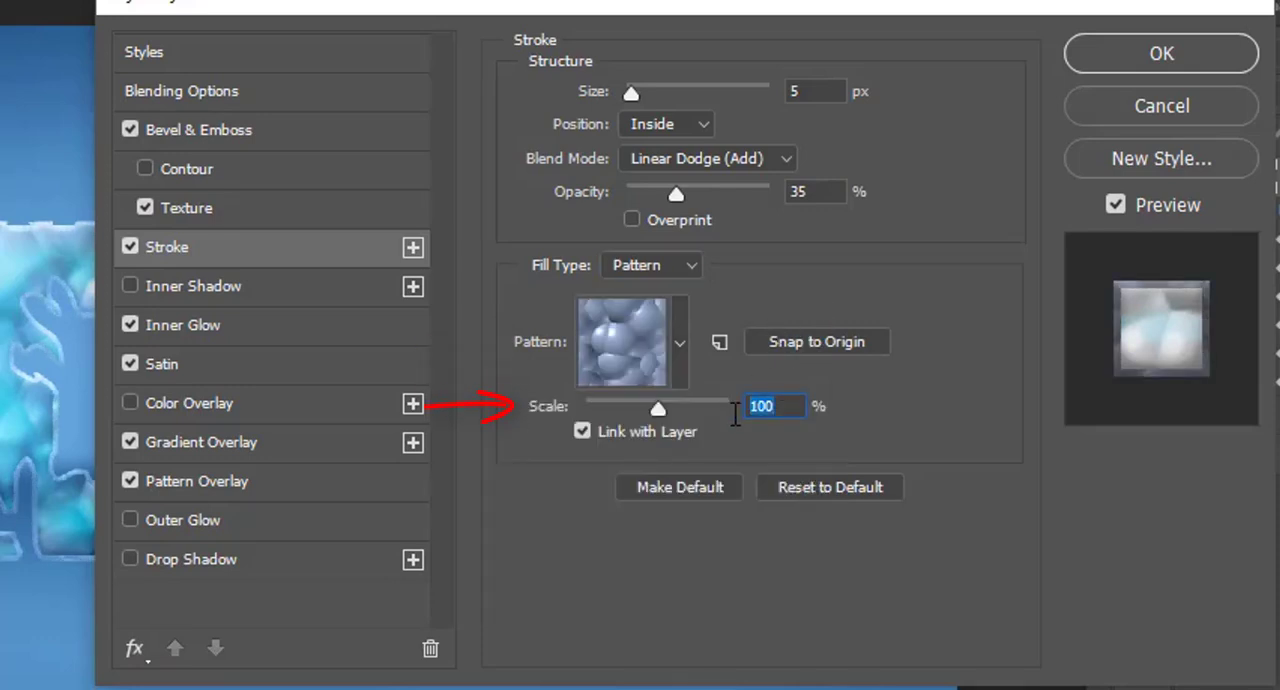
type("1000")
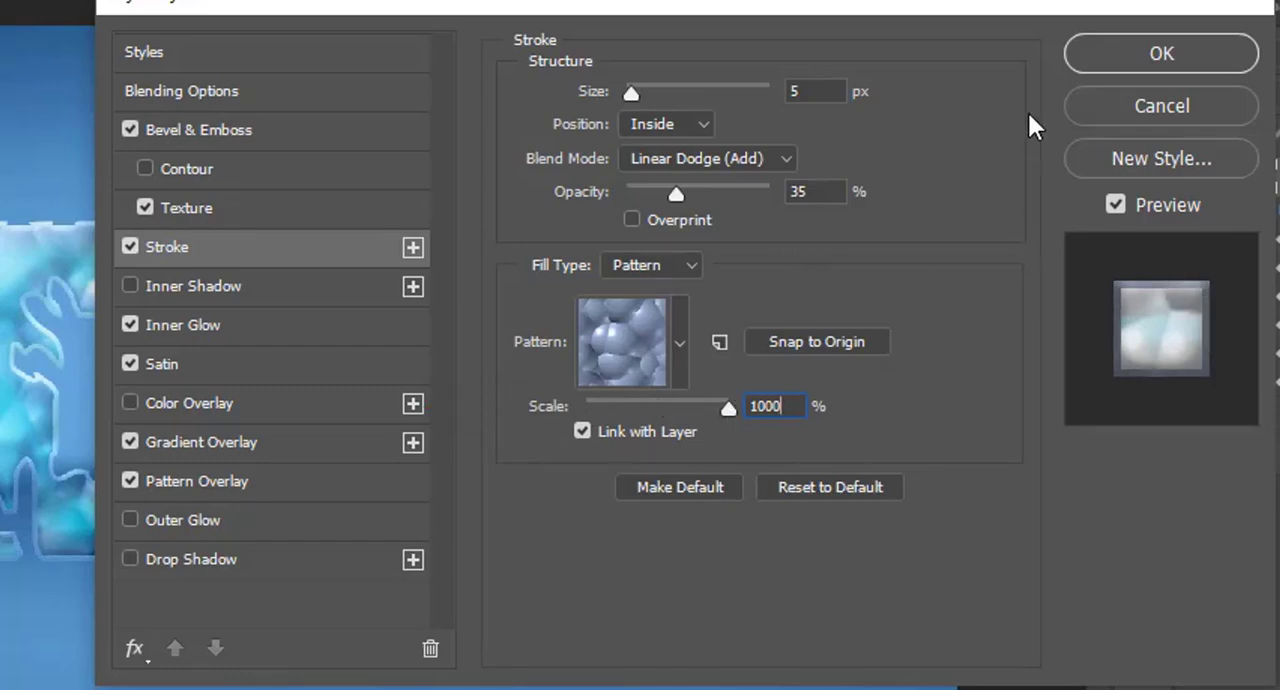
left_click(1160, 53)
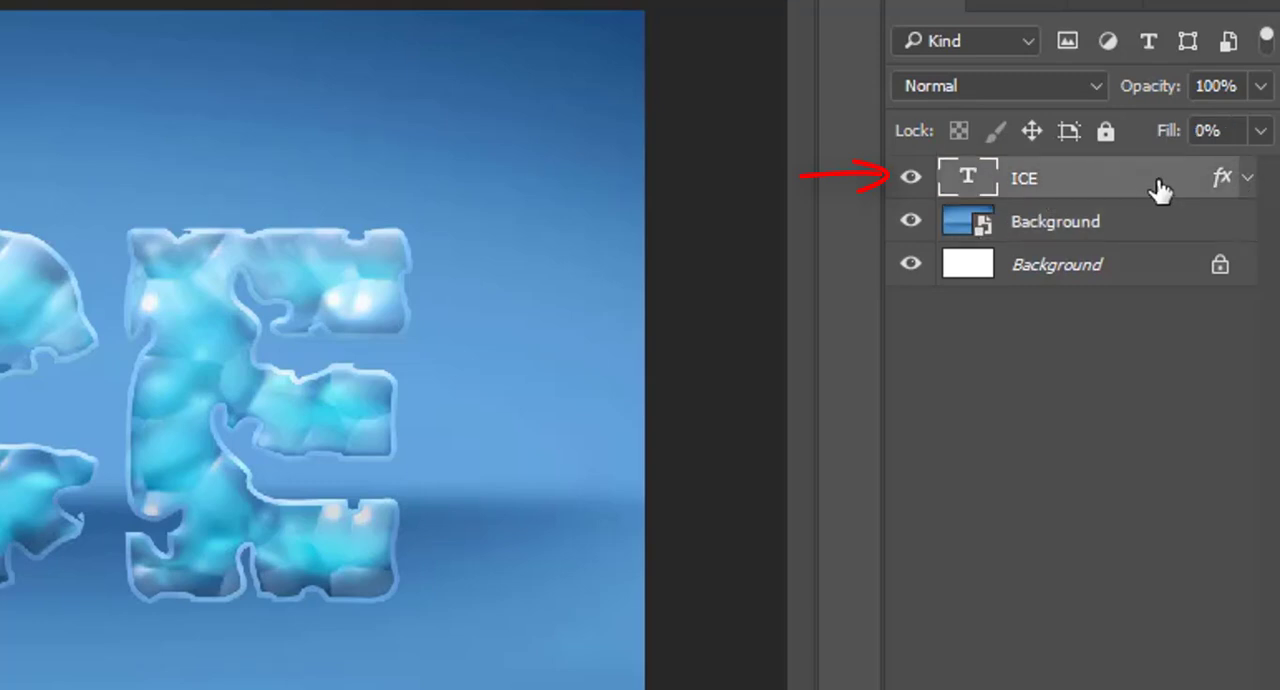
Step: Duplicate the ICE layer as ICE copy and open its Bevel & Emboss settings
key("ctrl+j")
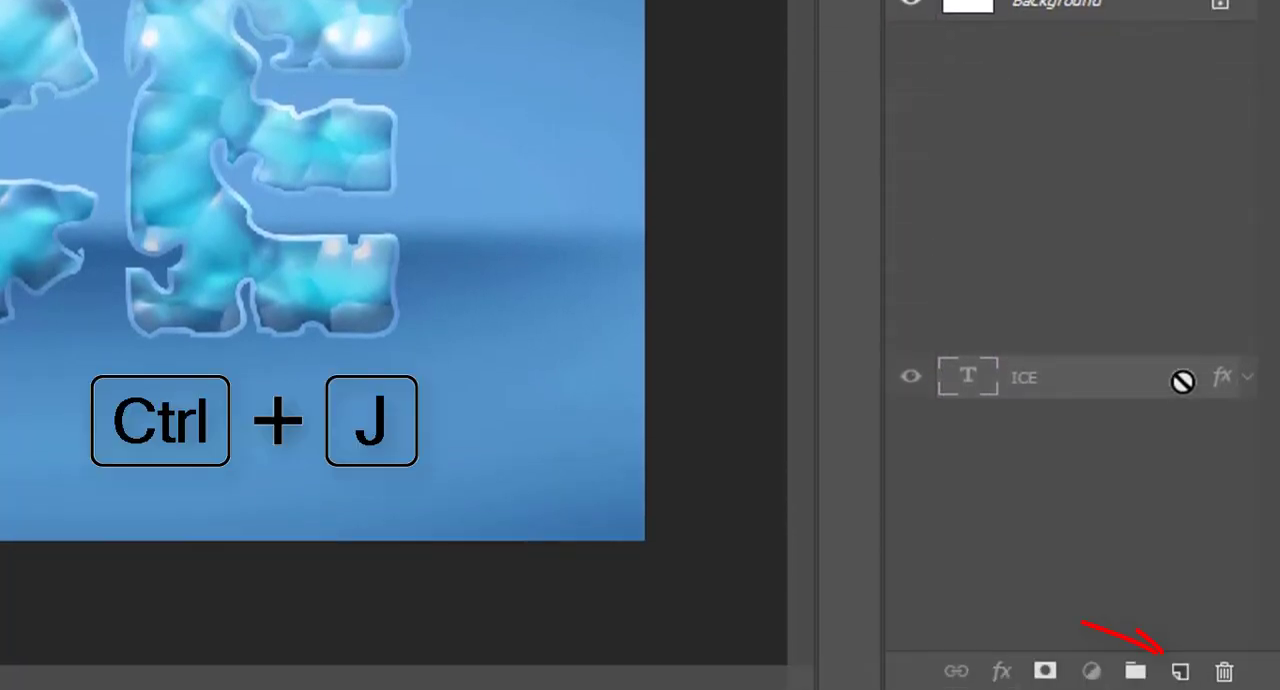
key("ctrl+j")
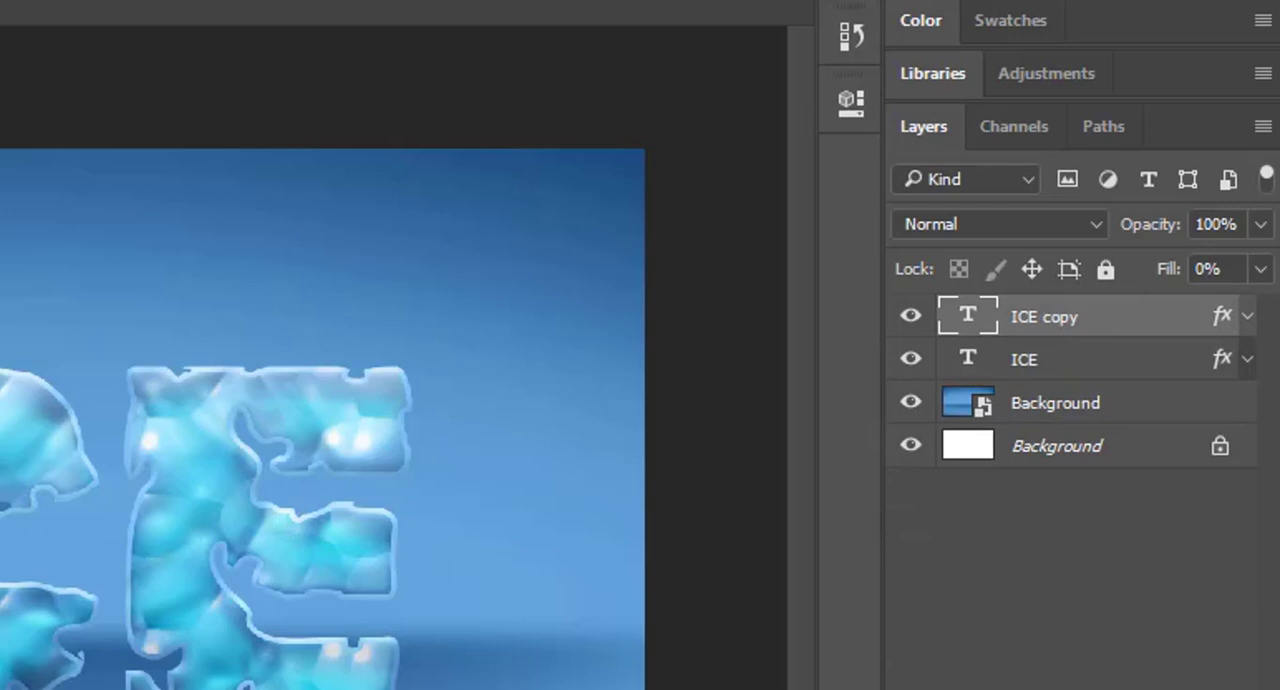
left_click(1248, 316)
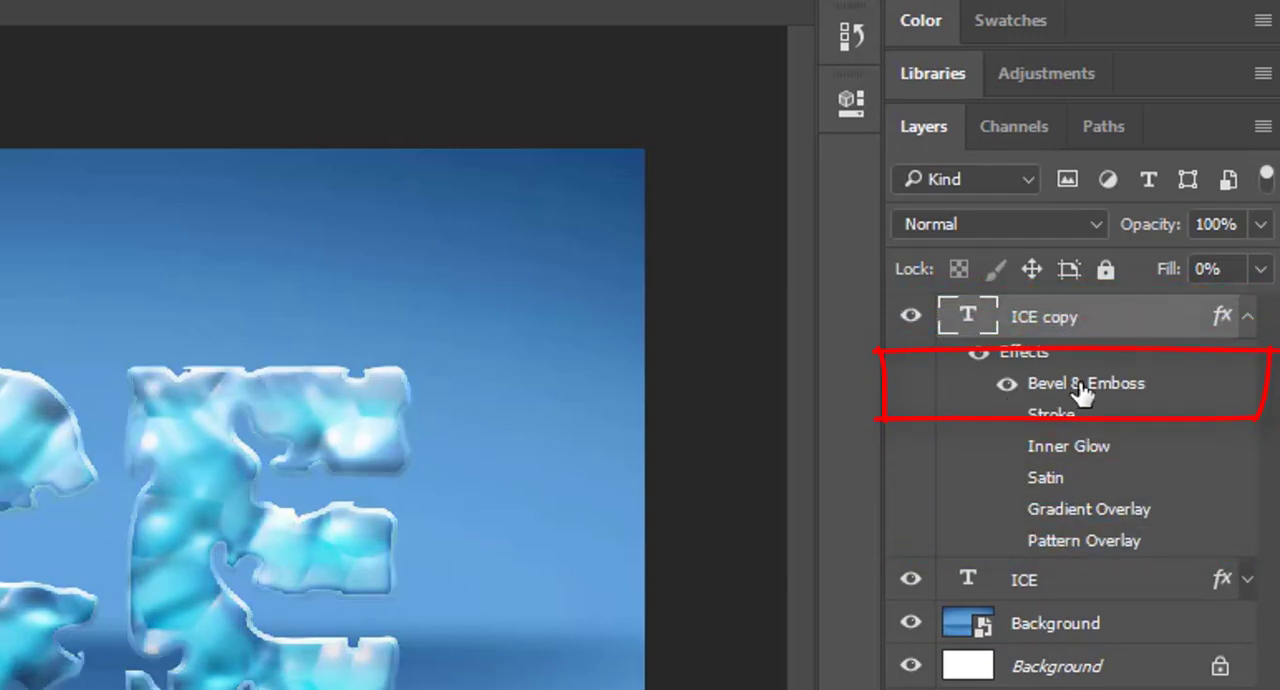
double_click(1085, 383)
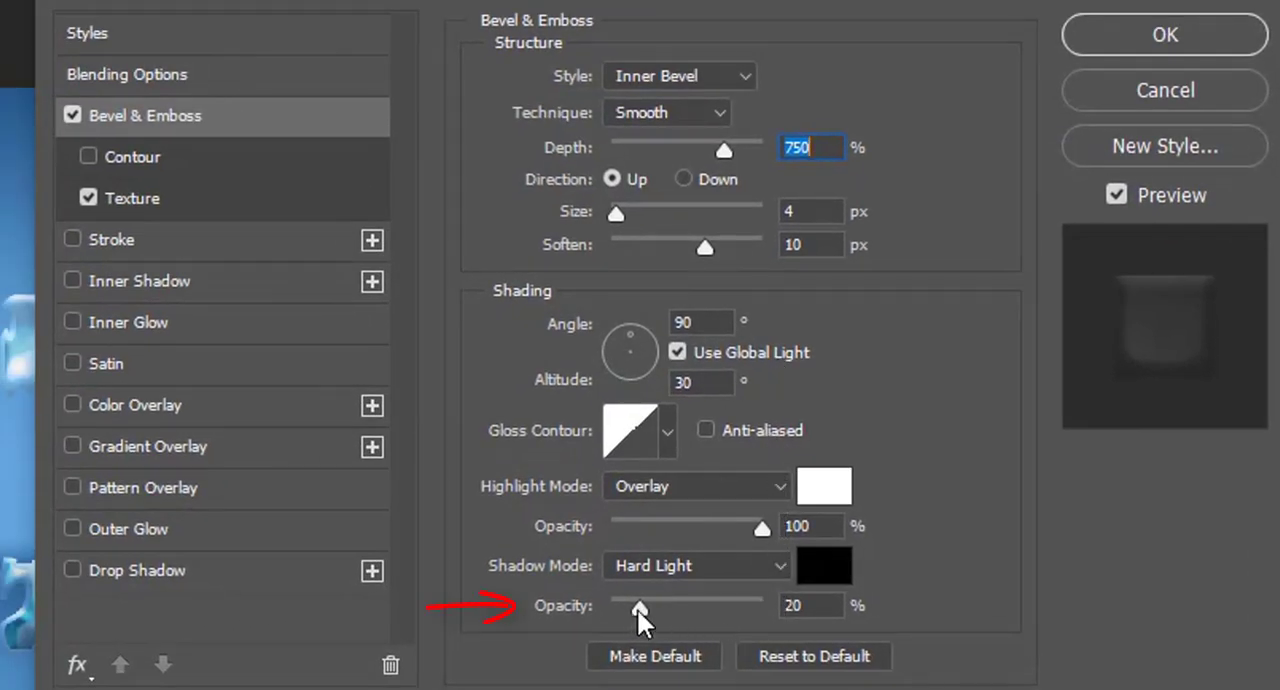
Step: Set ICE copy's bevel shadow opacity to 0%, texture scale 265% and depth +215
left_click_drag(640, 600, 610, 600)
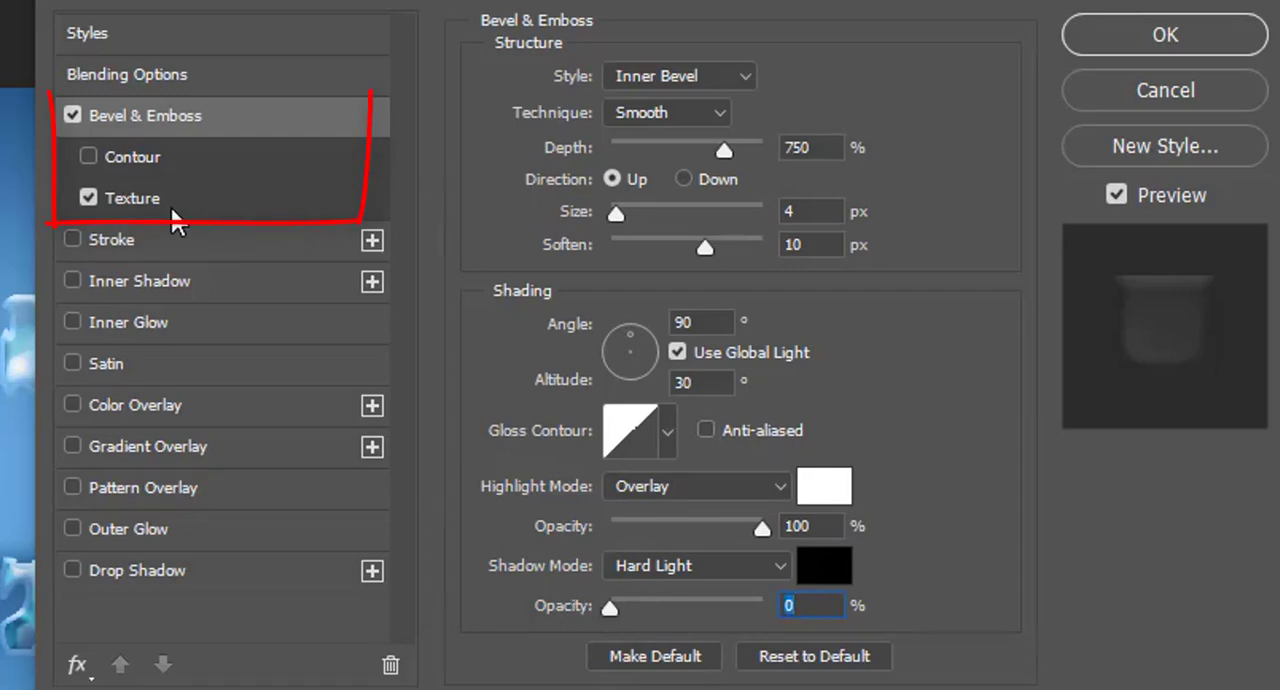
left_click(134, 197)
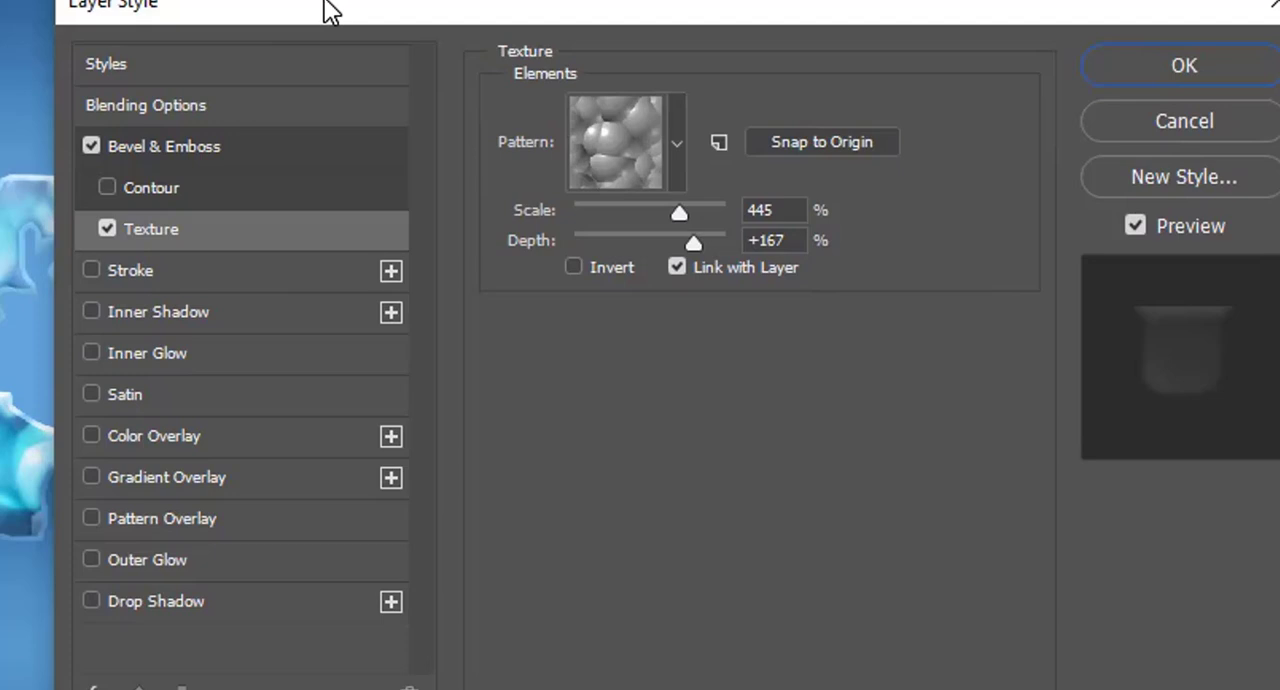
triple_click(773, 210)
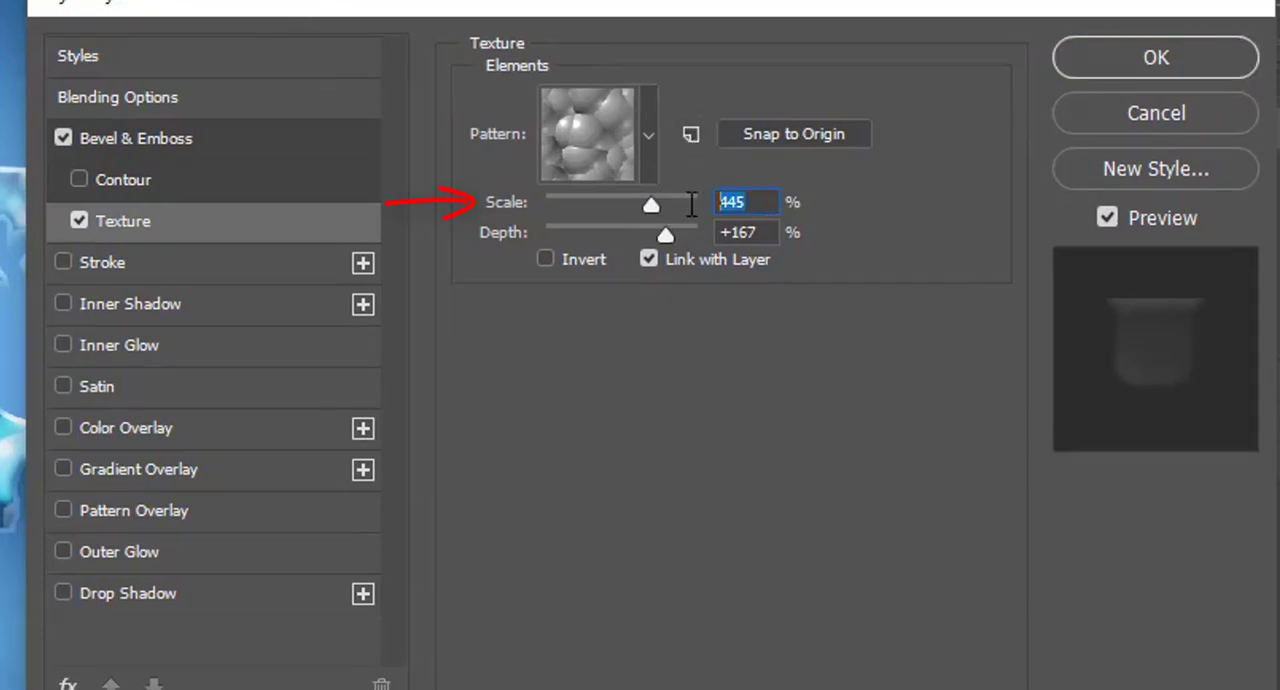
type("265")
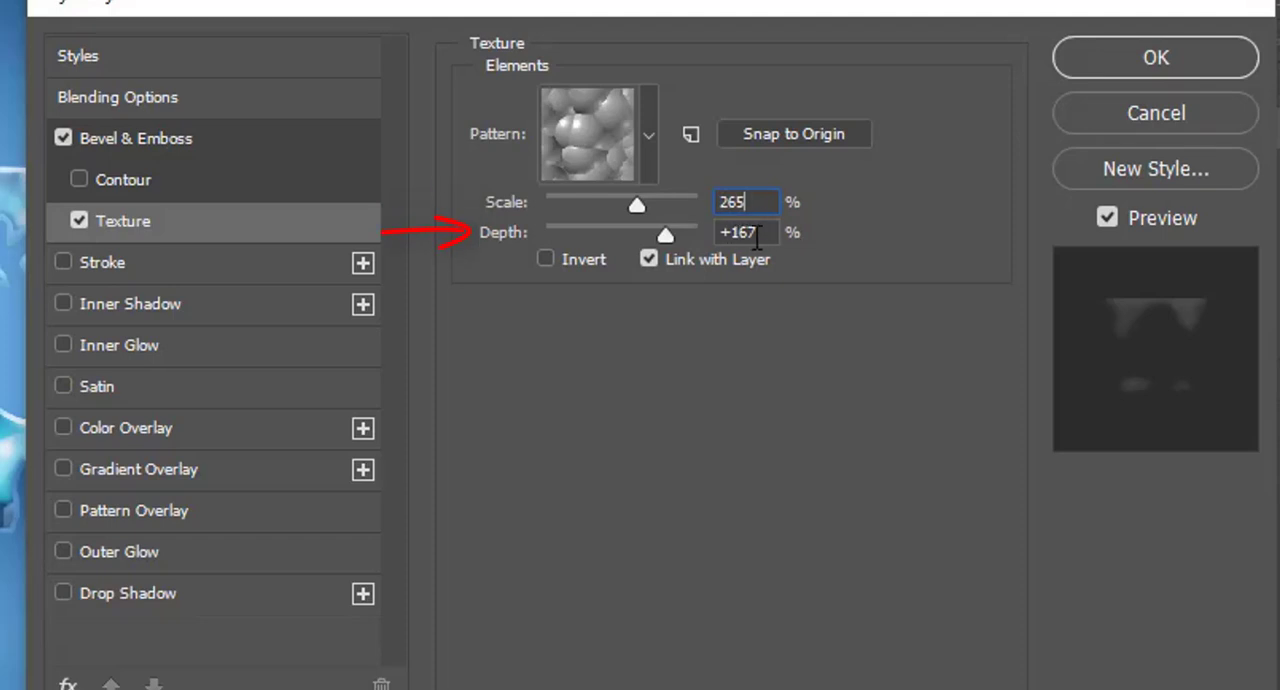
triple_click(745, 232)
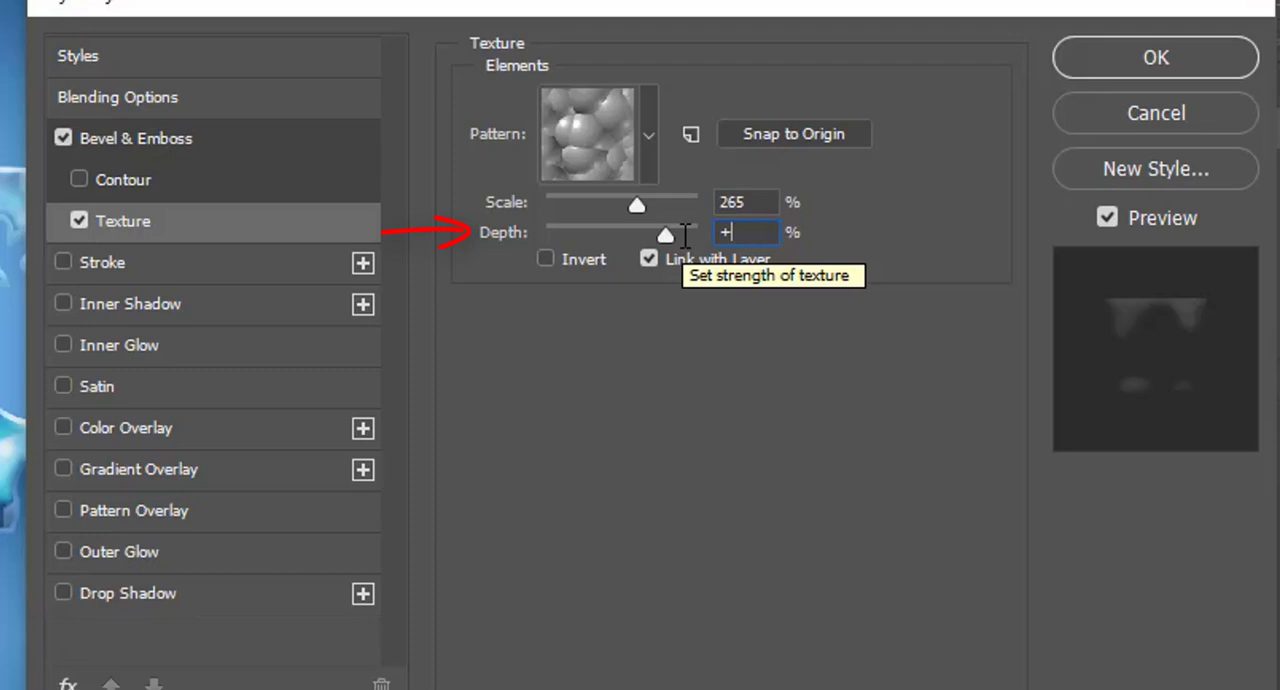
type("215")
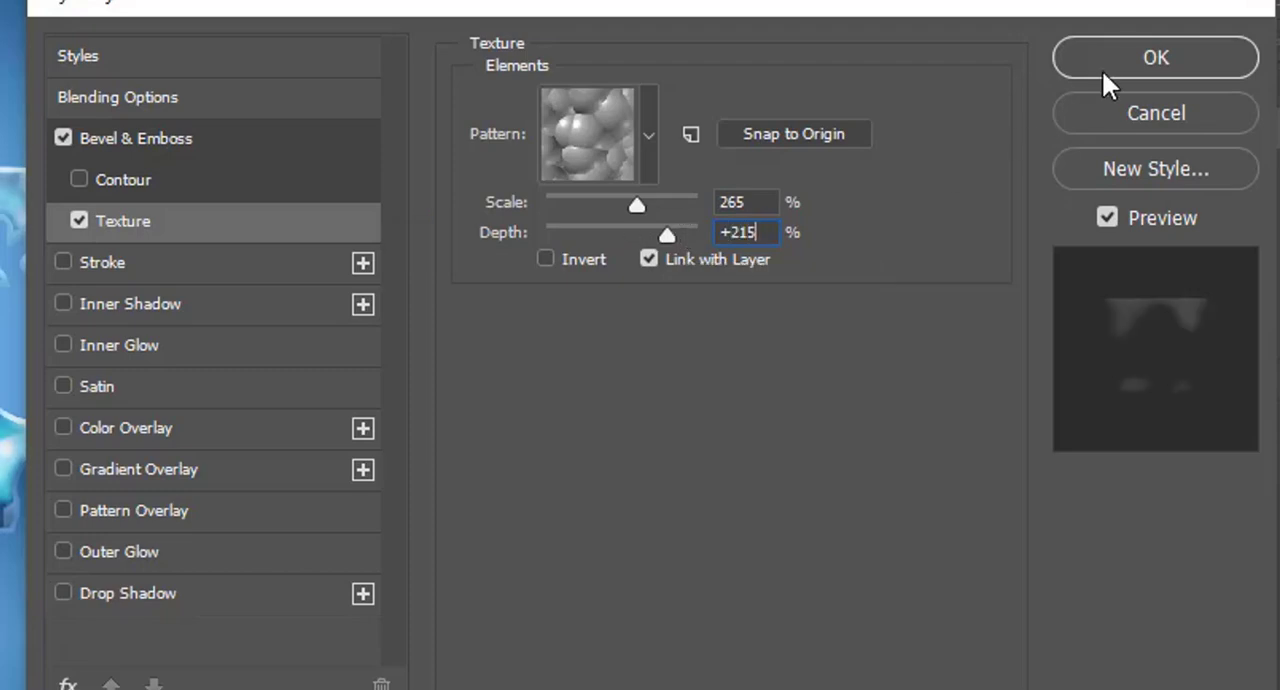
left_click(1155, 57)
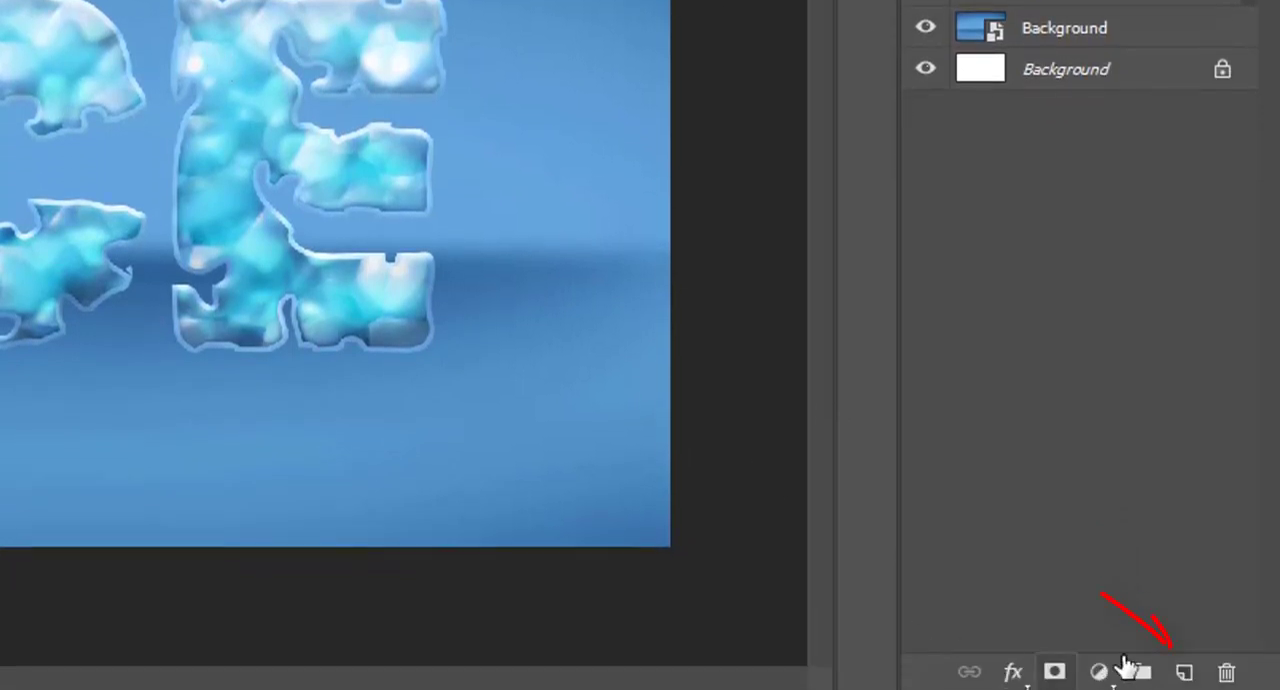
Step: Add an empty layer and expand the Dry Media Brushes preset set
left_click(1184, 671)
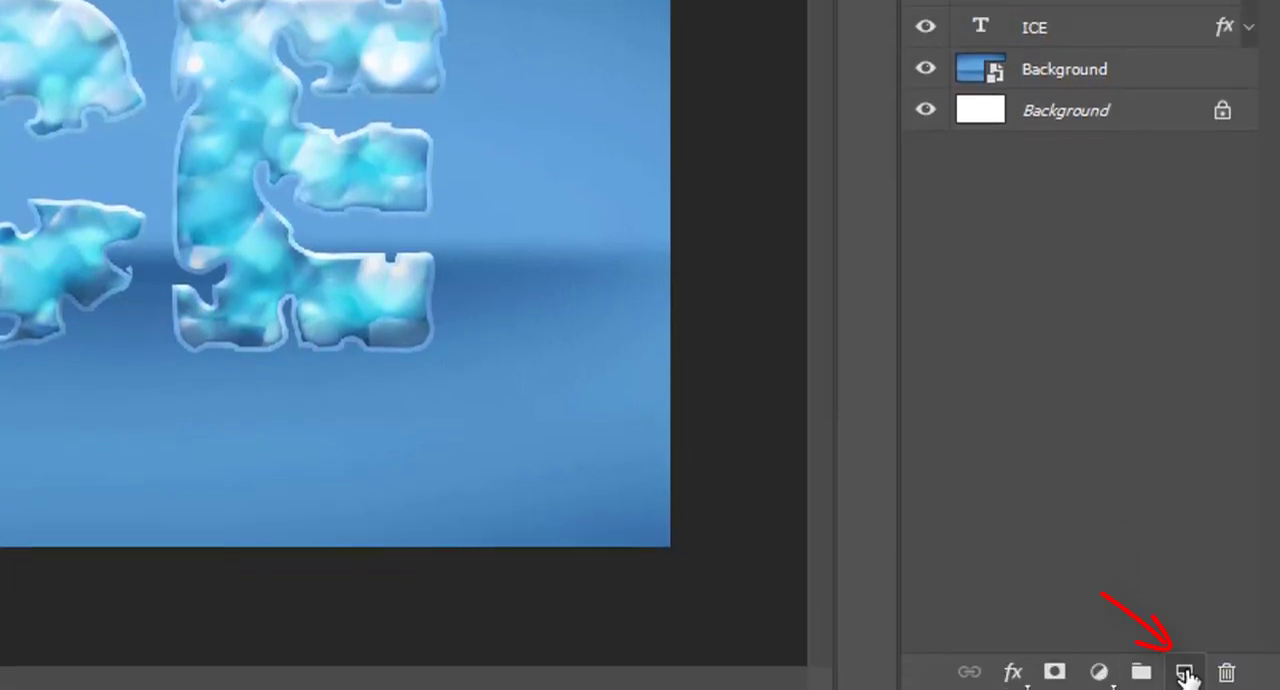
left_click(1184, 671)
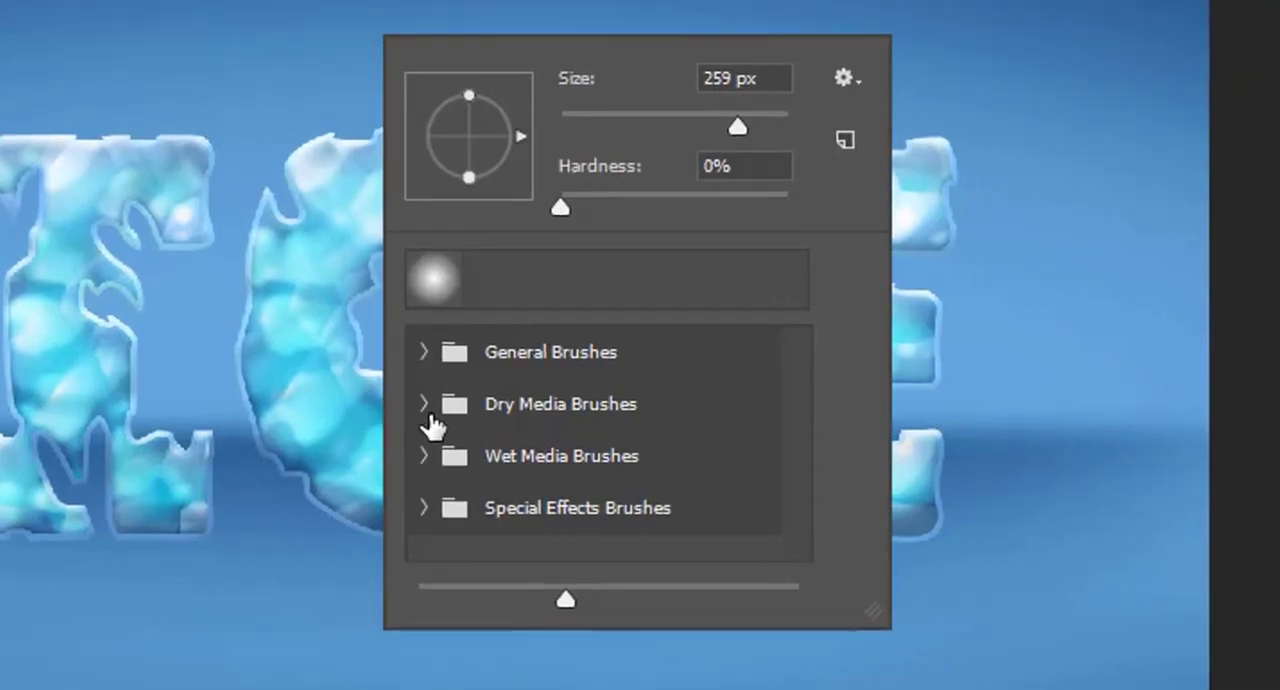
left_click(424, 404)
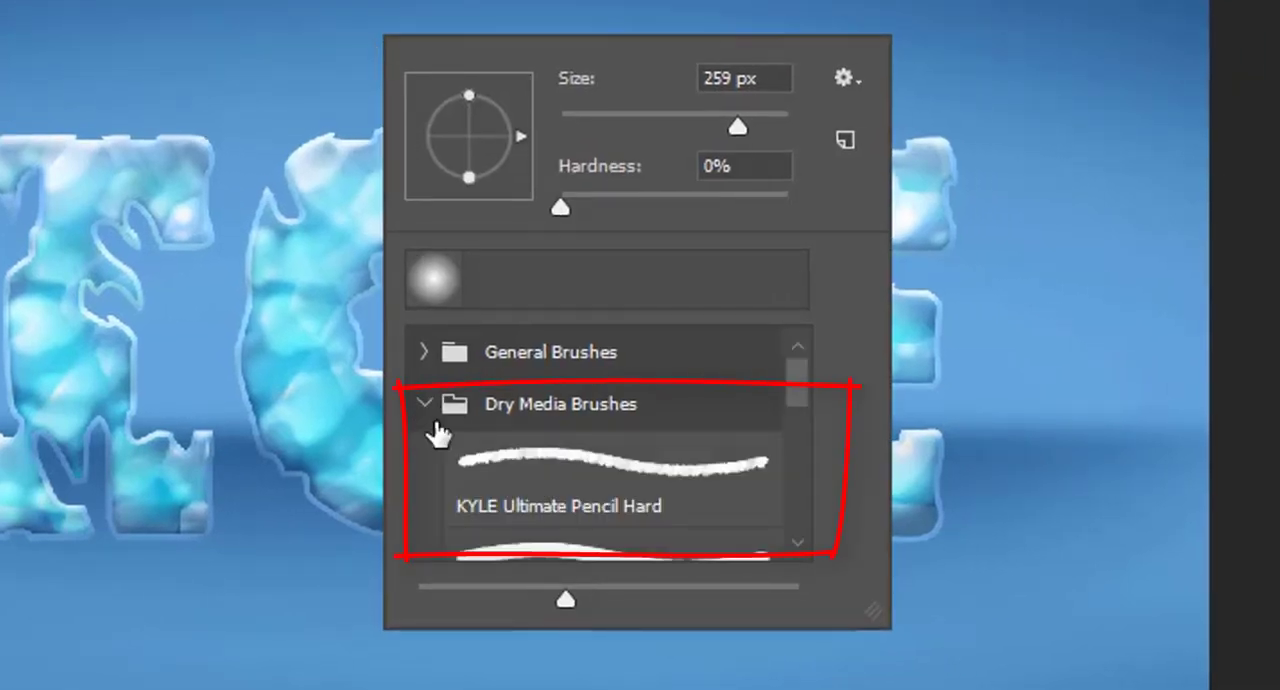
mouse_move(568, 467)
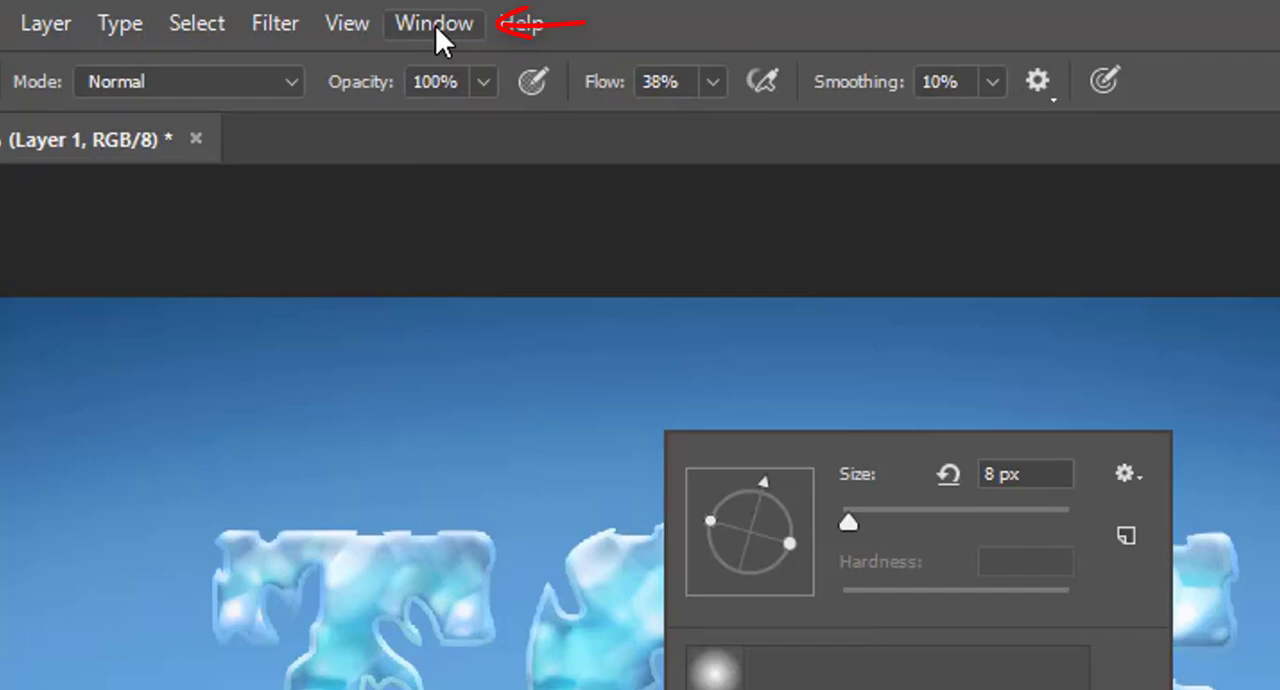
Step: Show the Brushes panel and switch to the detailed Brush Settings
left_click(433, 23)
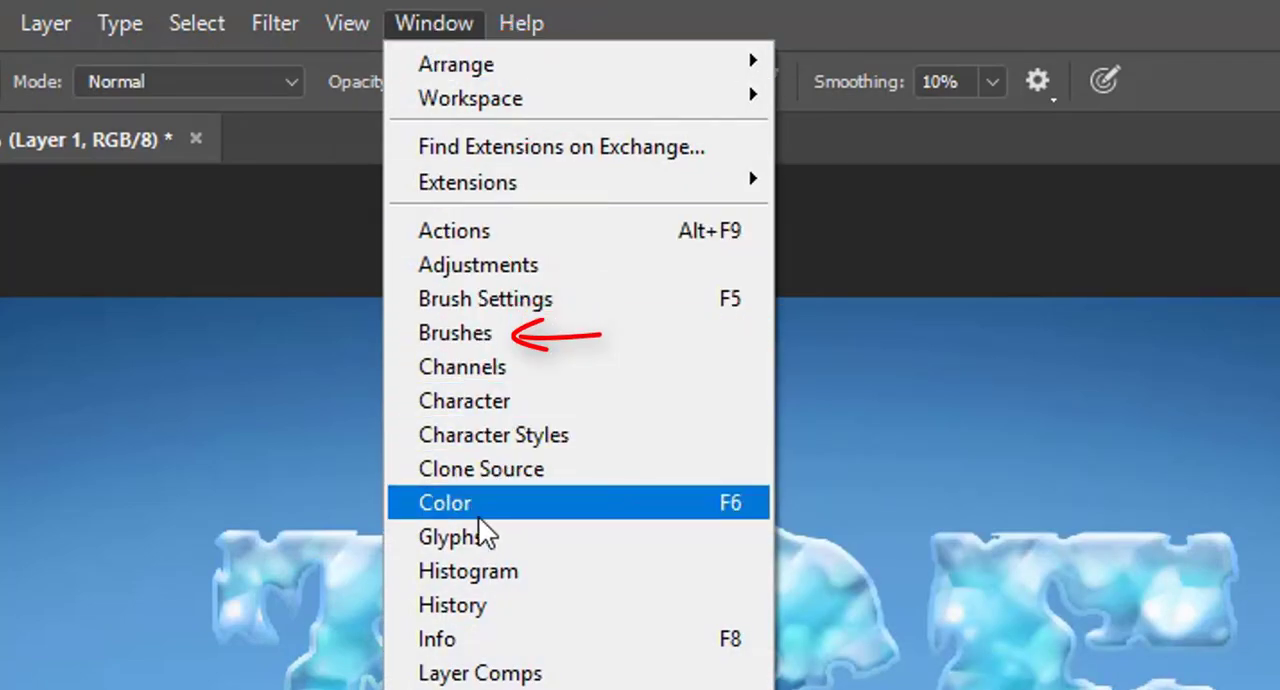
left_click(455, 332)
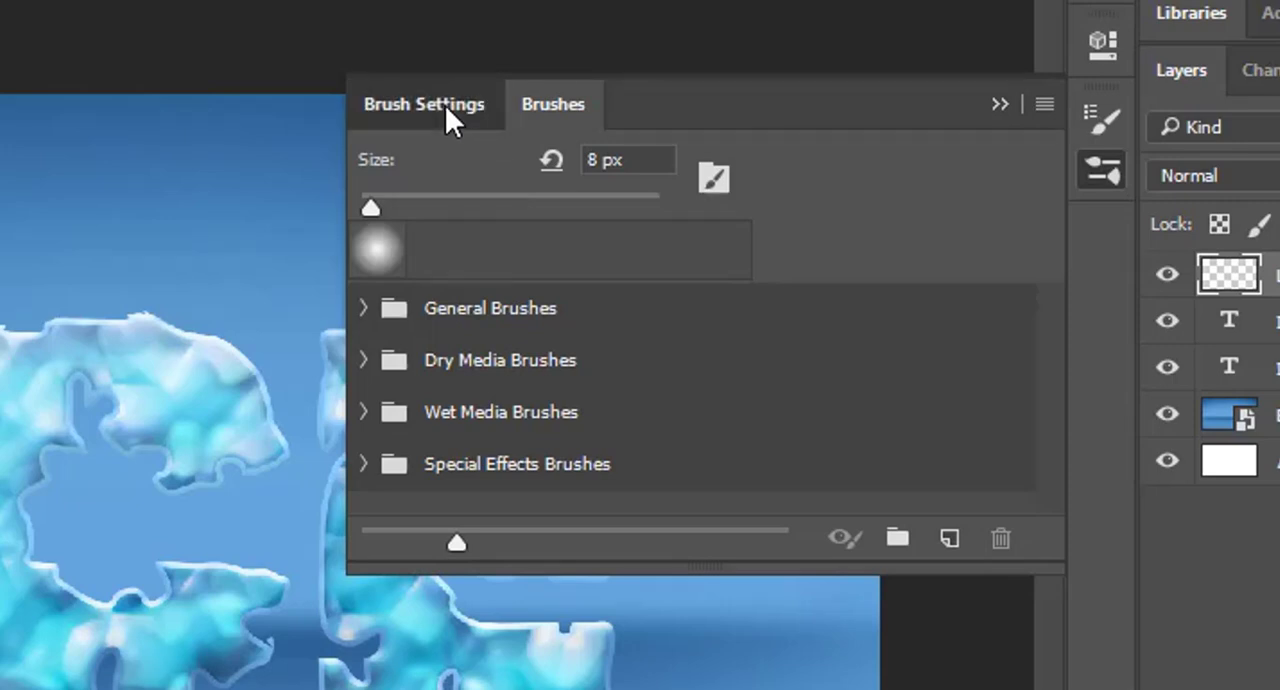
left_click(423, 104)
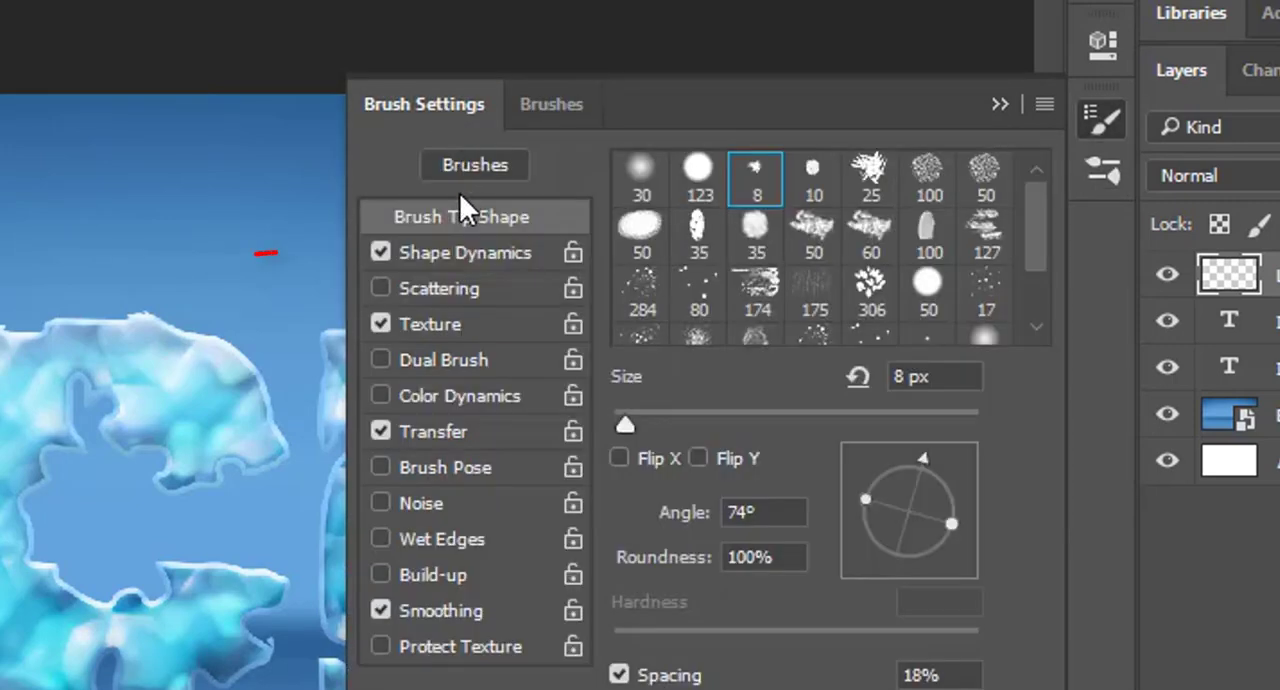
mouse_move(465, 265)
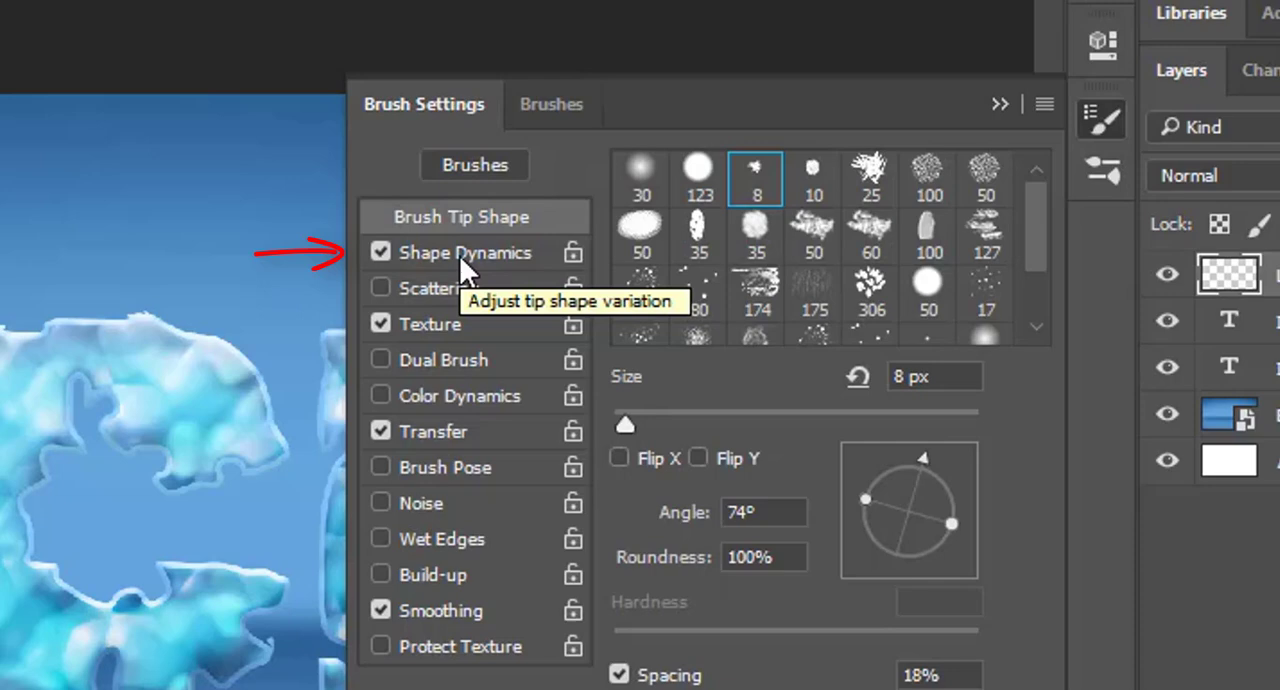
Step: Give the brush 100% Size and Angle Jitter and enable Scattering at about 181%
left_click(463, 252)
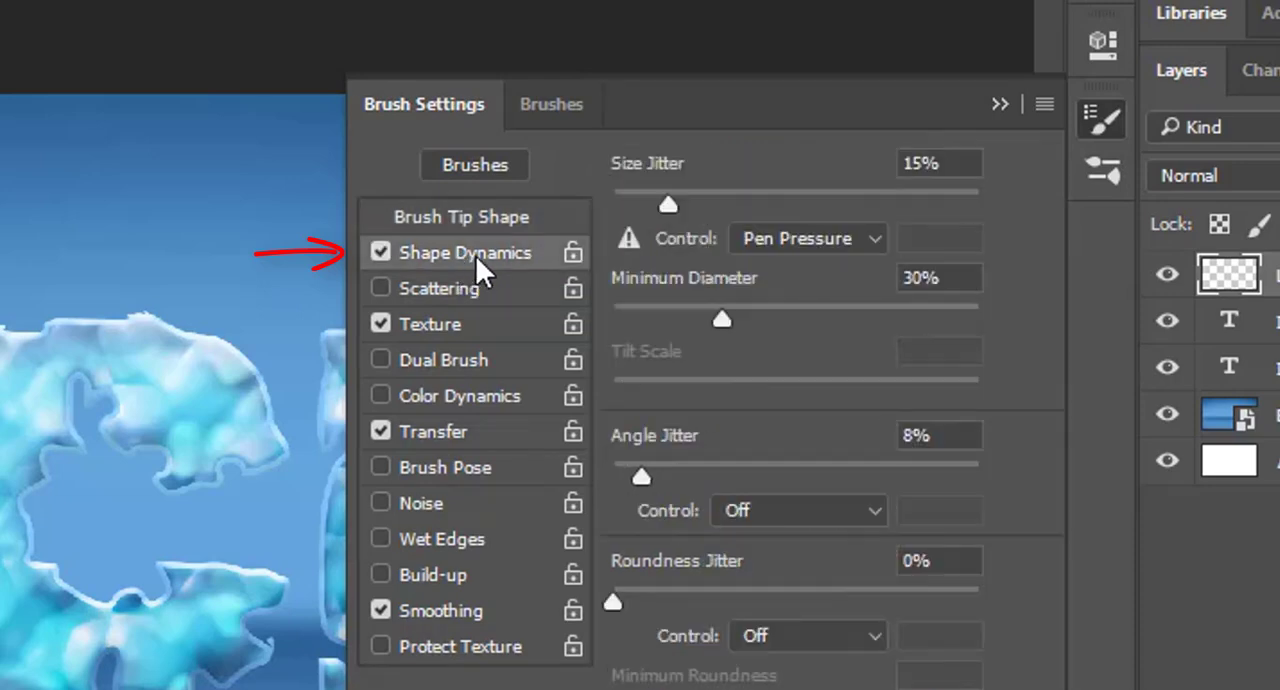
left_click_drag(667, 204, 965, 204)
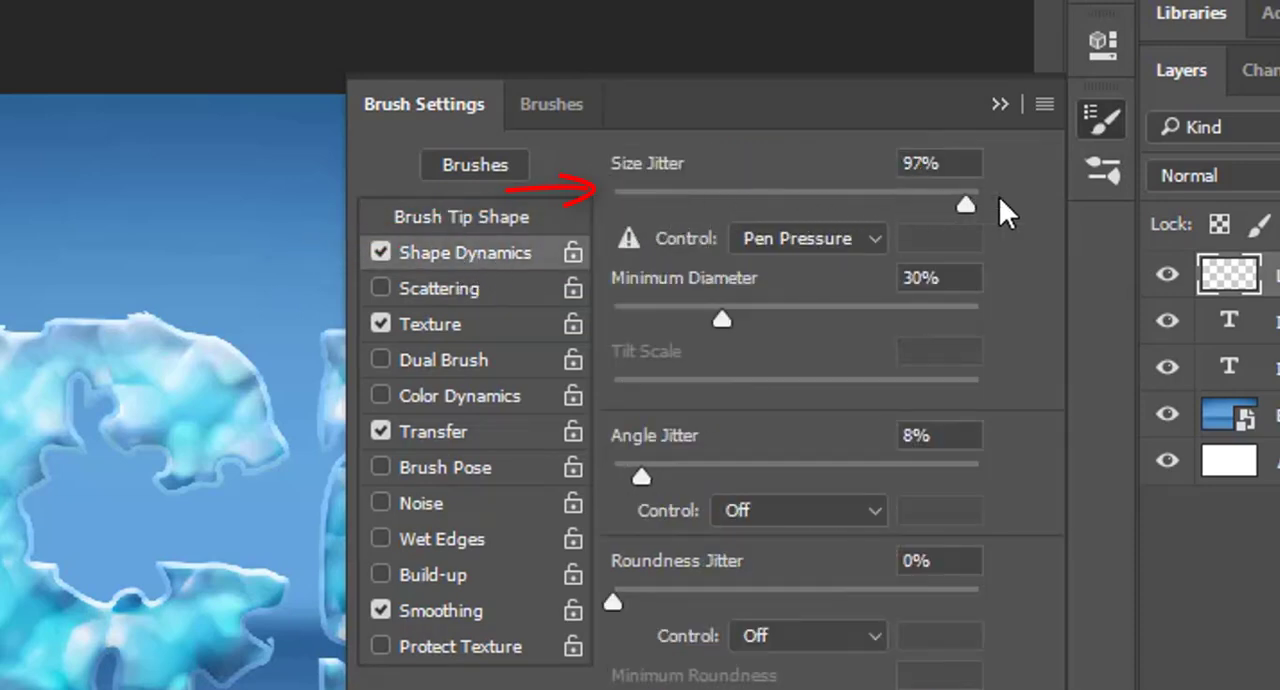
left_click_drag(964, 203, 978, 203)
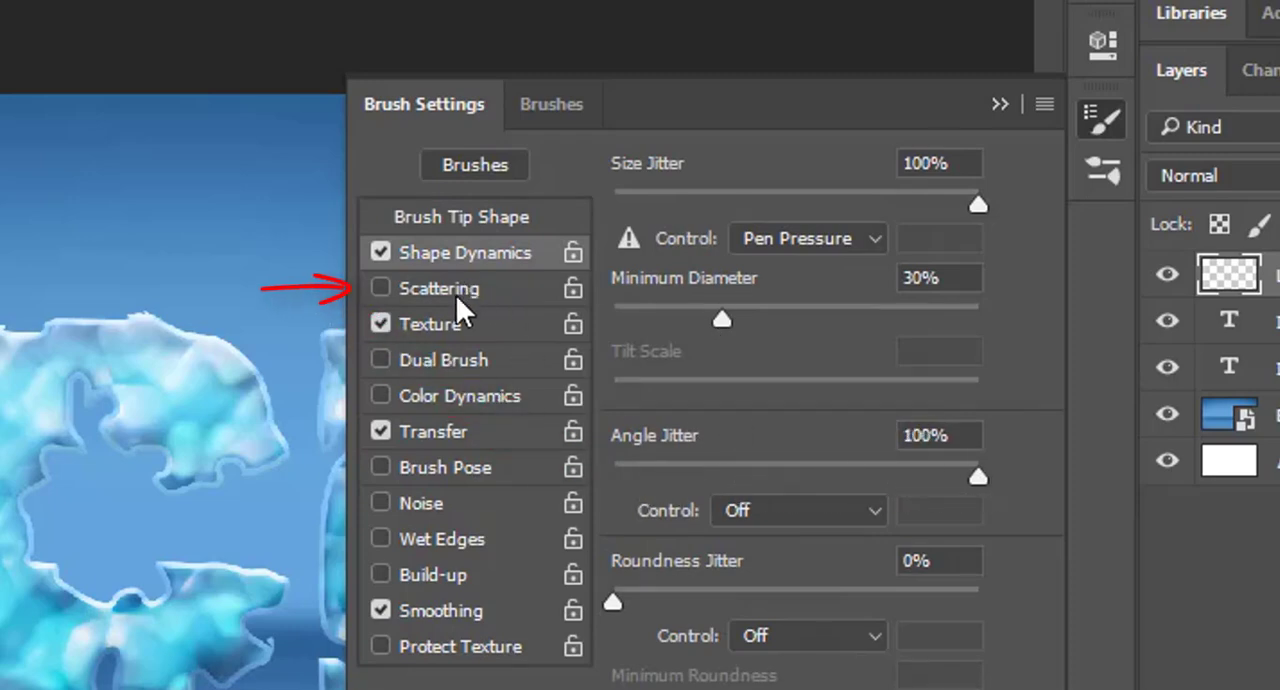
left_click(380, 288)
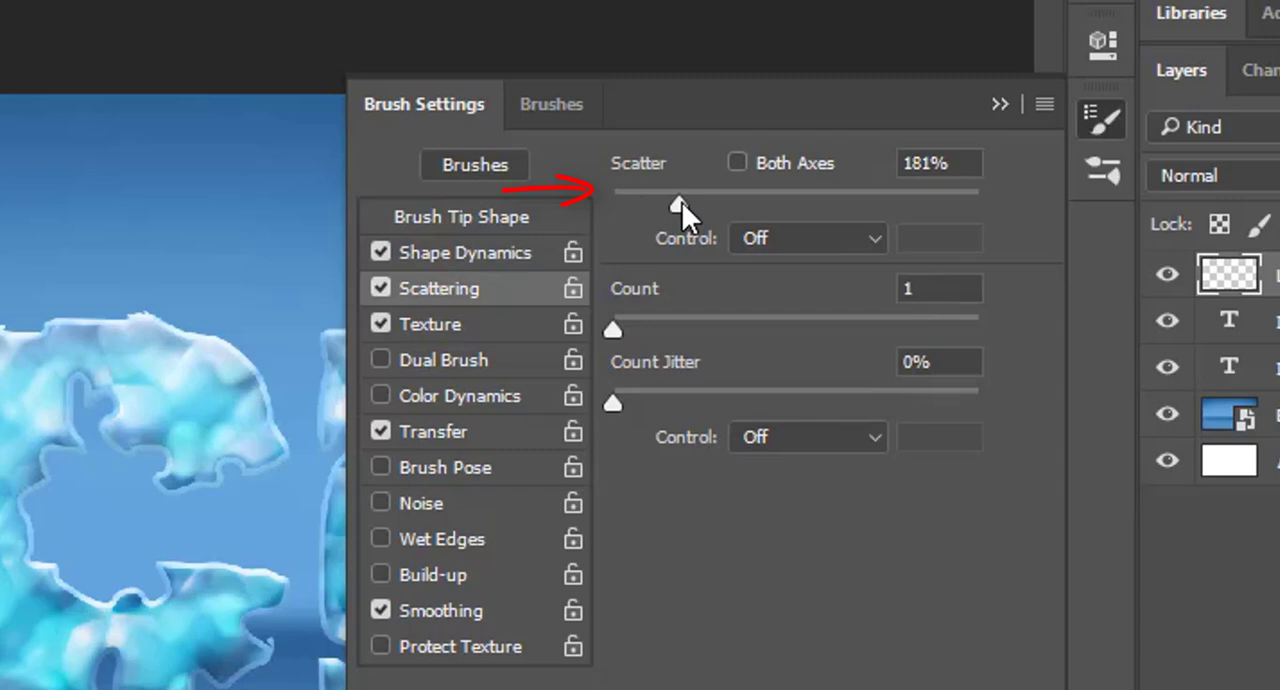
left_click_drag(680, 191, 720, 191)
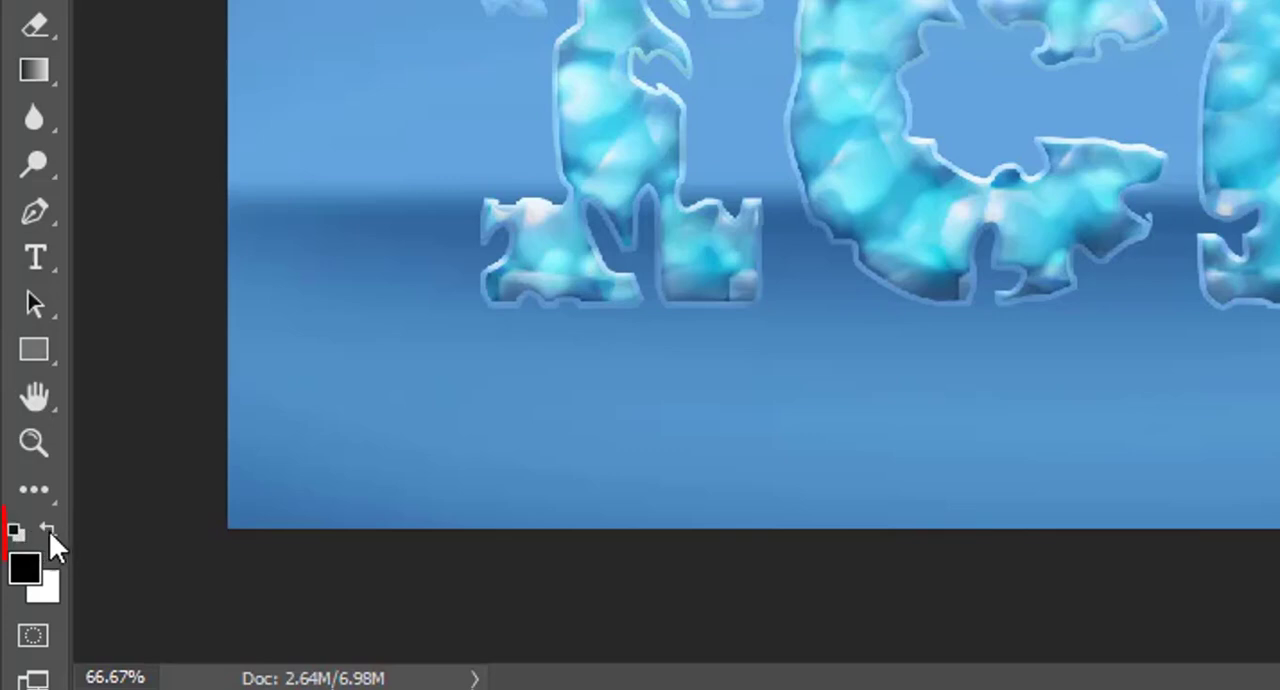
Step: Reset to default colours and swap so white is foreground, black background
key("d")
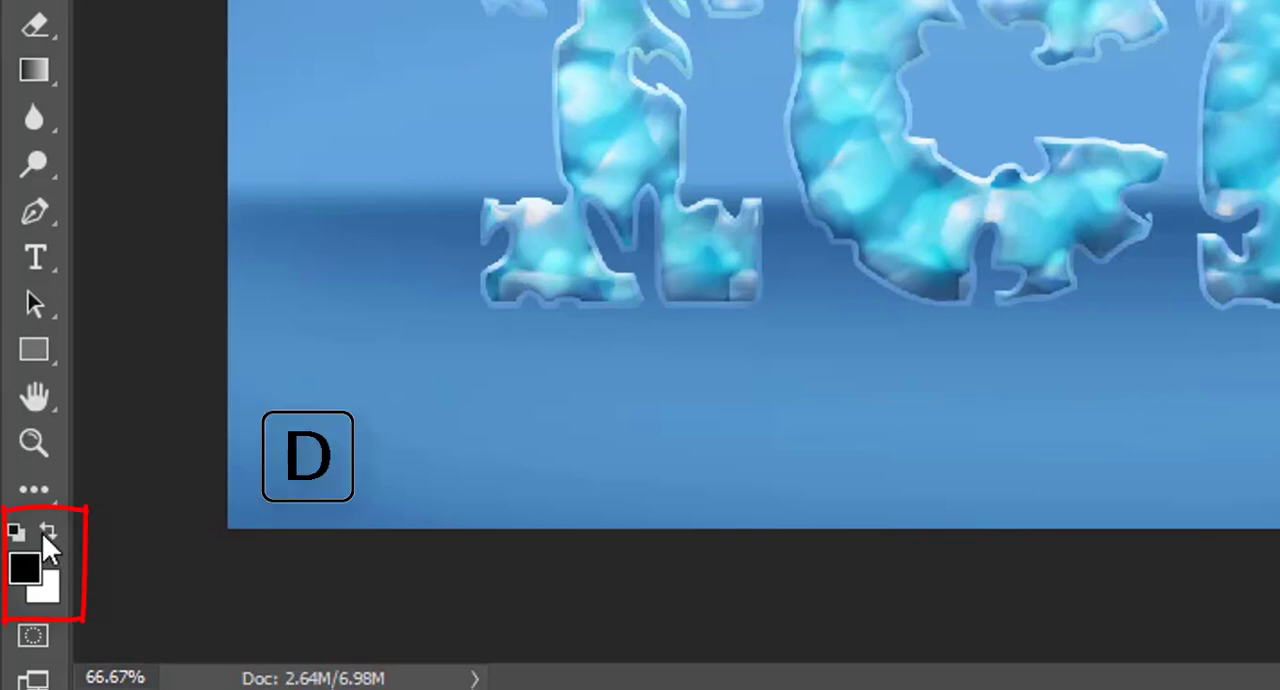
key("d")
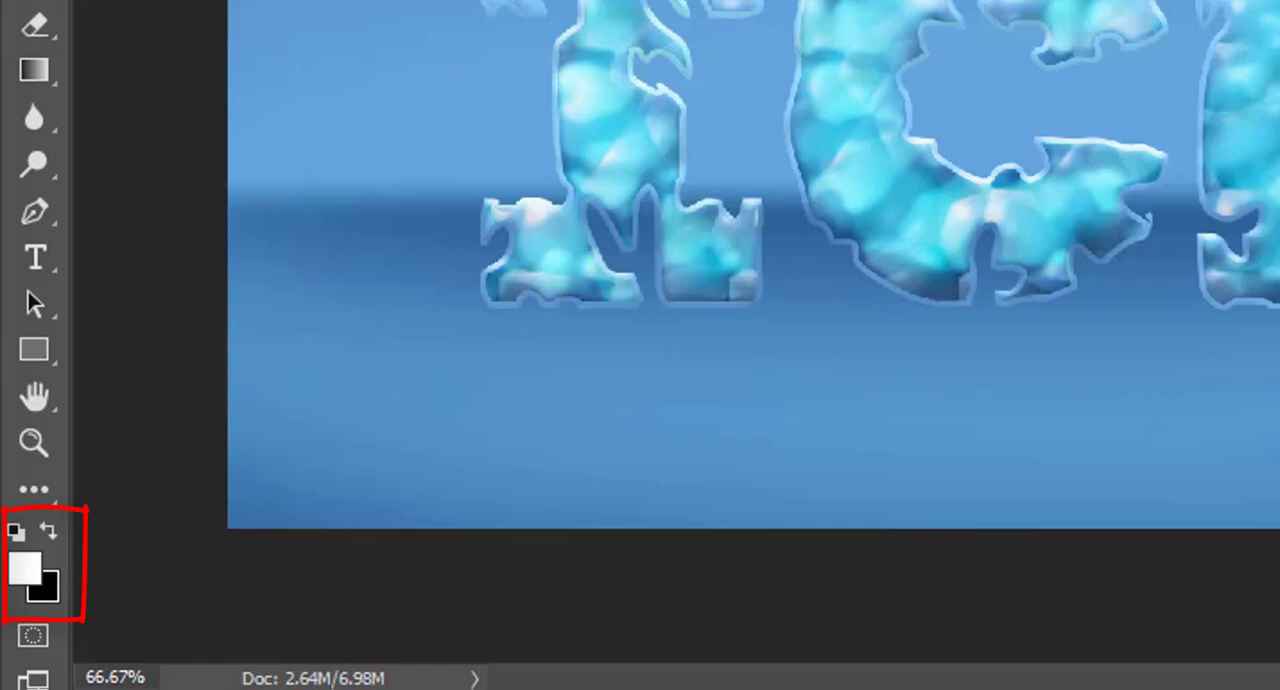
key("x")
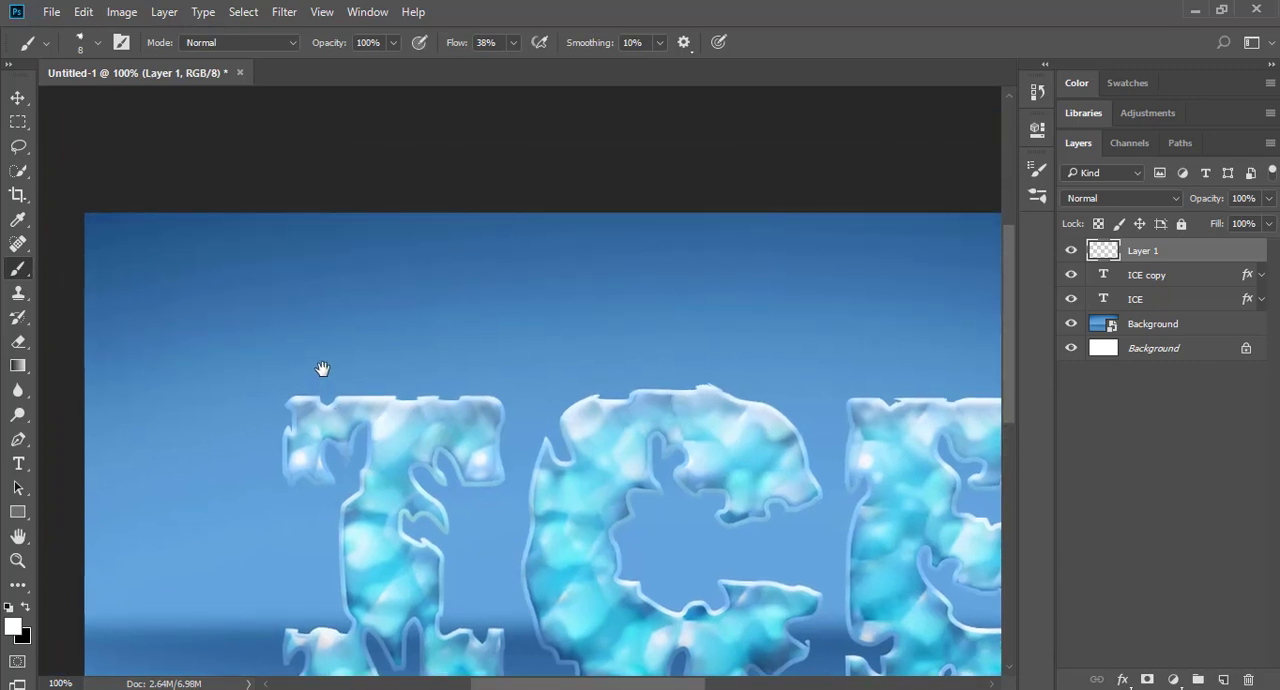
mouse_move(312, 381)
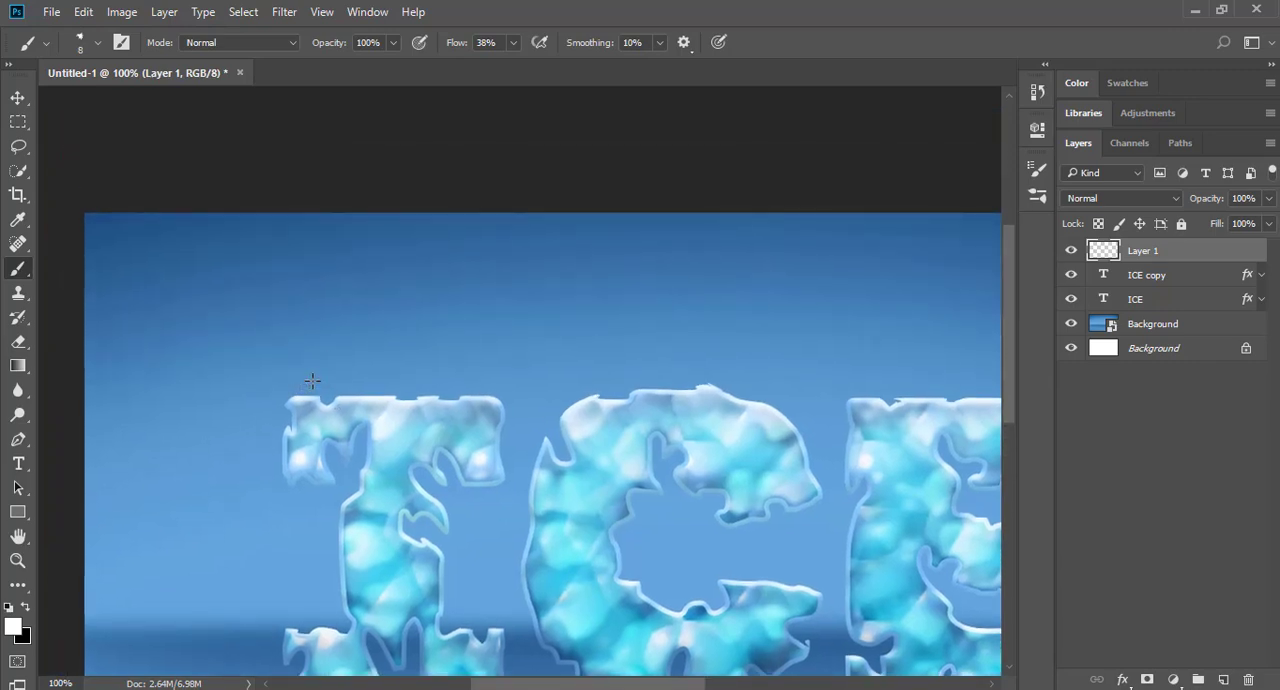
Step: Paint white snow across the tops of the I and C letters, then zoom out
left_click(320, 385)
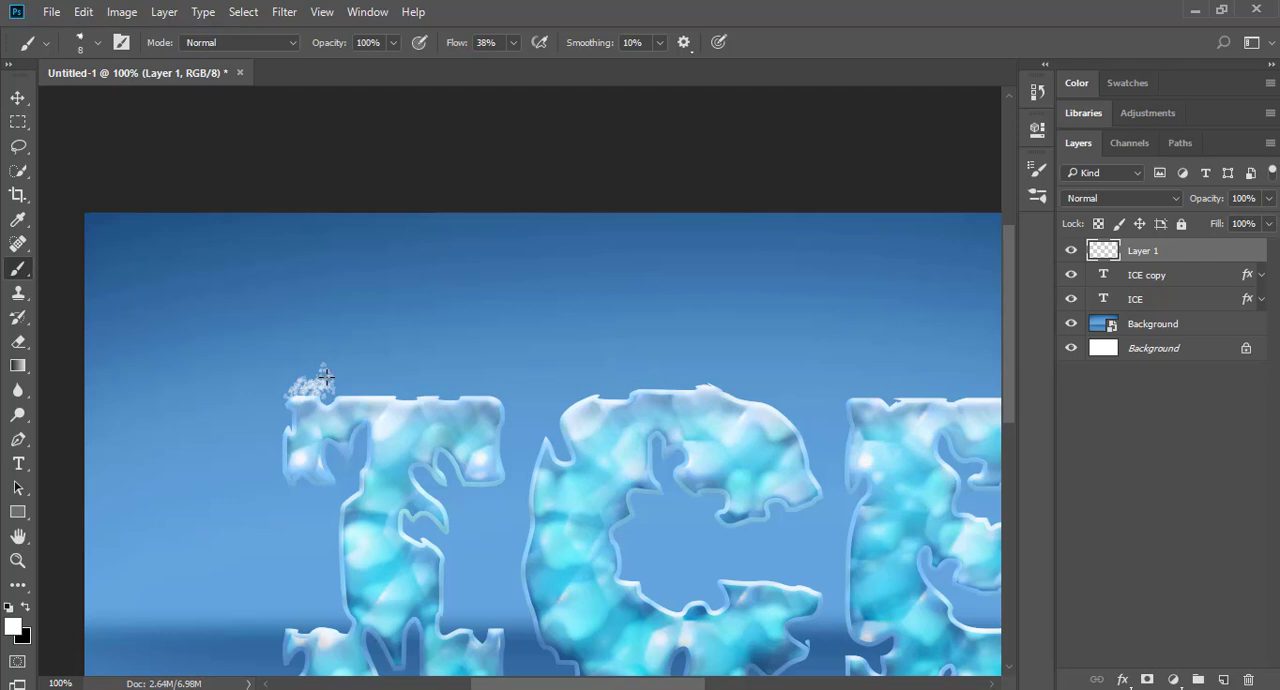
left_click_drag(325, 385, 435, 388)
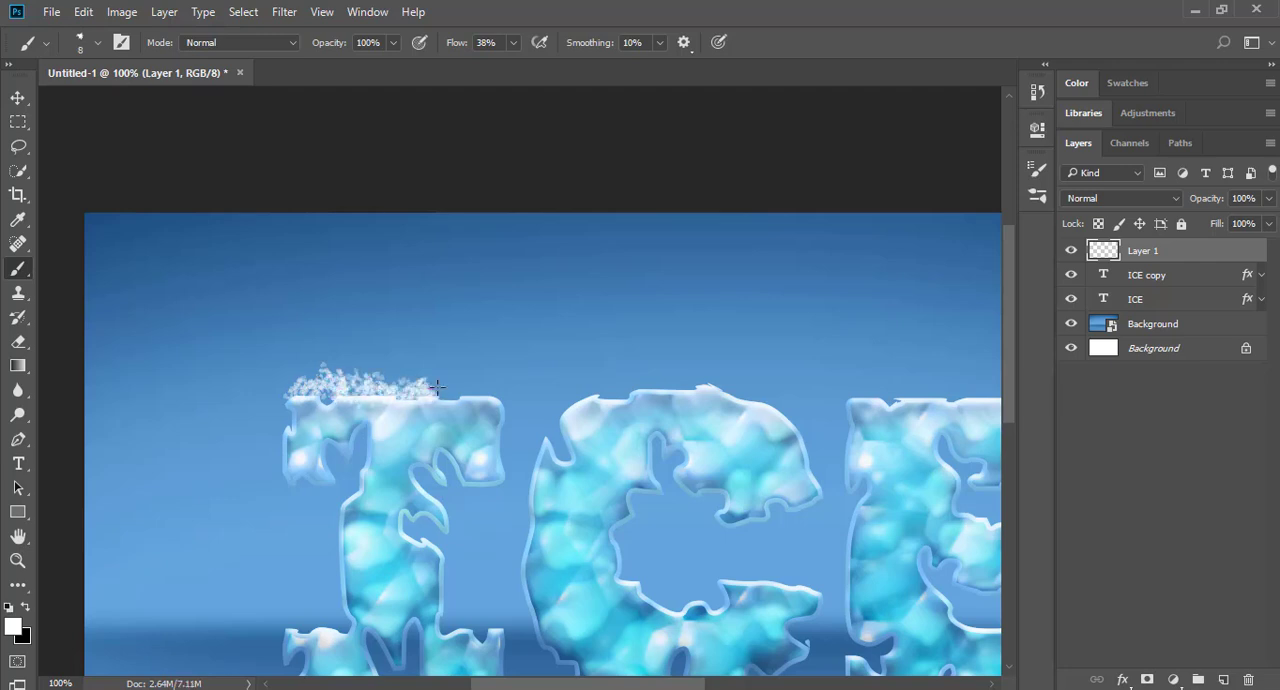
left_click_drag(437, 388, 500, 400)
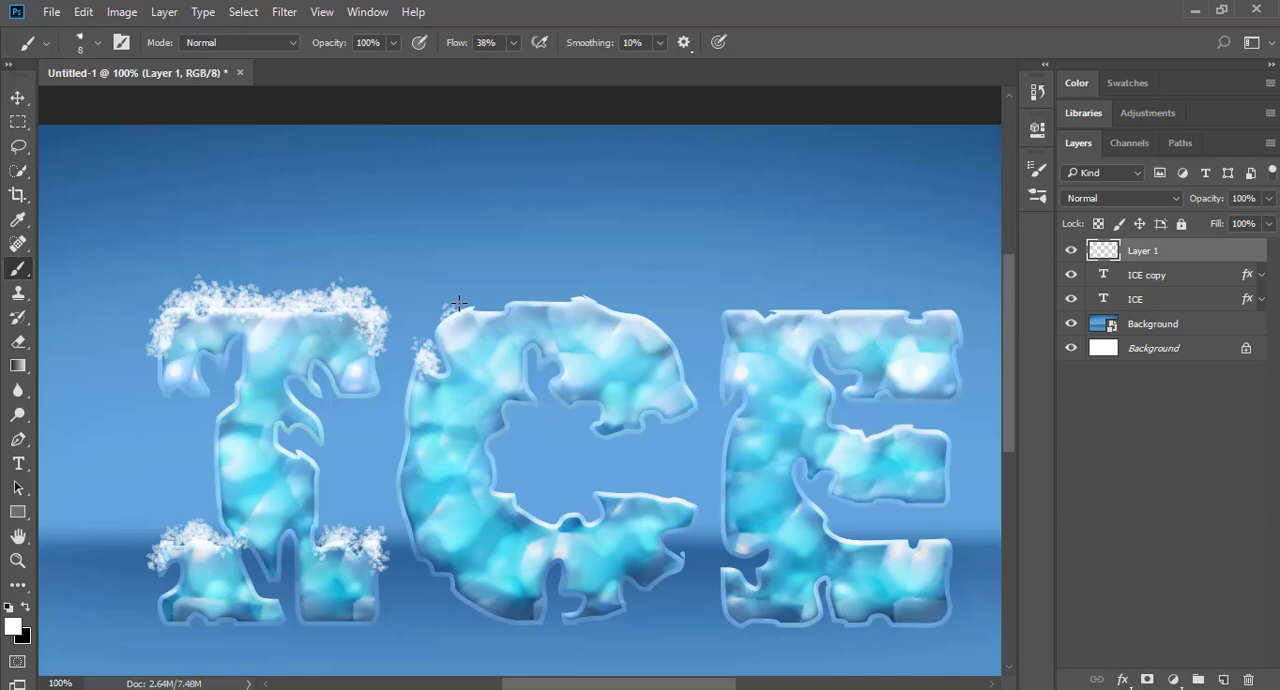
left_click_drag(440, 310, 620, 310)
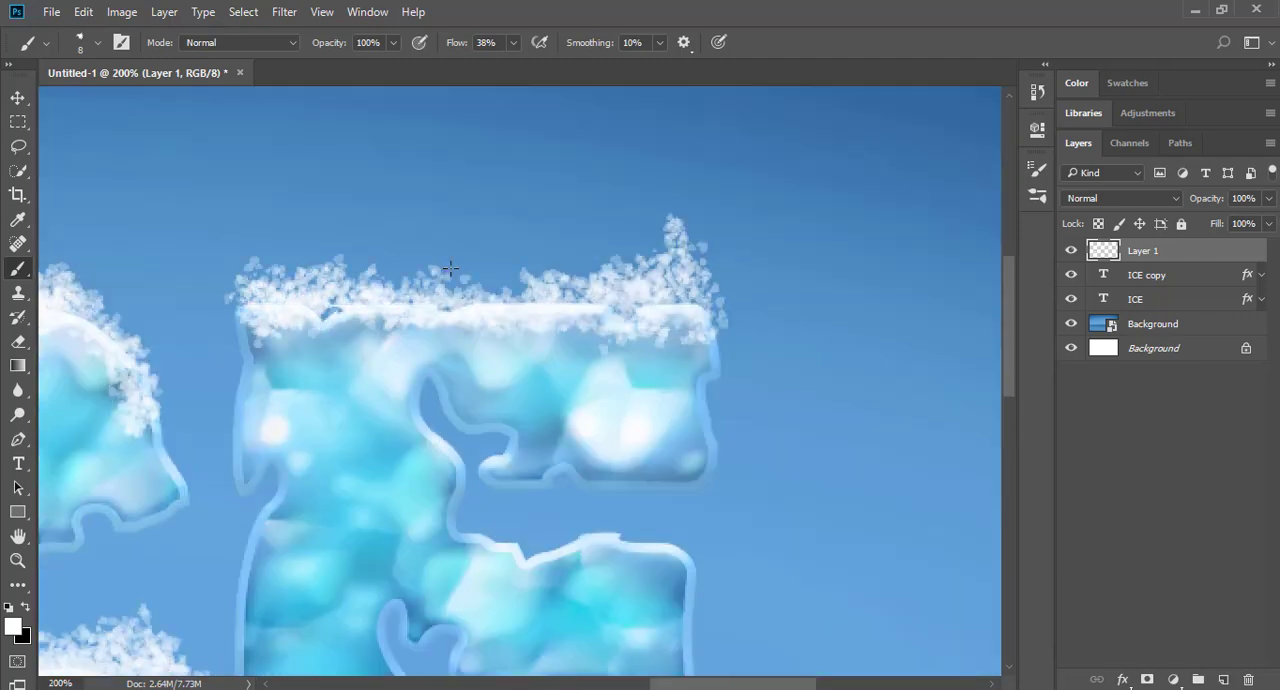
key("ctrl+minus")
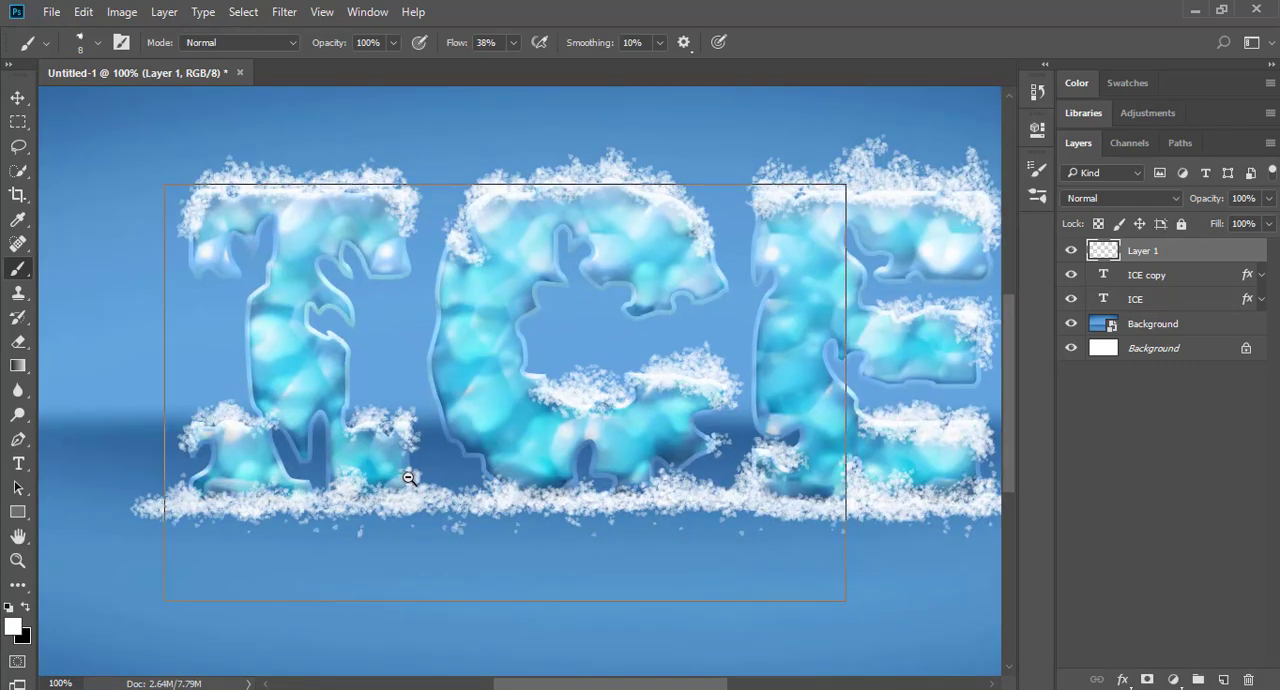
left_click(18, 97)
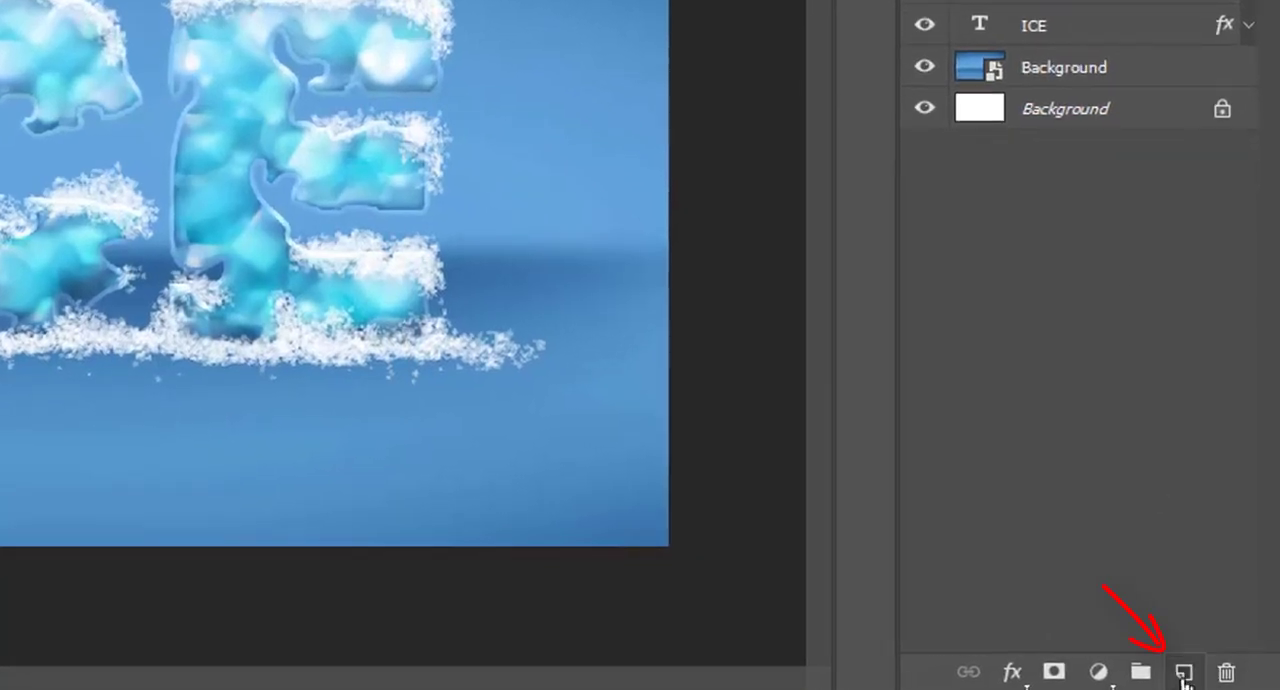
Step: Stamp the visible snowy letters onto new Layer 2 with the background temporarily hidden
left_click(1184, 671)
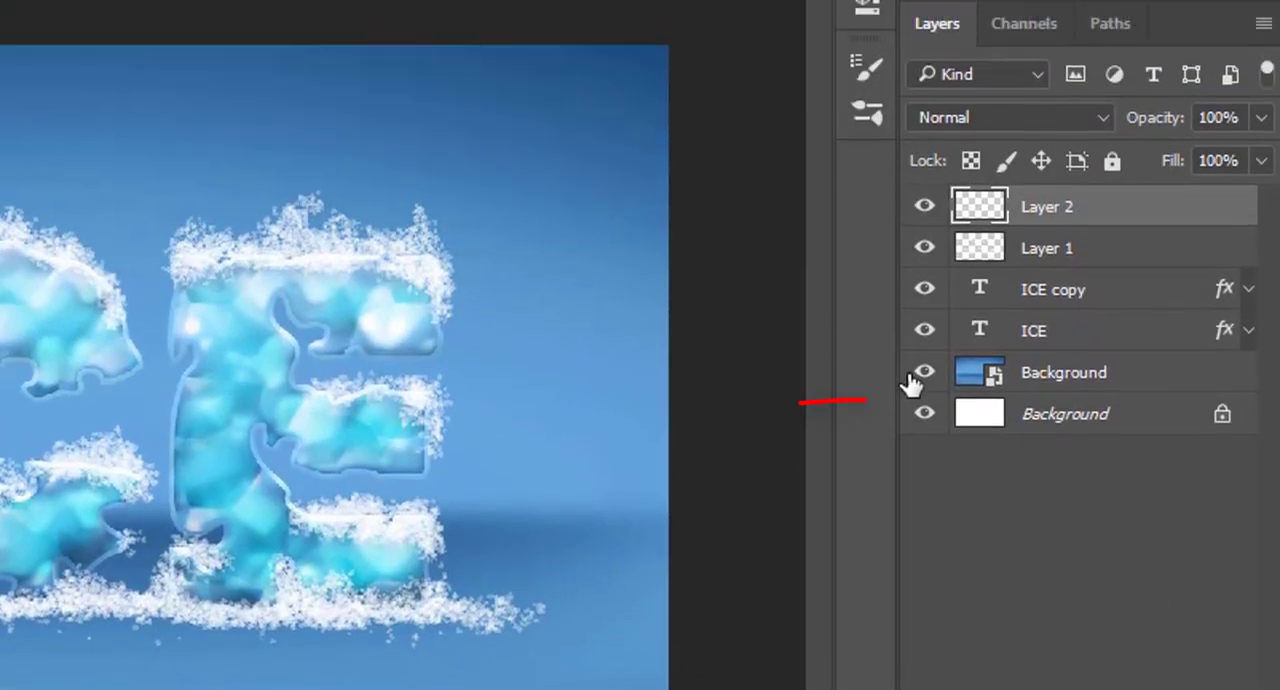
left_click(924, 372)
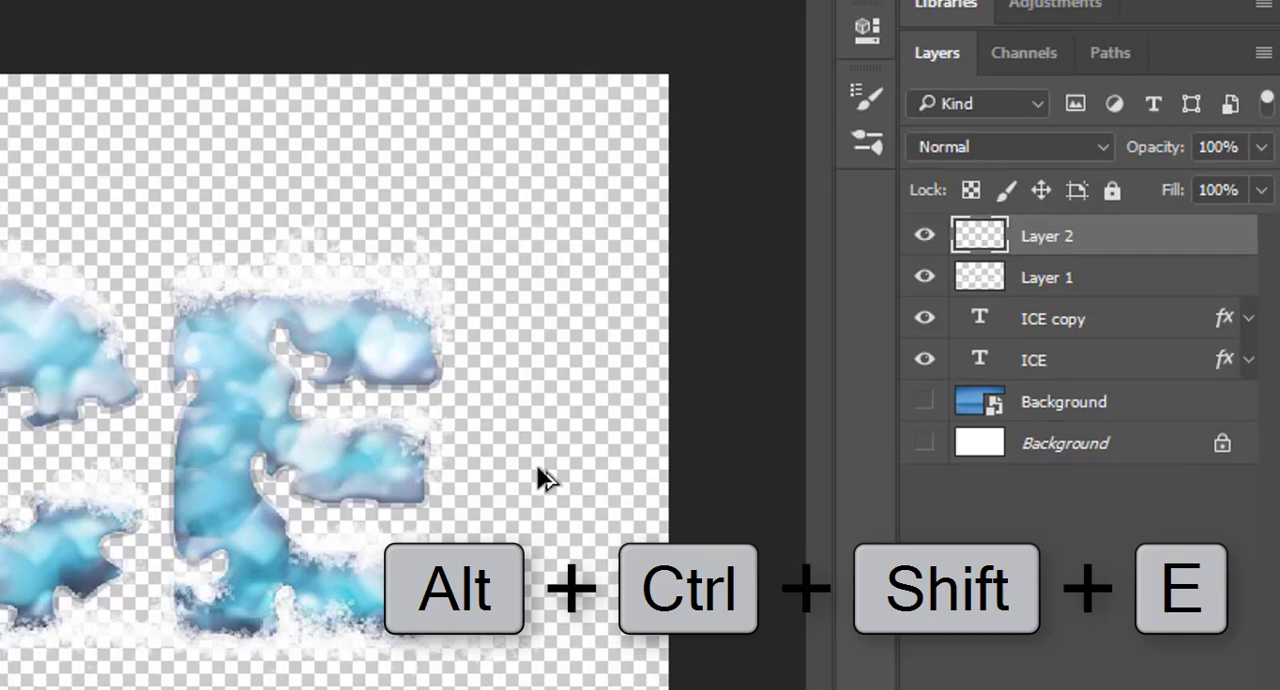
key("alt+ctrl+shift+e")
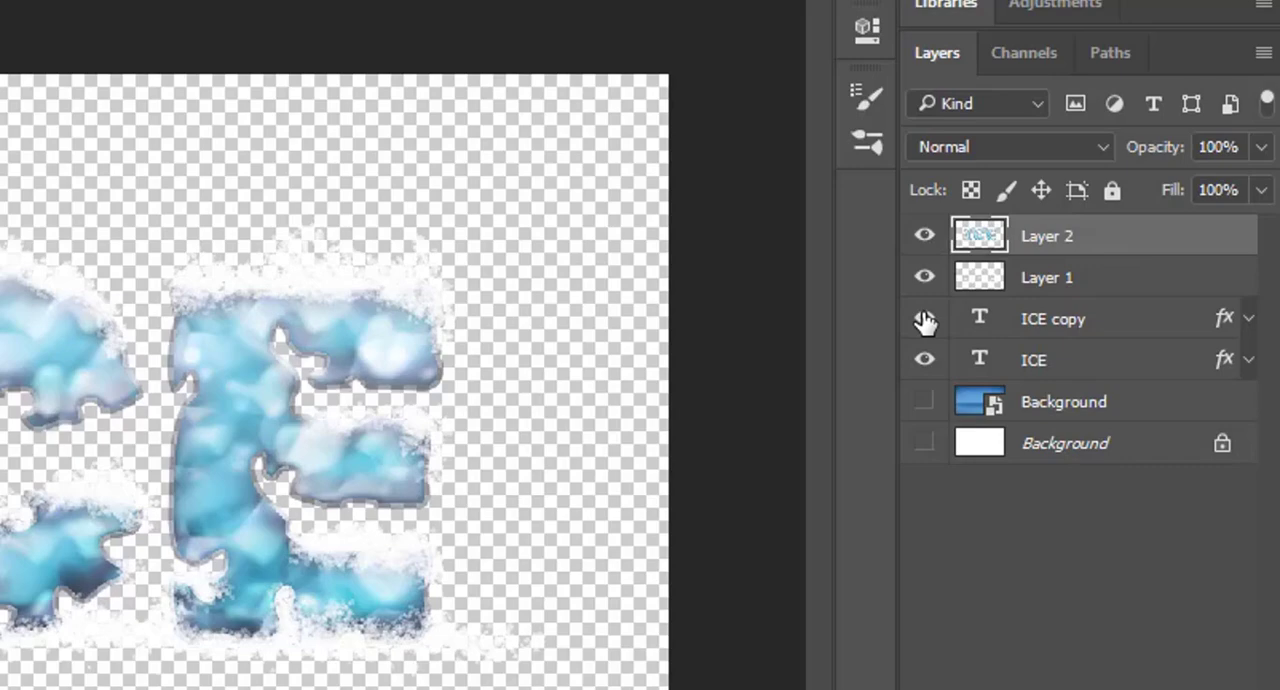
left_click(924, 401)
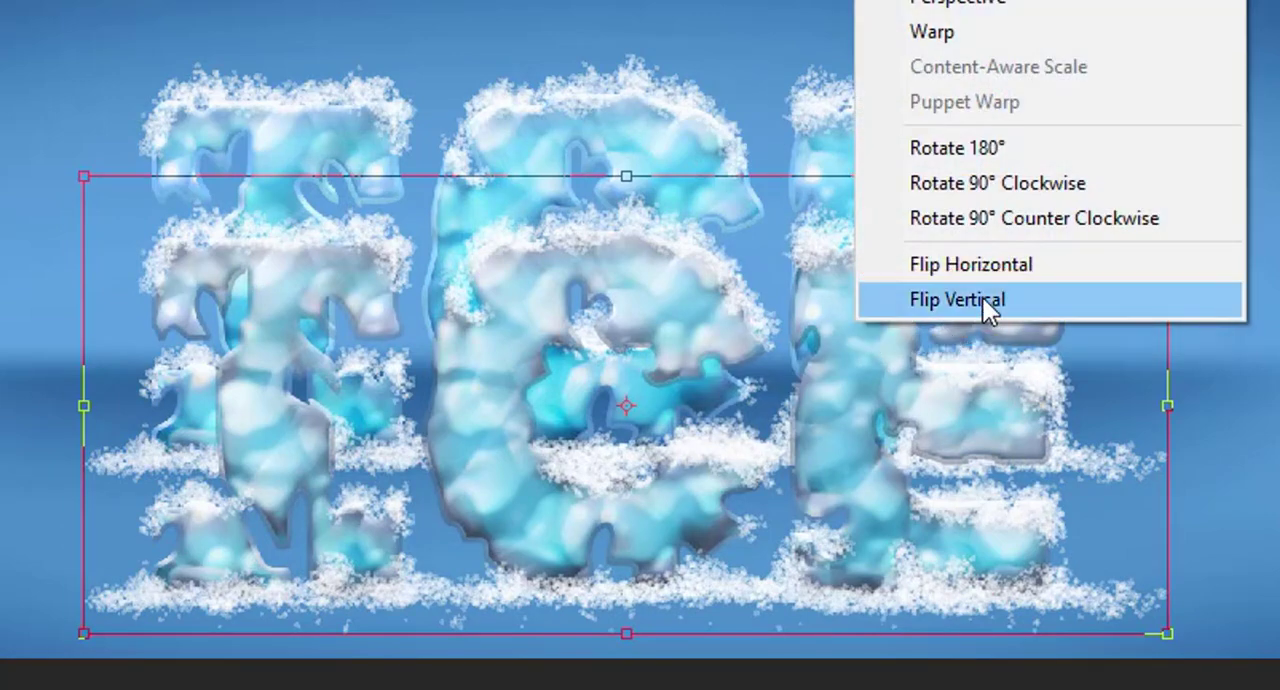
Step: Flip Layer 2 vertically and position it beneath the letters as a reflection
left_click(957, 299)
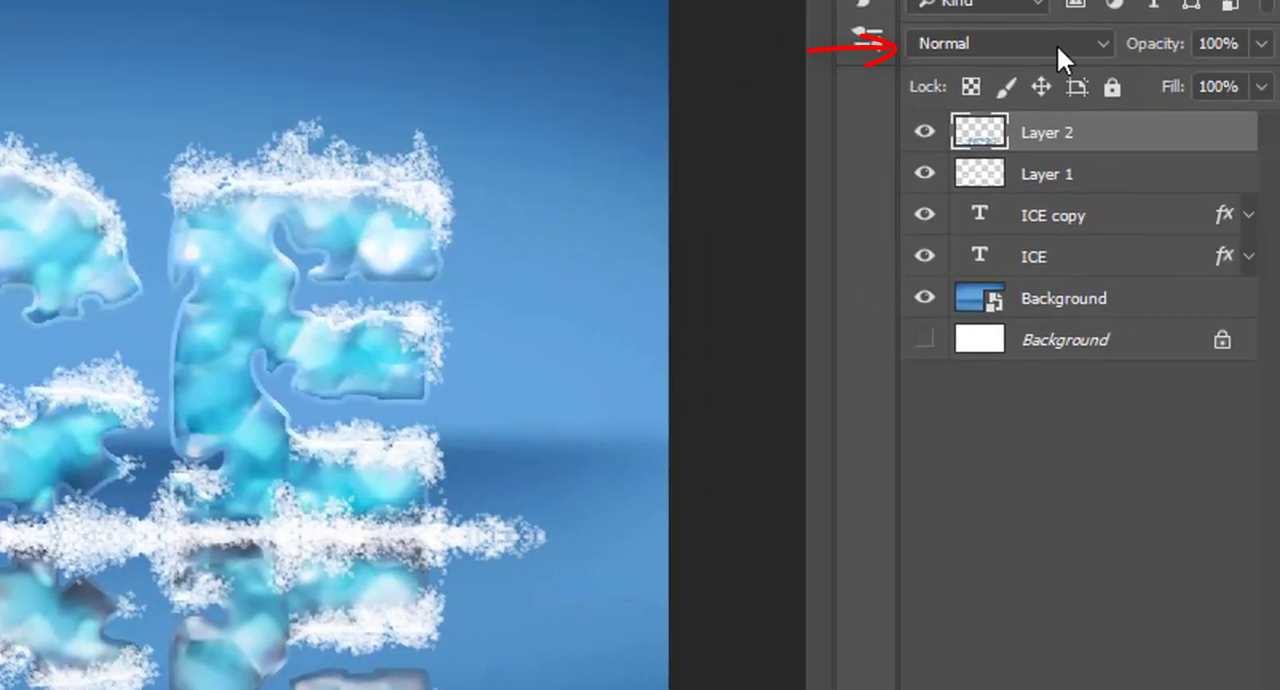
left_click(1008, 43)
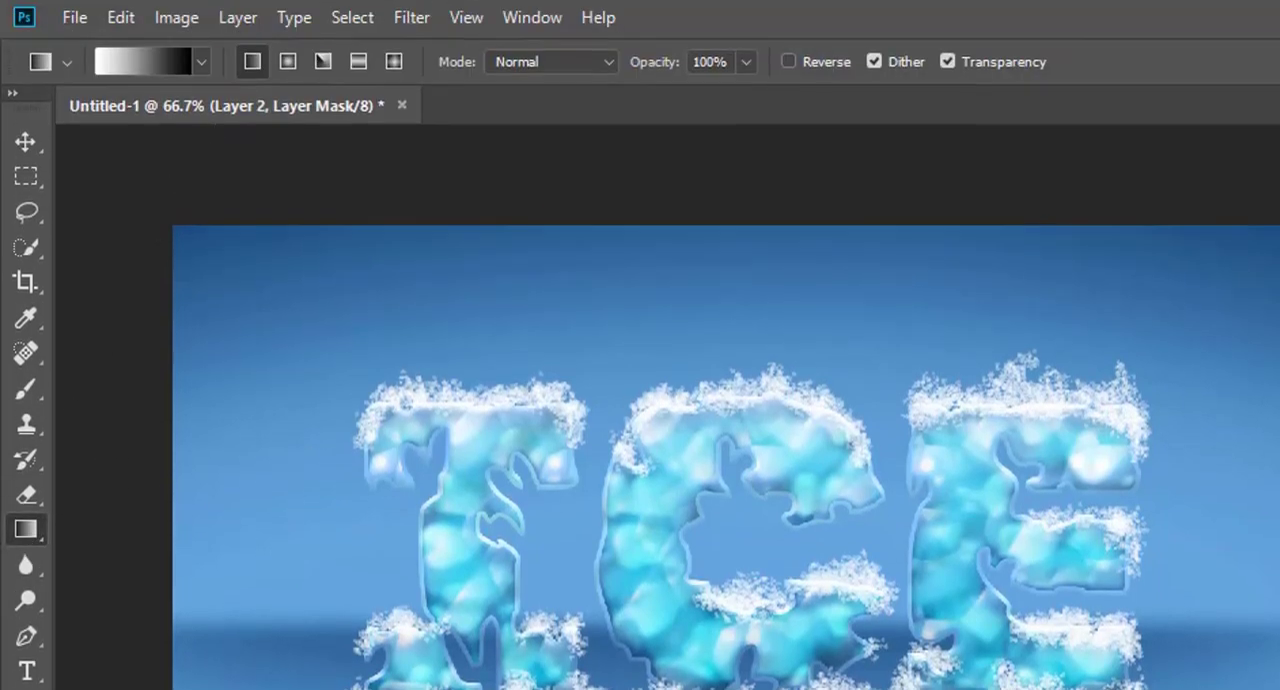
Step: Fade the reflection with a gradient mask, Lighten blend mode and 66% opacity
left_click(1005, 62)
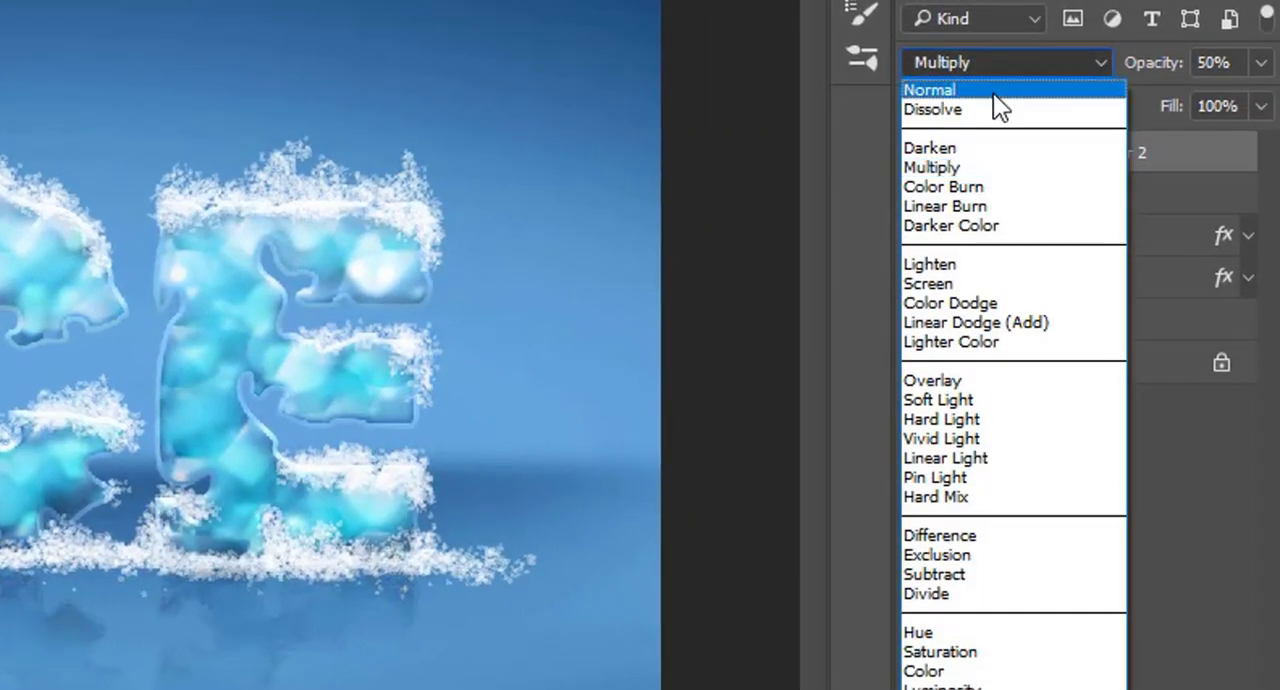
left_click(928, 263)
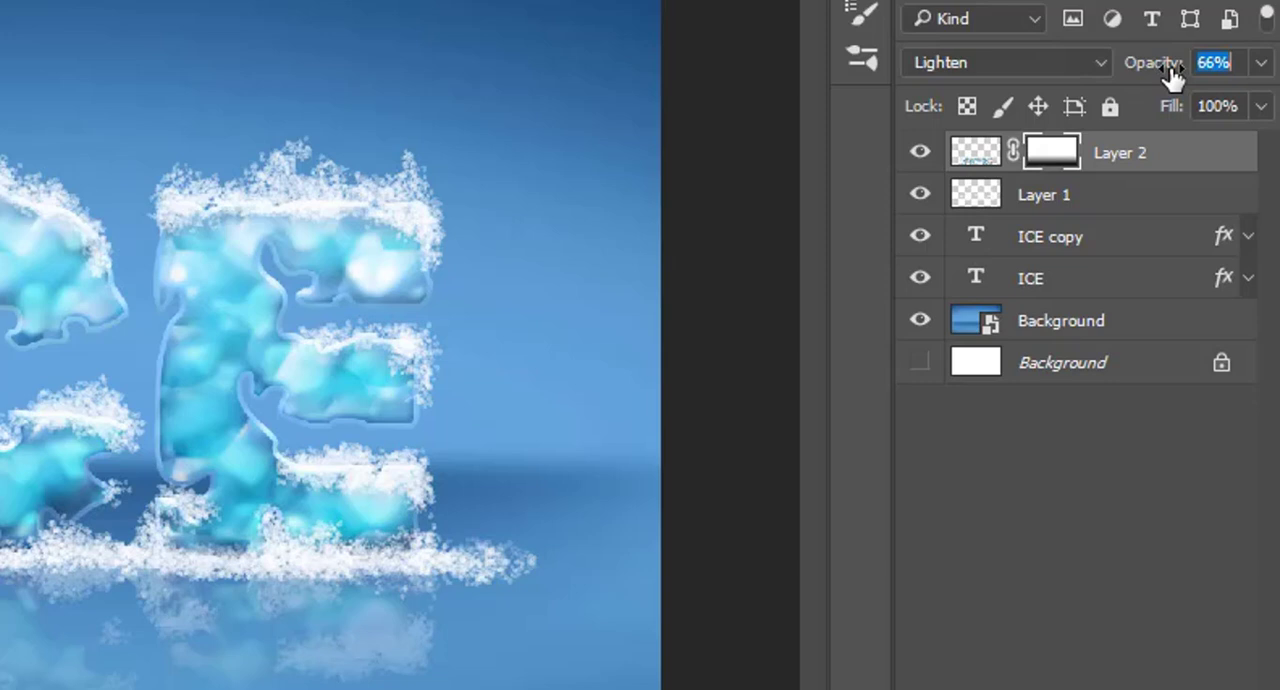
left_click(1005, 62)
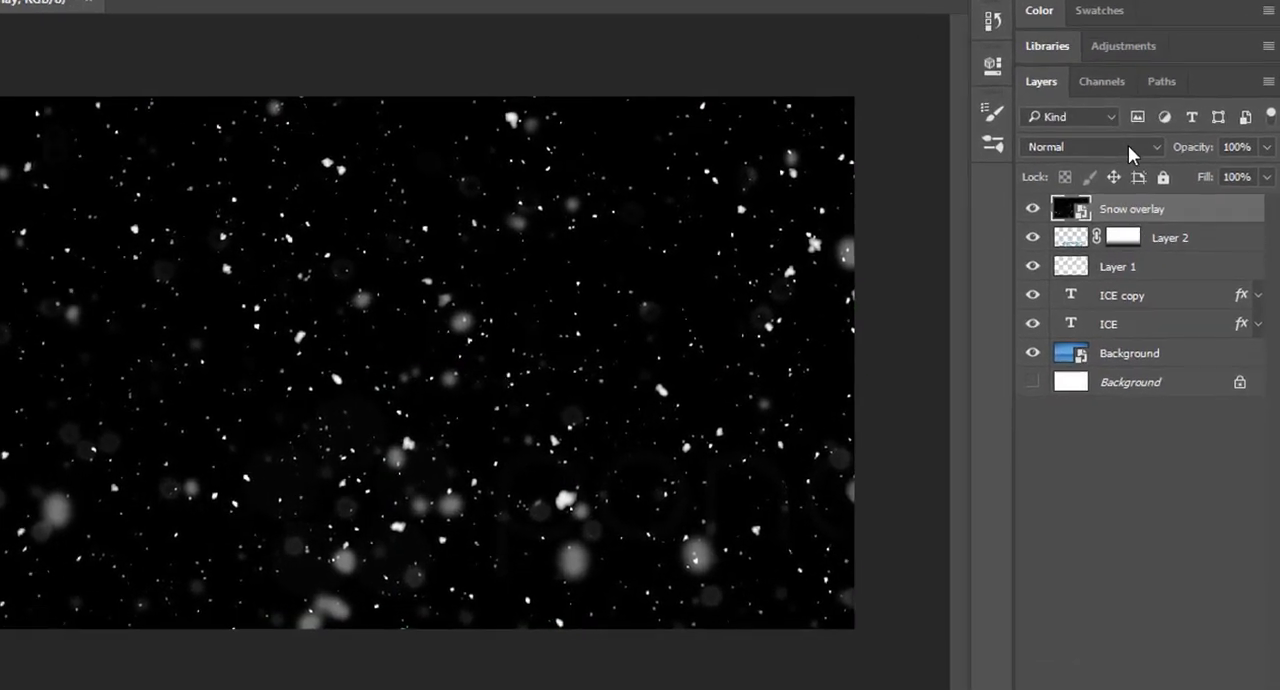
Step: Set the Snow overlay layer's blend mode to Screen
left_click(1090, 147)
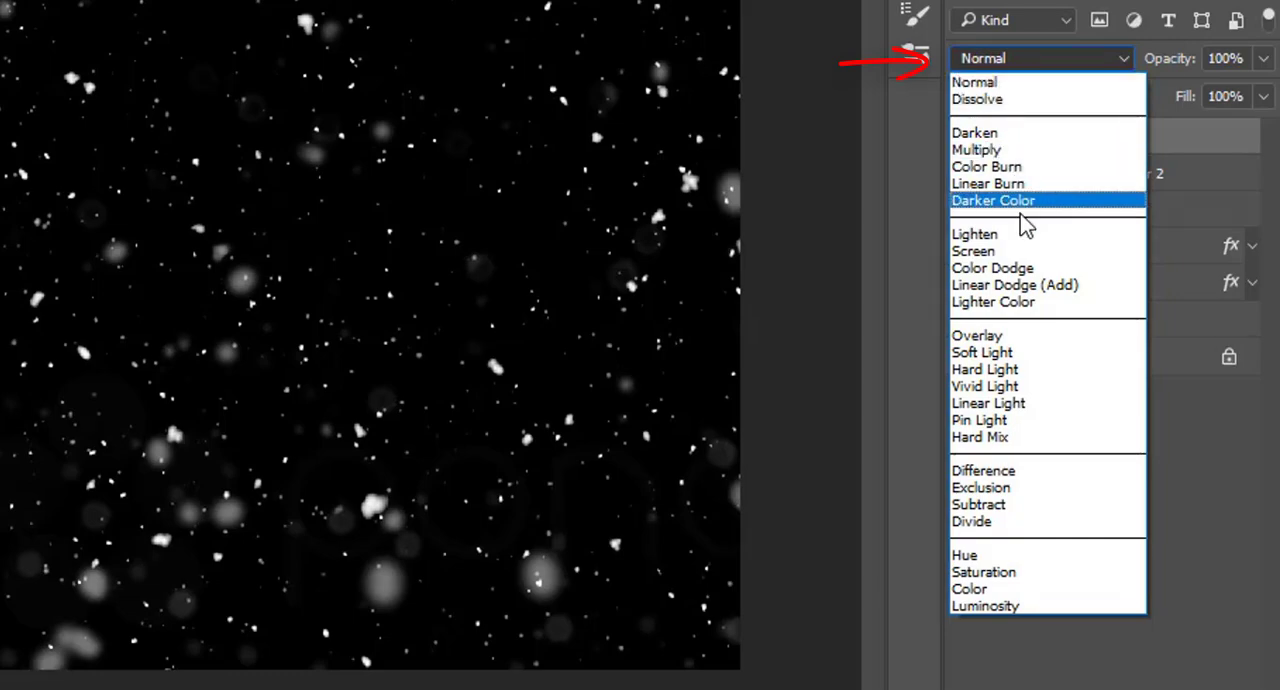
left_click(972, 251)
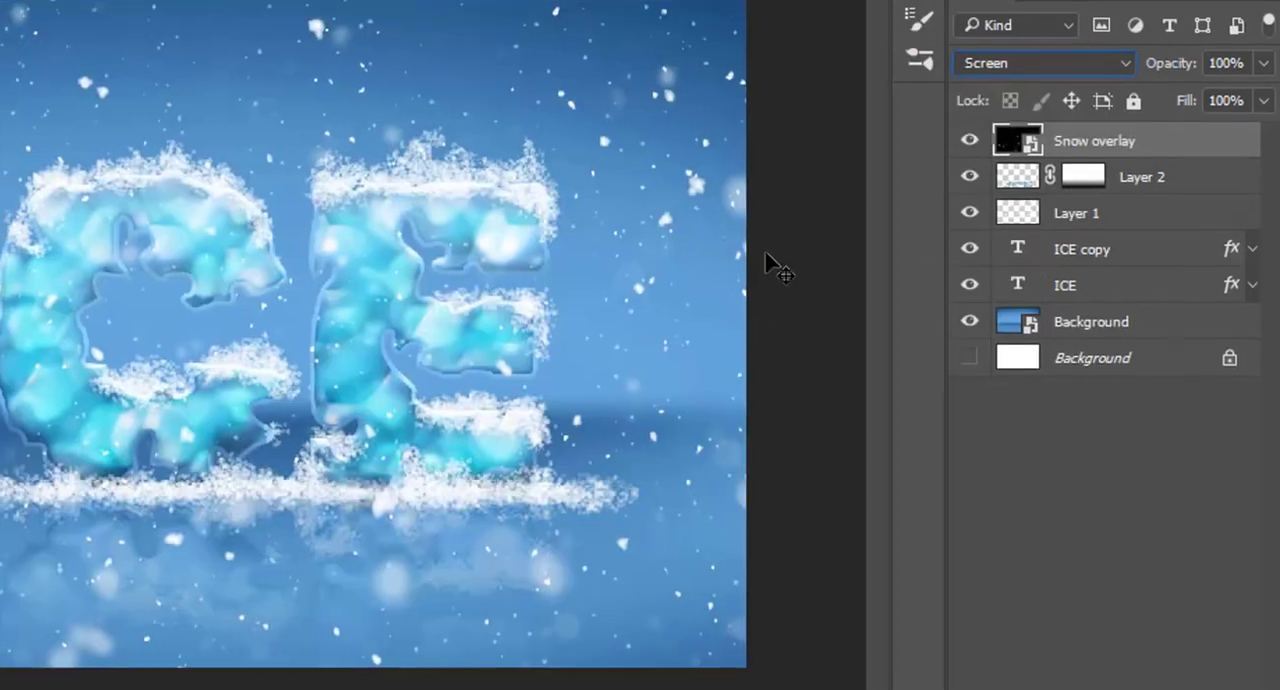